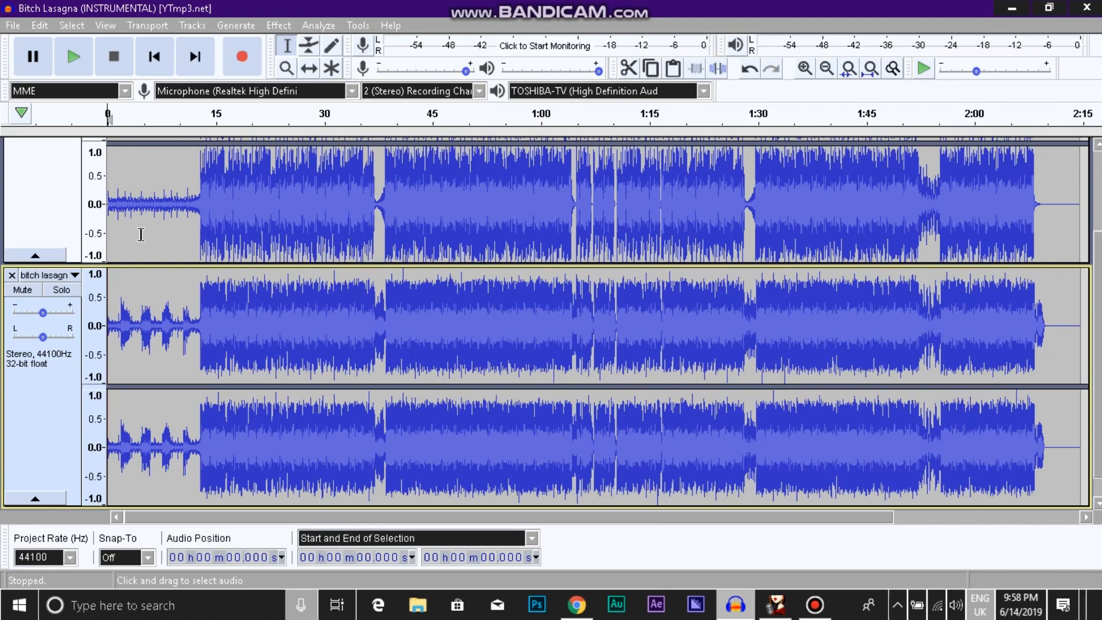
mouse_move(199, 222)
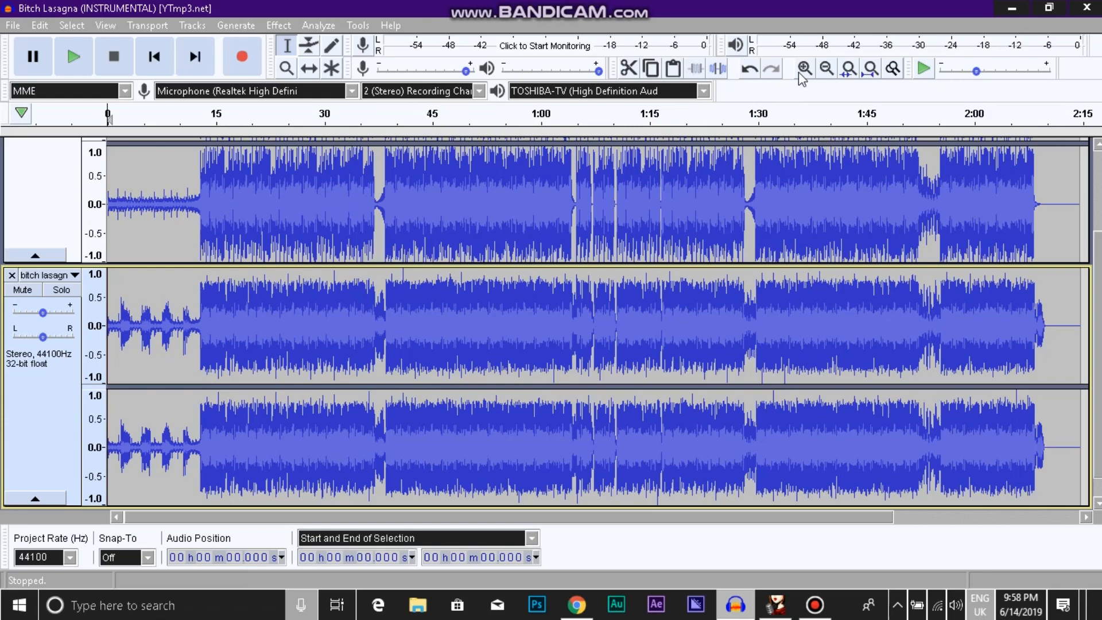
Step: Zoom in three times on the song's opening and scroll to about 12–16 seconds
left_click(803, 68)
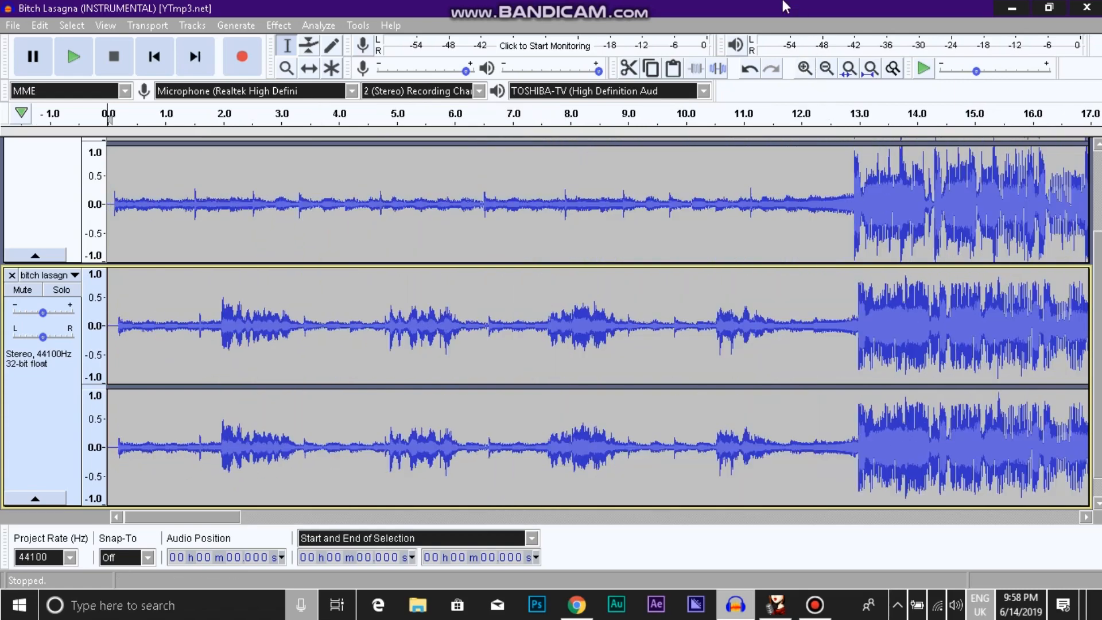
mouse_move(782, 203)
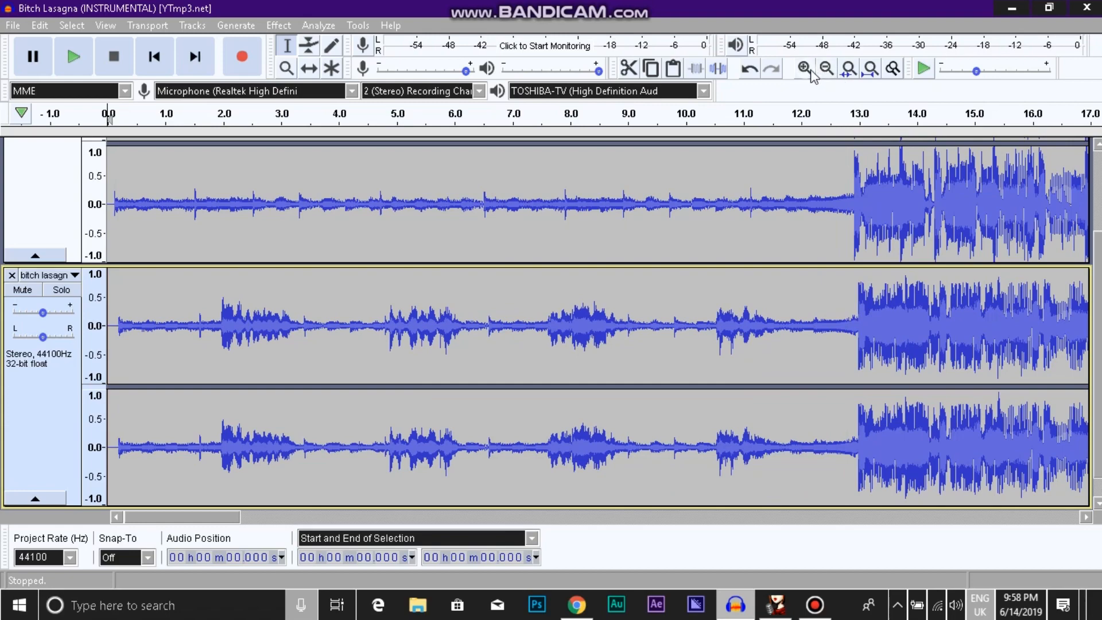
left_click(804, 68)
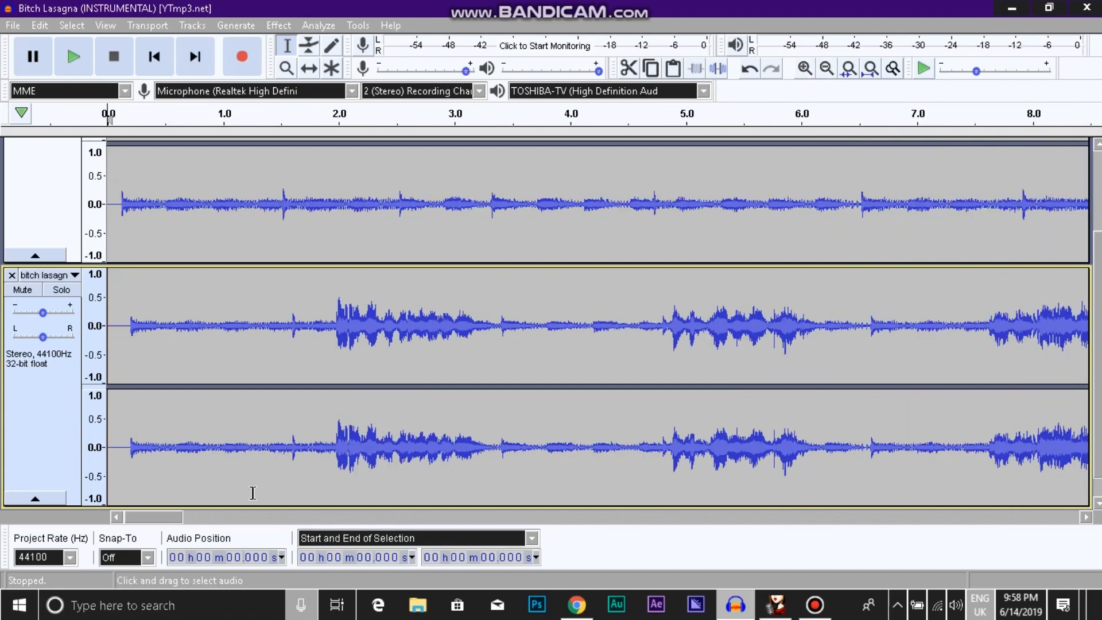
mouse_move(243, 238)
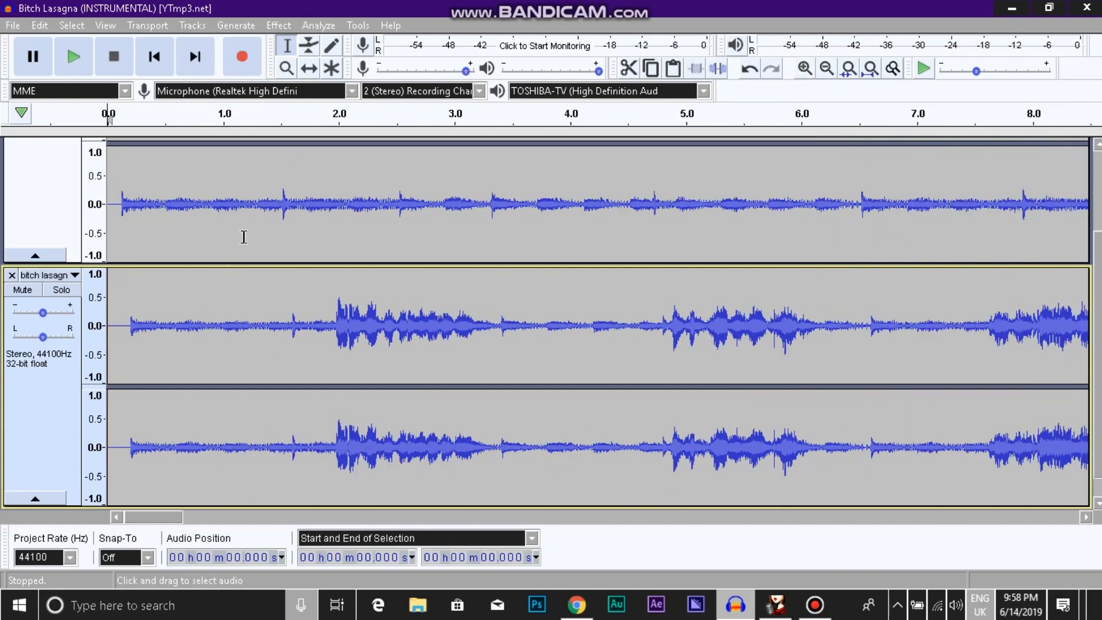
left_click(804, 68)
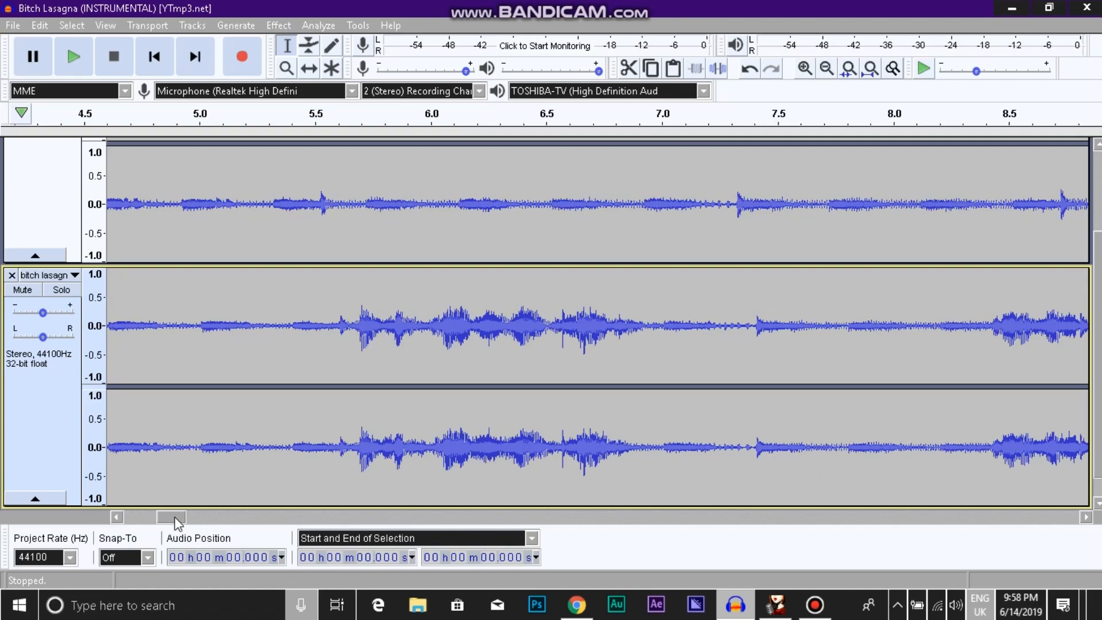
left_click_drag(173, 519, 228, 519)
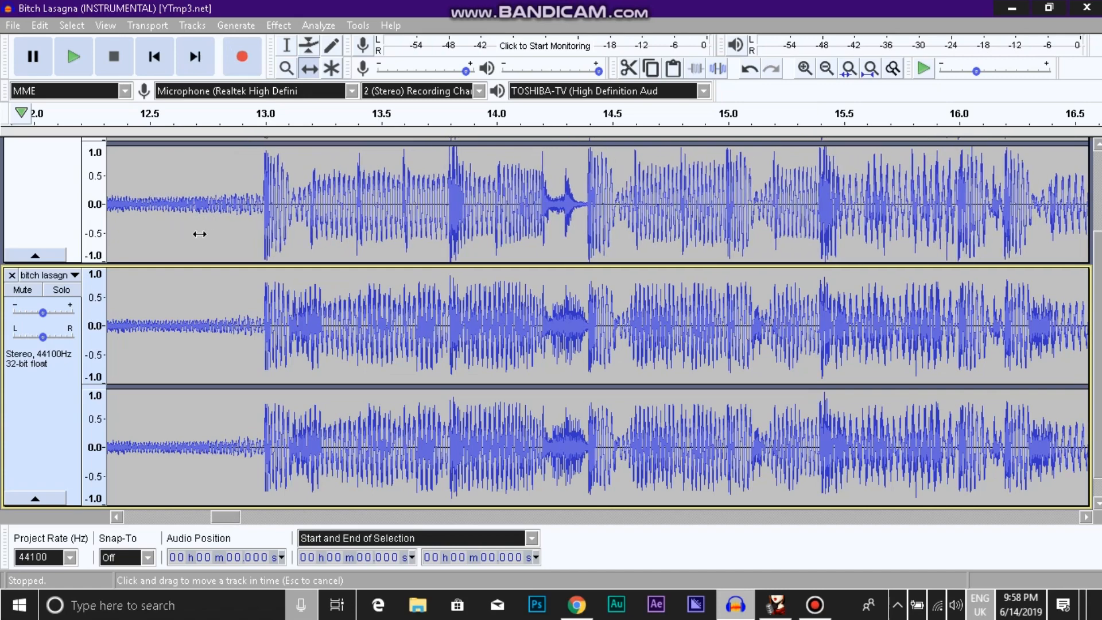
Step: Zoom in near 13.08 s until both tracks show individual sample dots
left_click(803, 69)
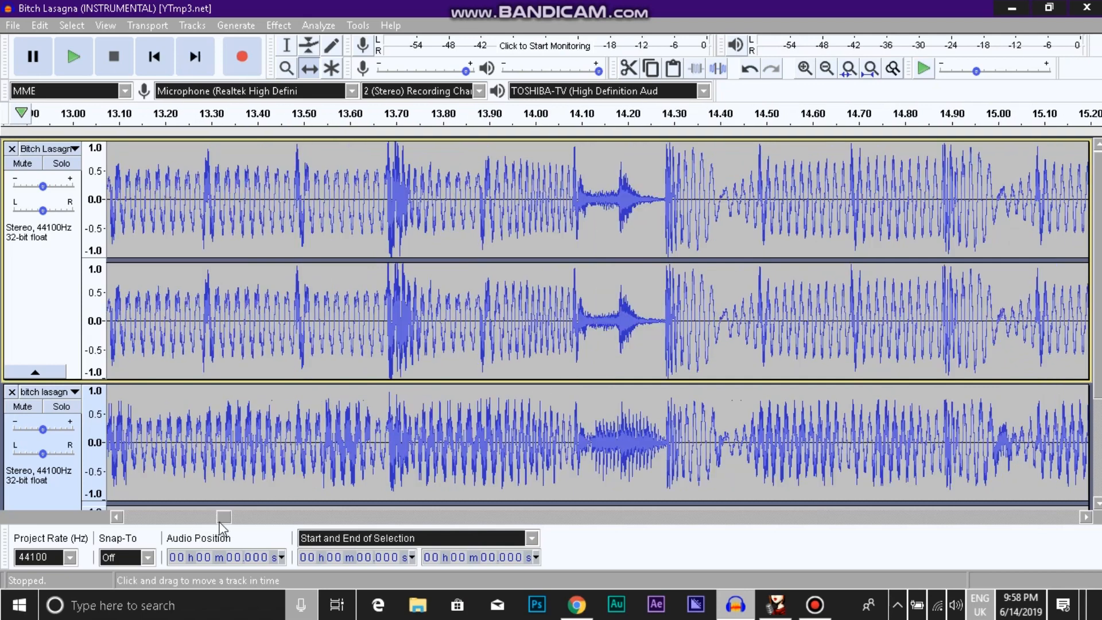
left_click(803, 69)
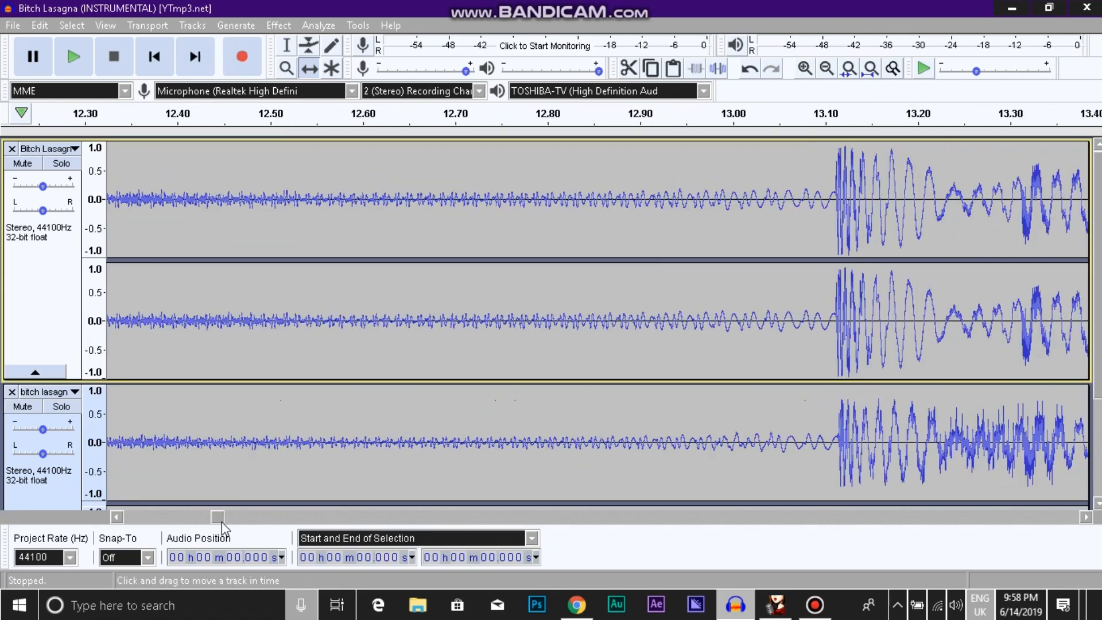
left_click(804, 69)
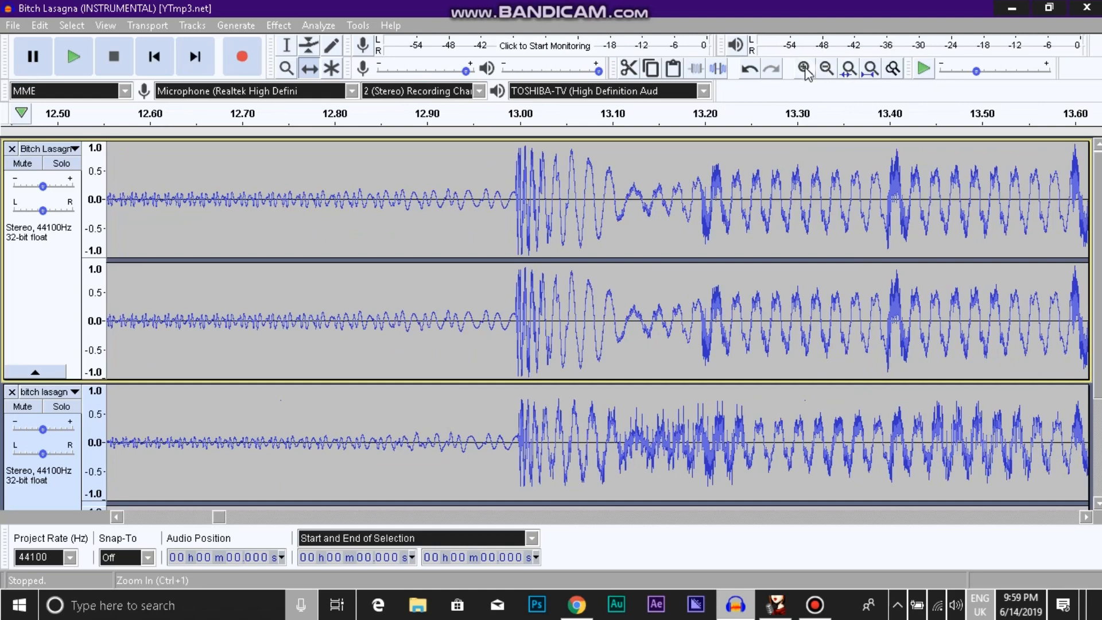
left_click(803, 68)
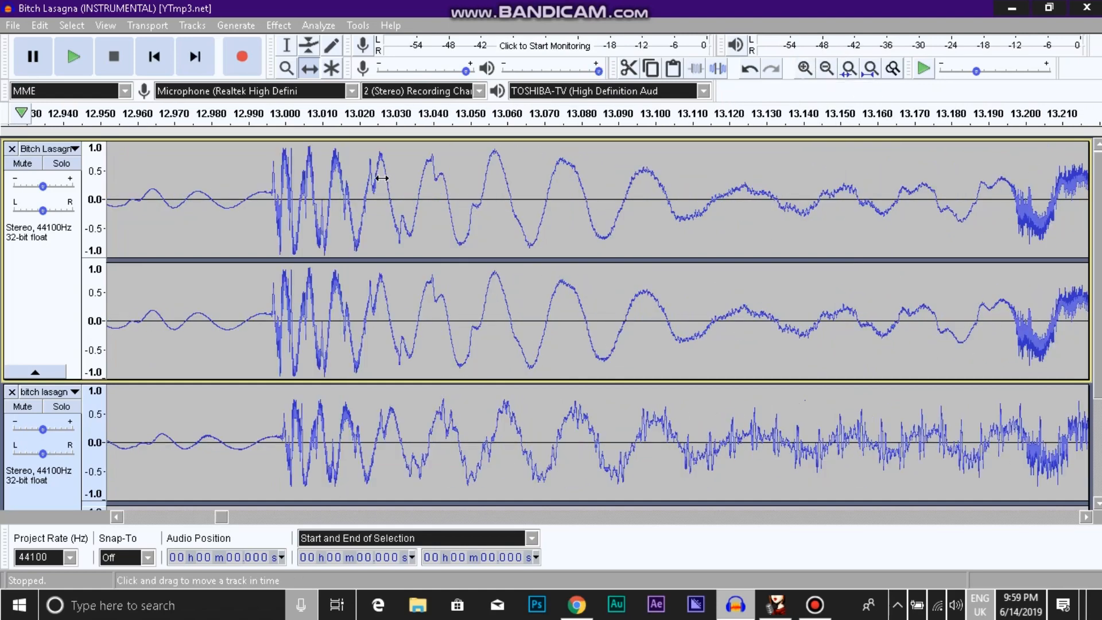
left_click_drag(383, 178, 338, 208)
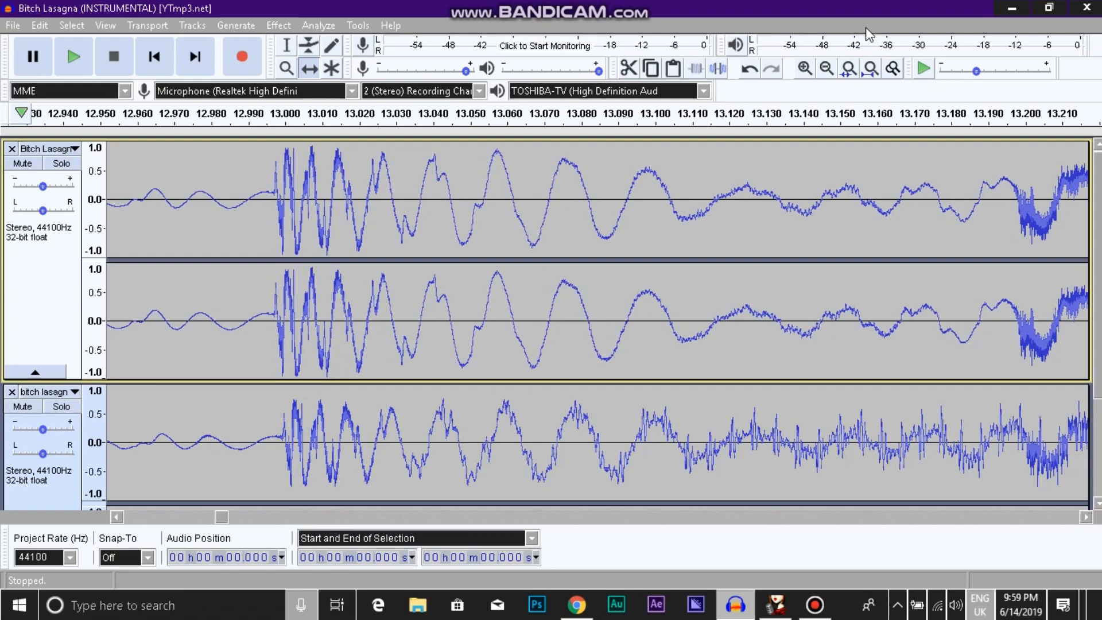
left_click(804, 68)
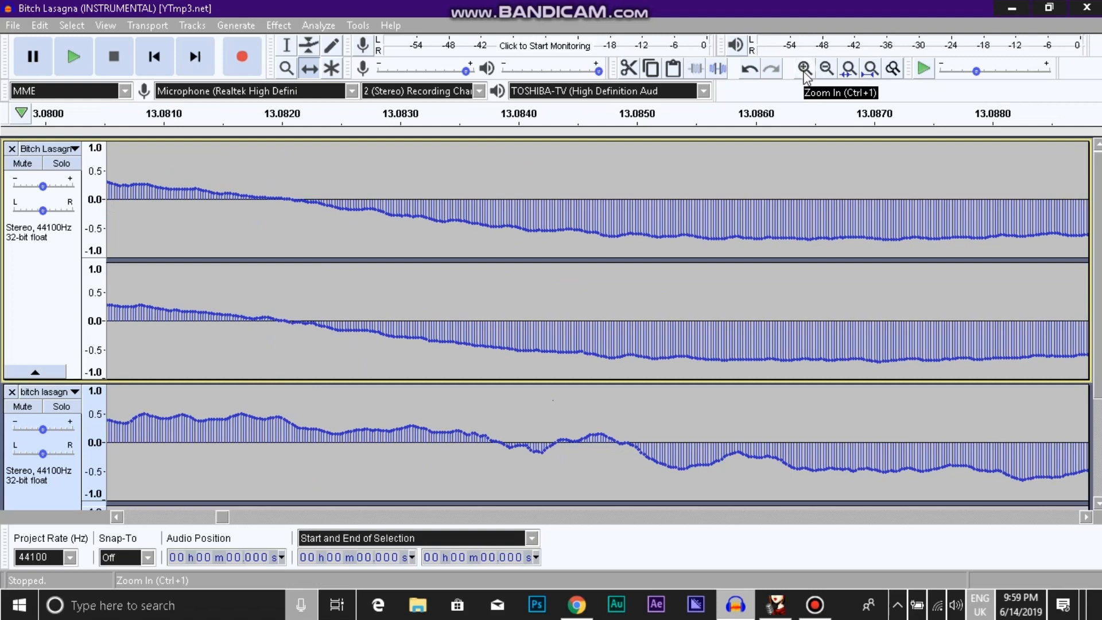
mouse_move(827, 70)
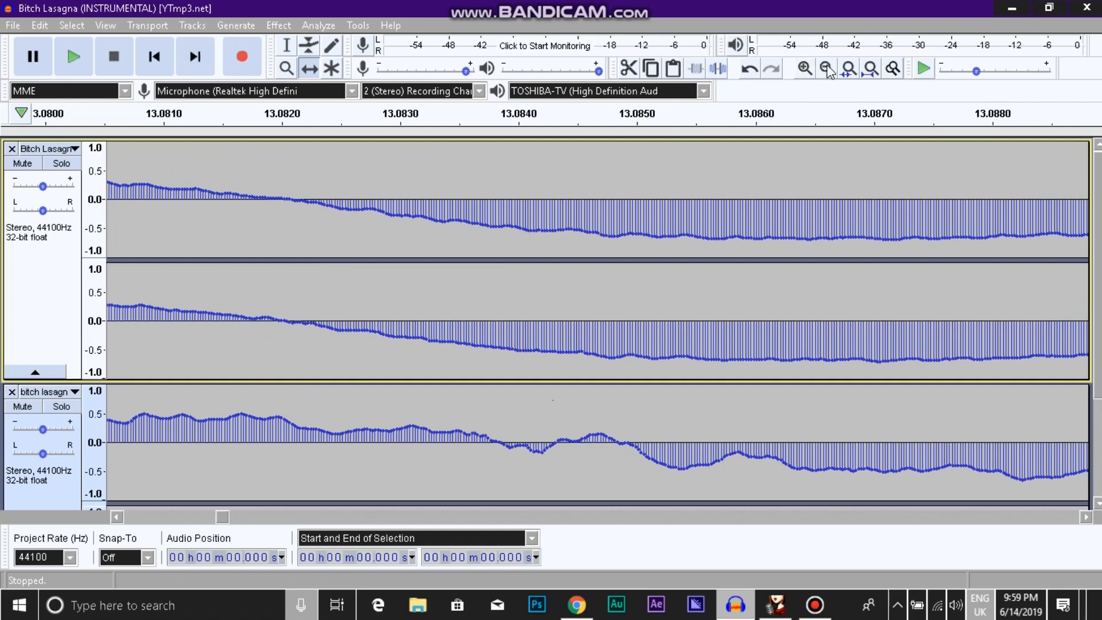
left_click(804, 69)
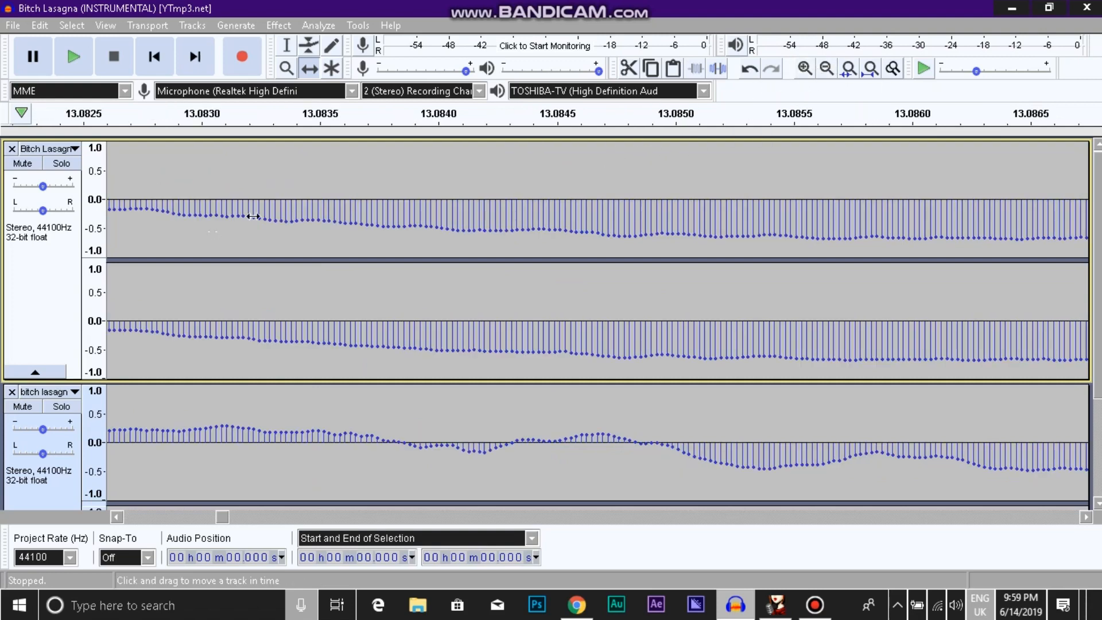
Step: Quick-Play from the timeline, stop near 18.54 s, then zoom in and out to inspect
left_click(386, 113)
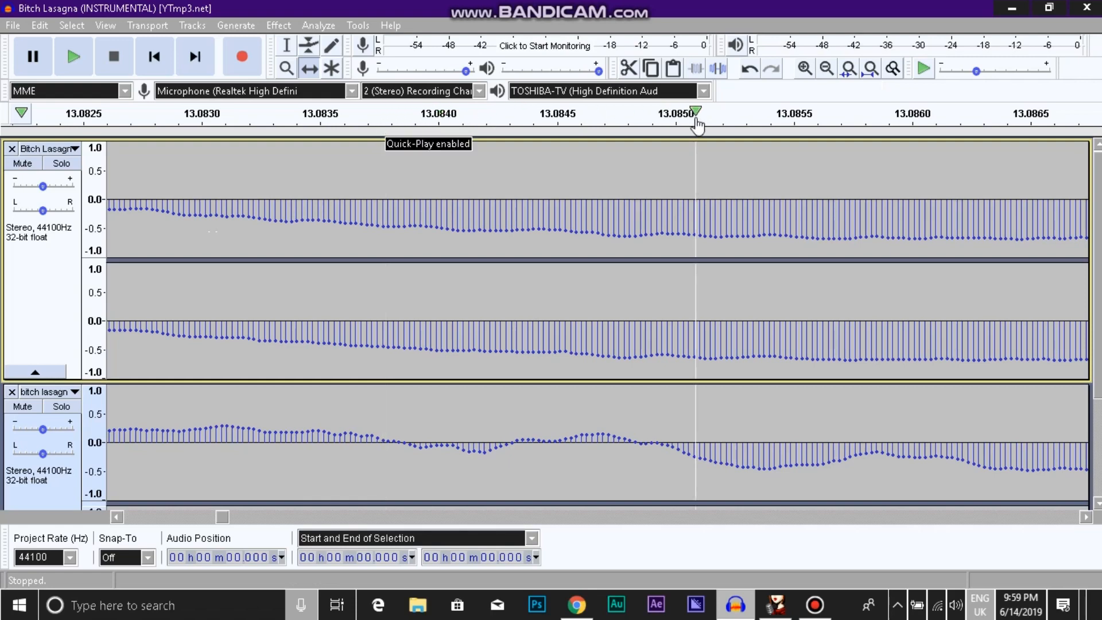
mouse_move(222, 530)
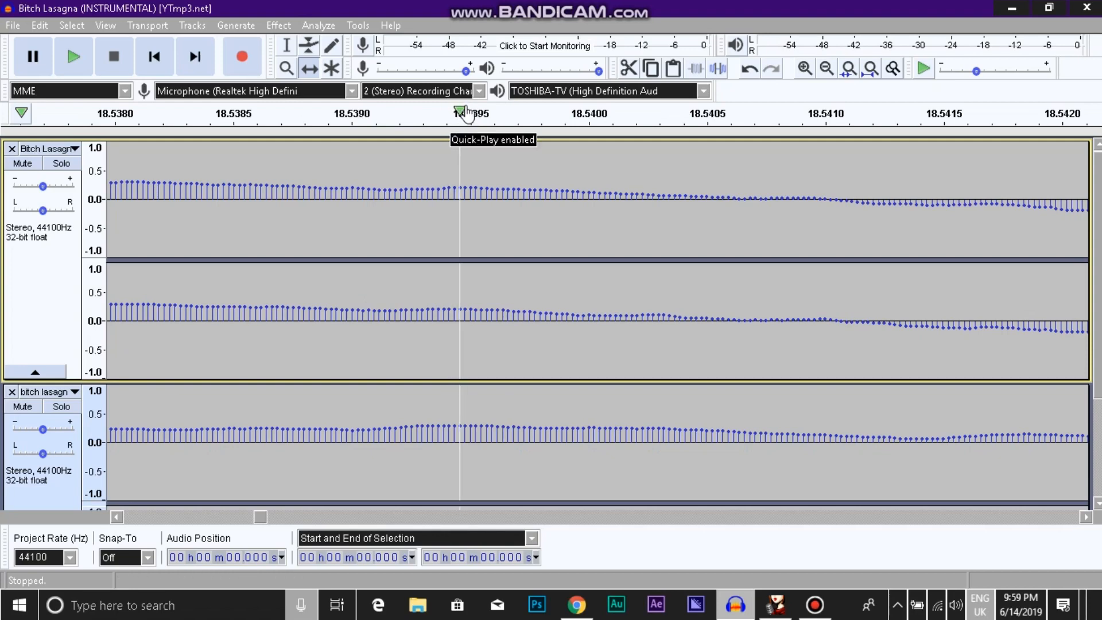
left_click(826, 69)
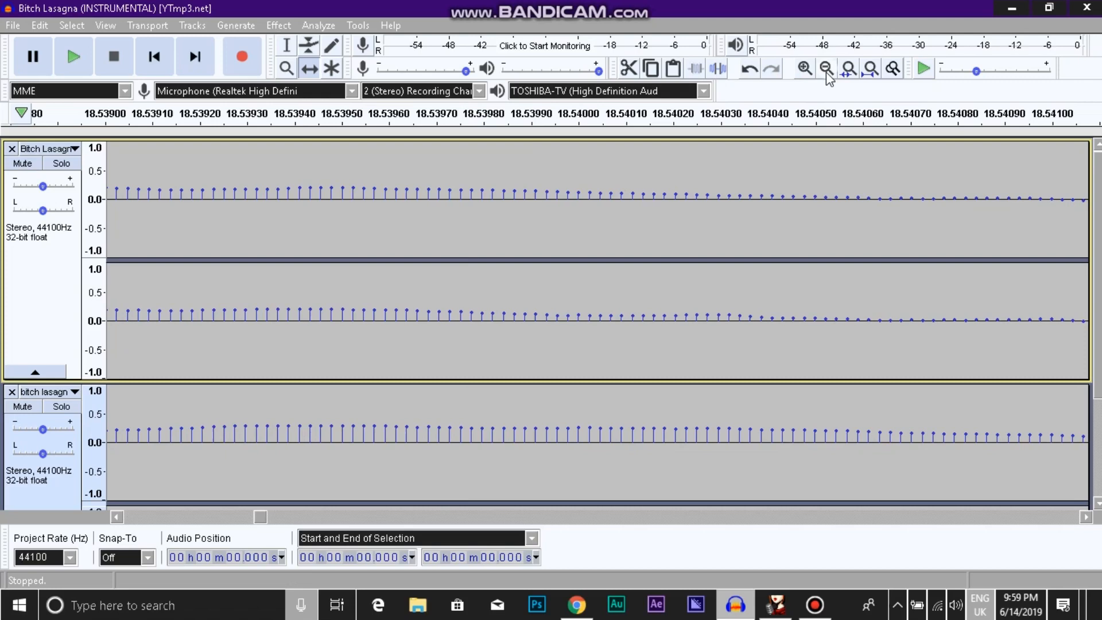
left_click(827, 69)
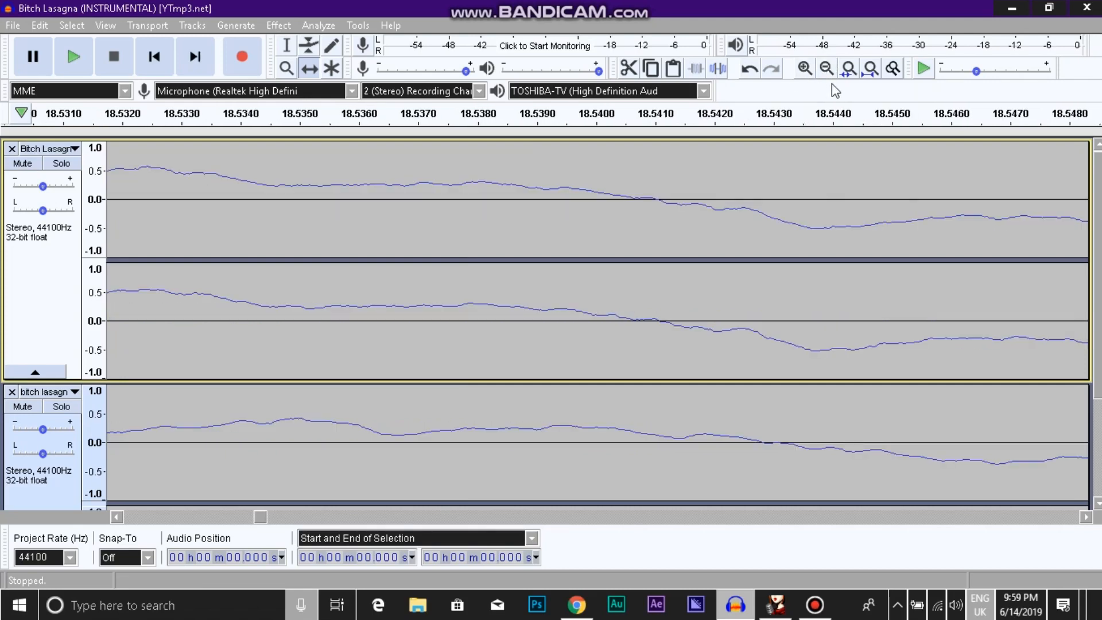
left_click(826, 69)
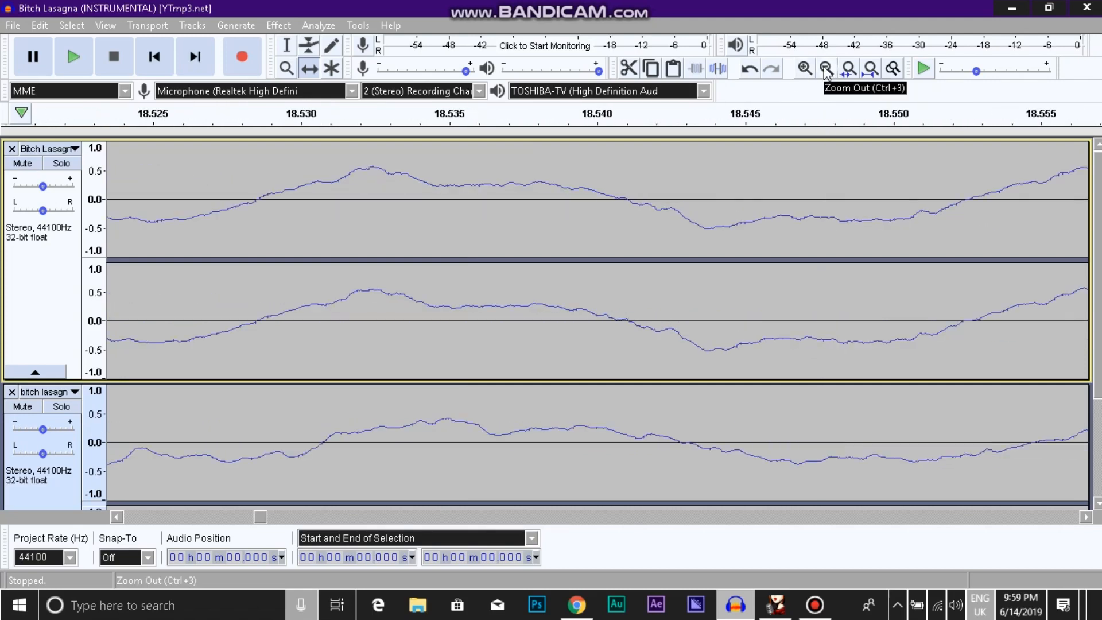
left_click(825, 68)
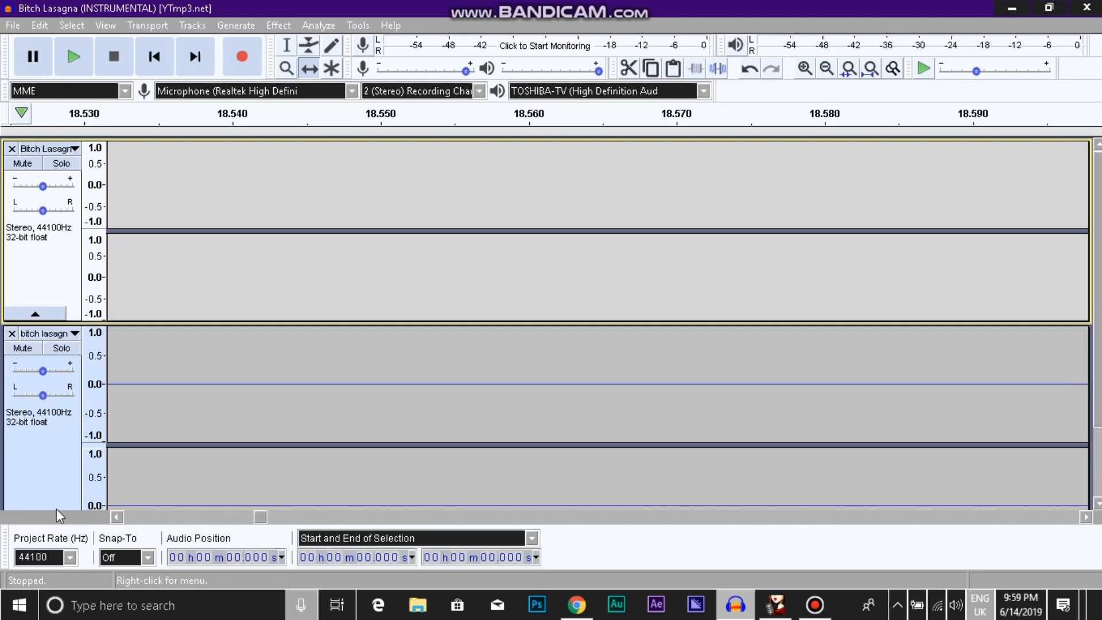
Step: Jump the view to the song start and zoom out until 17 seconds are visible
left_click(892, 69)
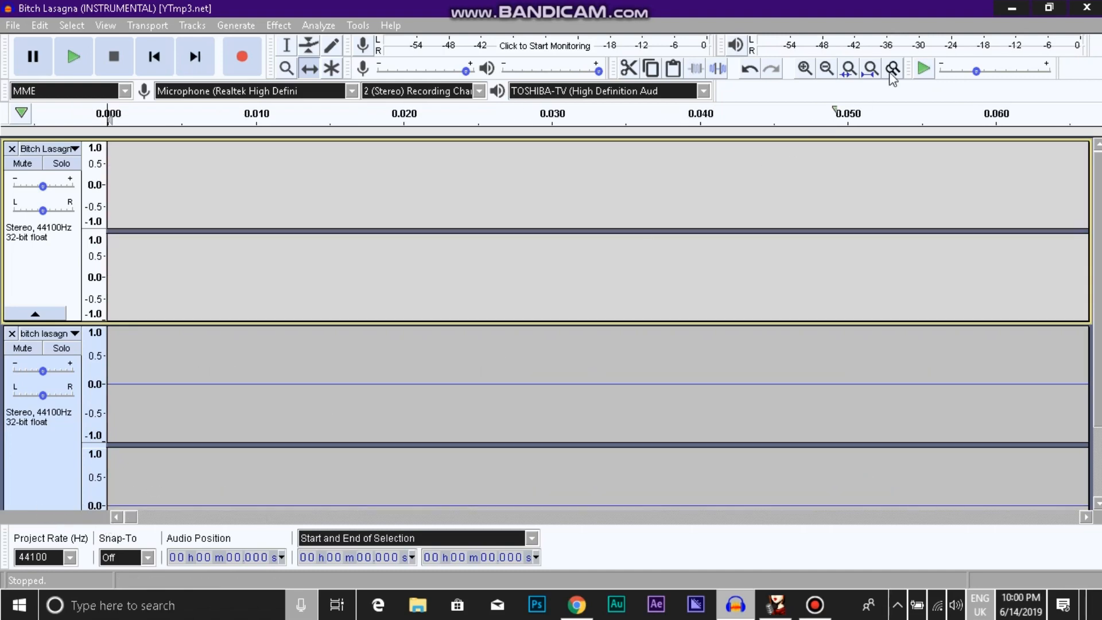
left_click(825, 69)
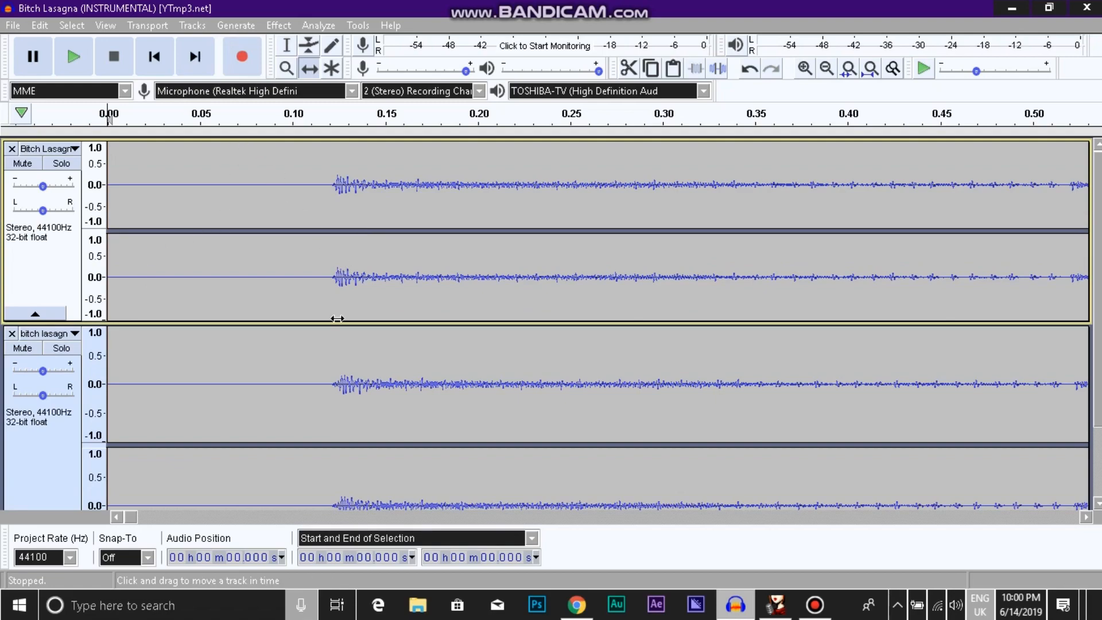
left_click(827, 69)
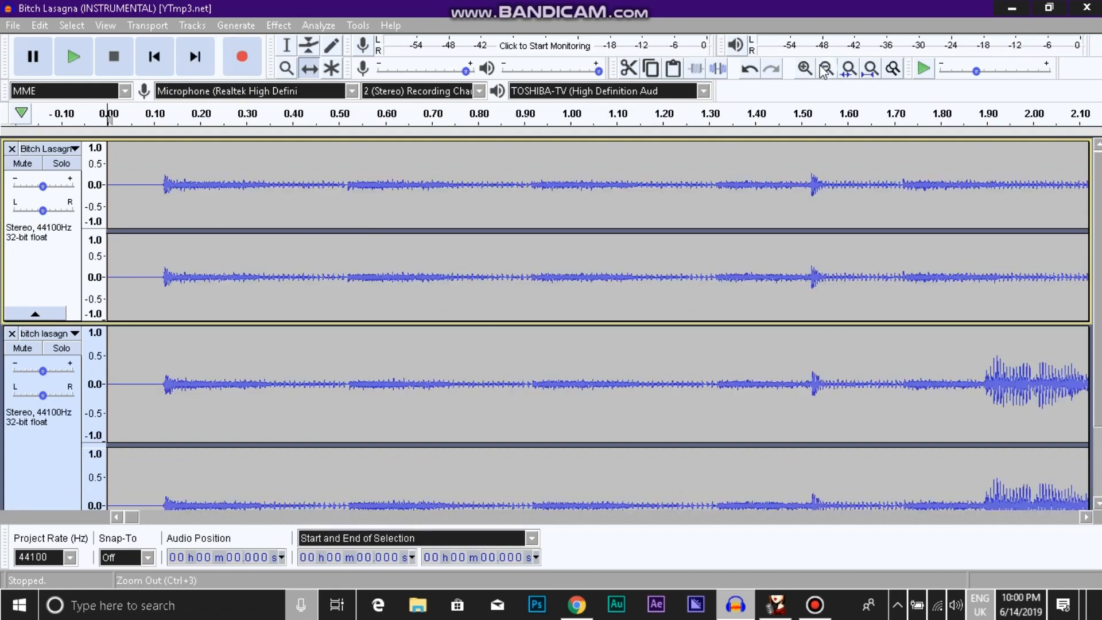
left_click(825, 69)
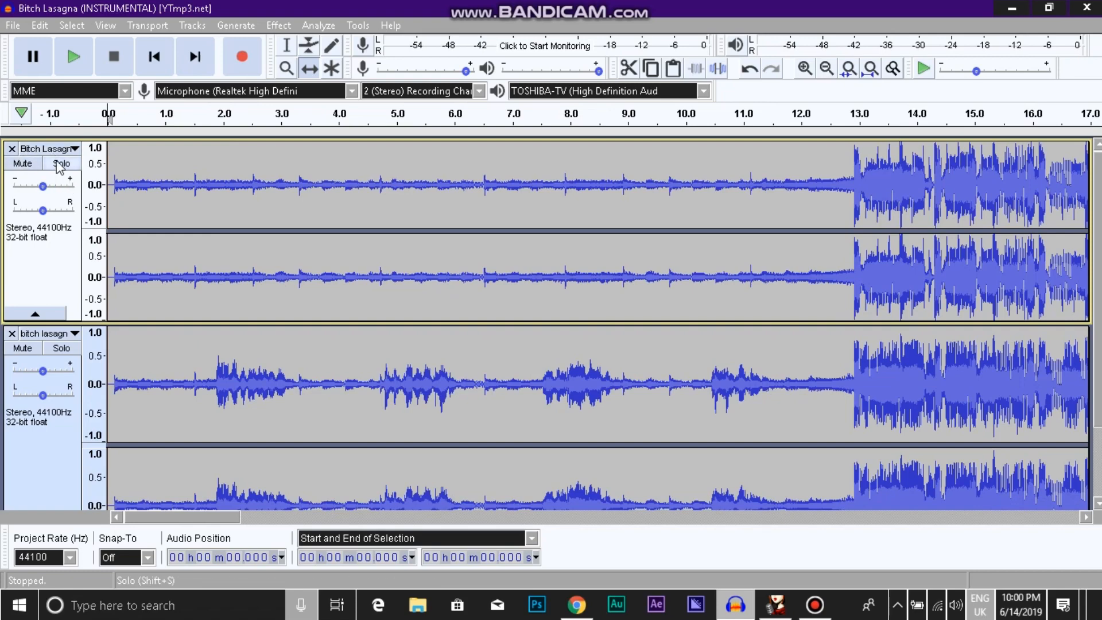
Step: Solo the top track and export it as instrumental.wav into the Vocal Sub folder
left_click(12, 24)
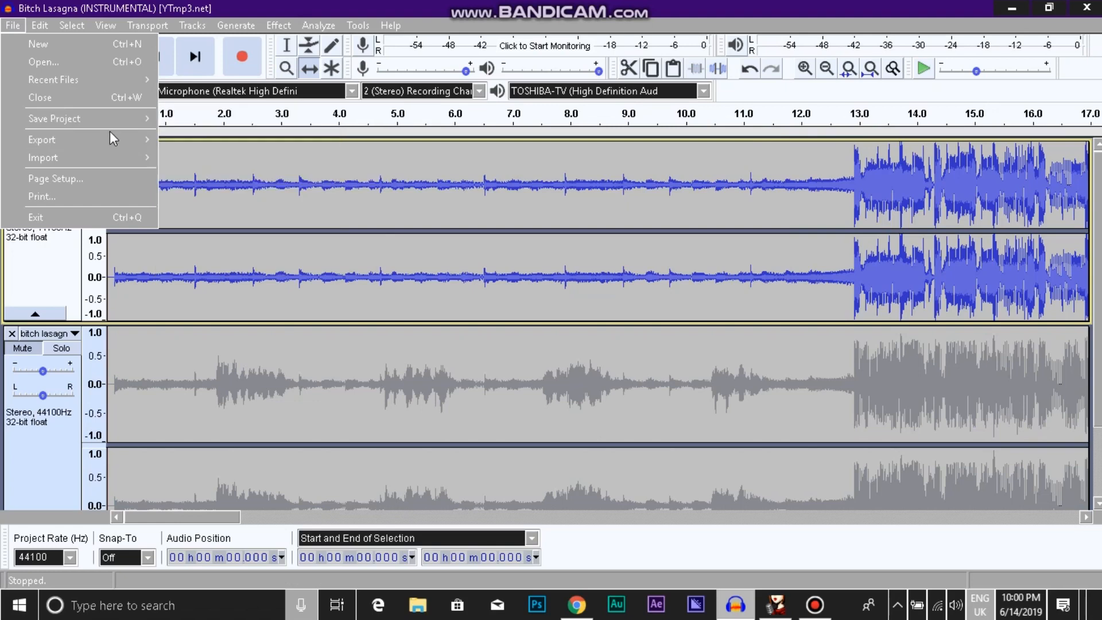
left_click(41, 138)
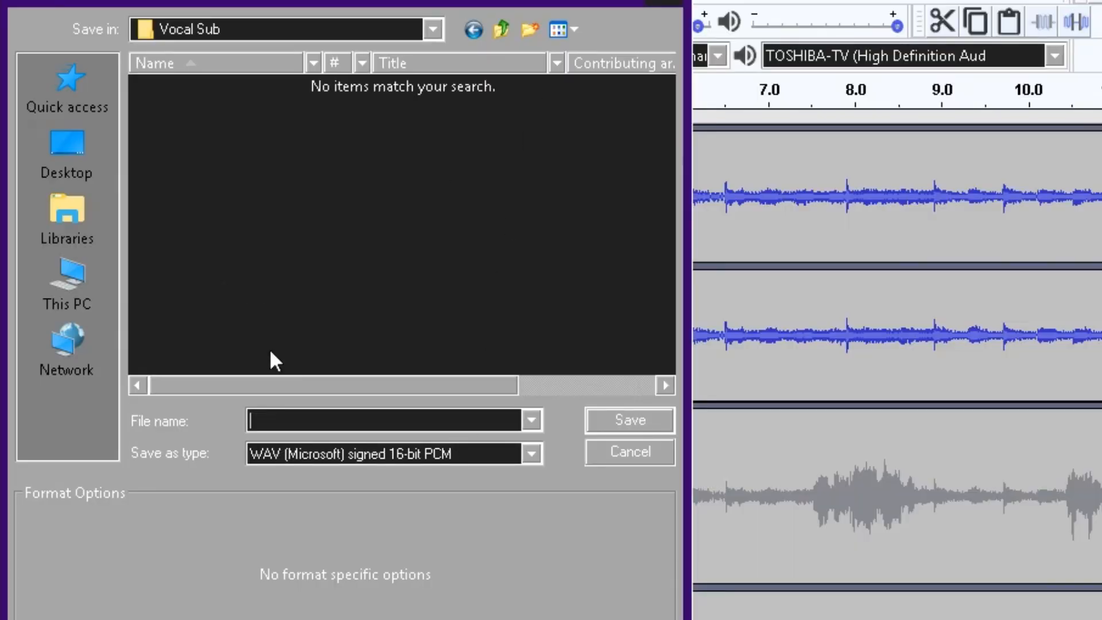
type("instrumental.")
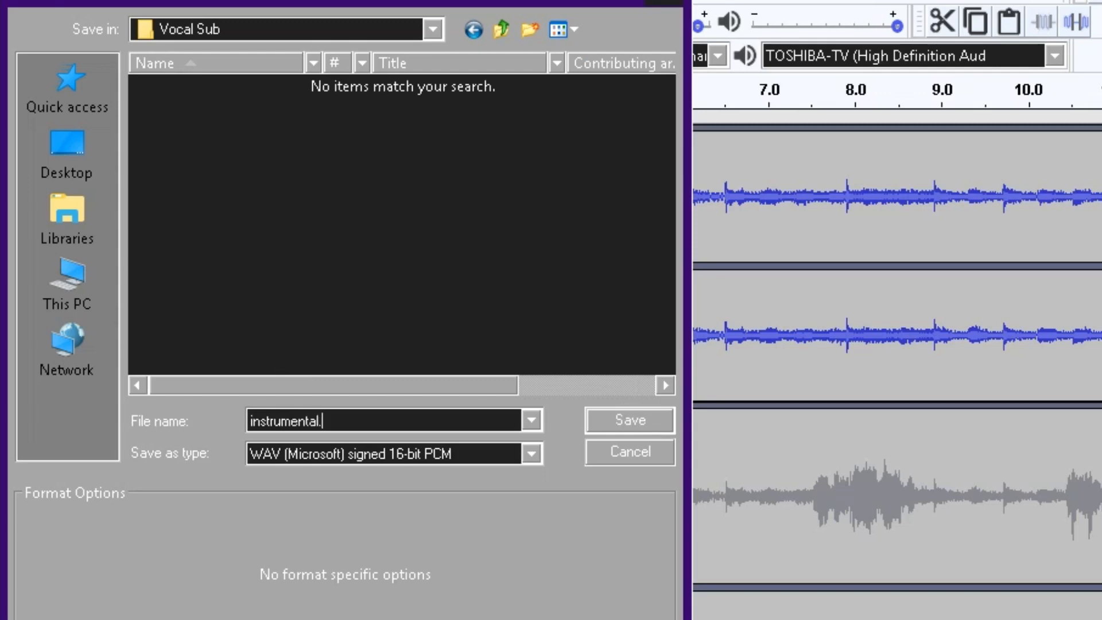
type("wav")
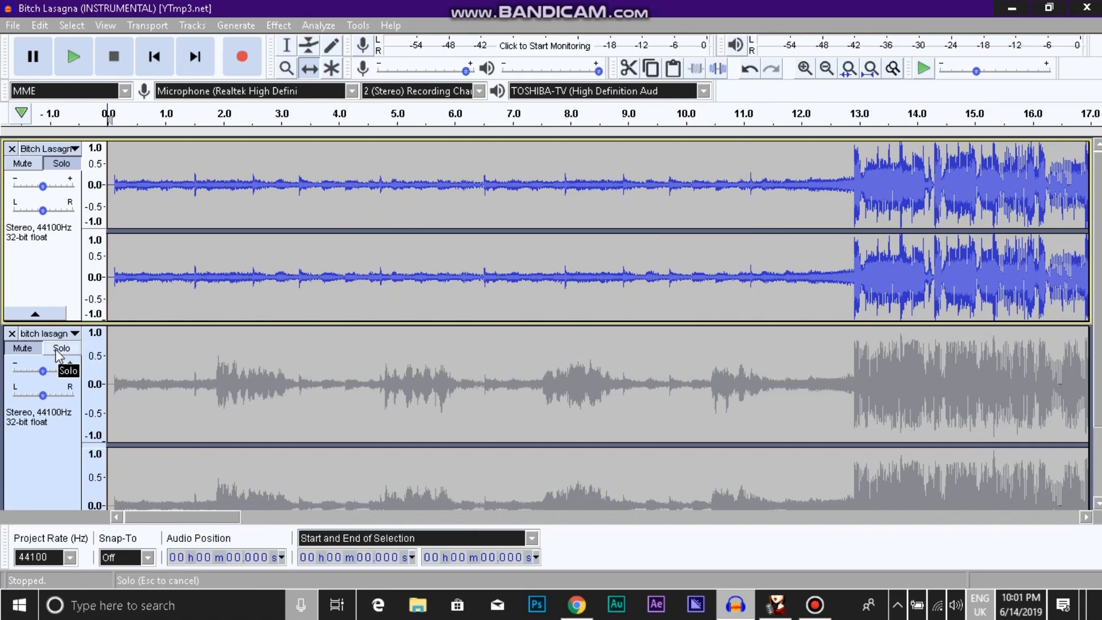
Step: Solo the second track and export it as original.wav into Vocal Sub
left_click(38, 25)
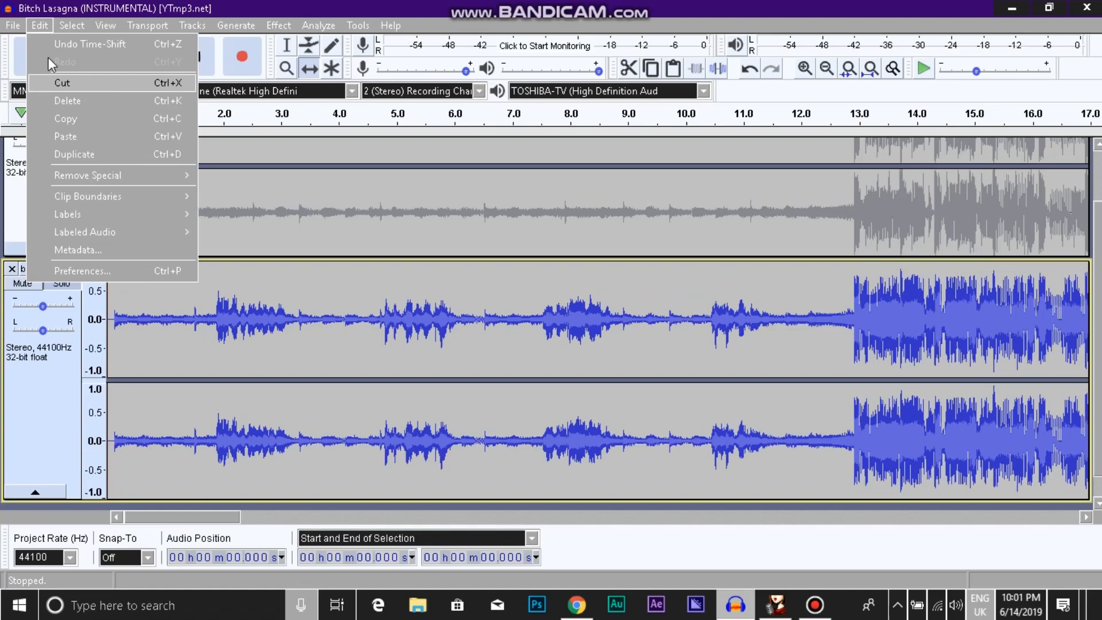
left_click(12, 25)
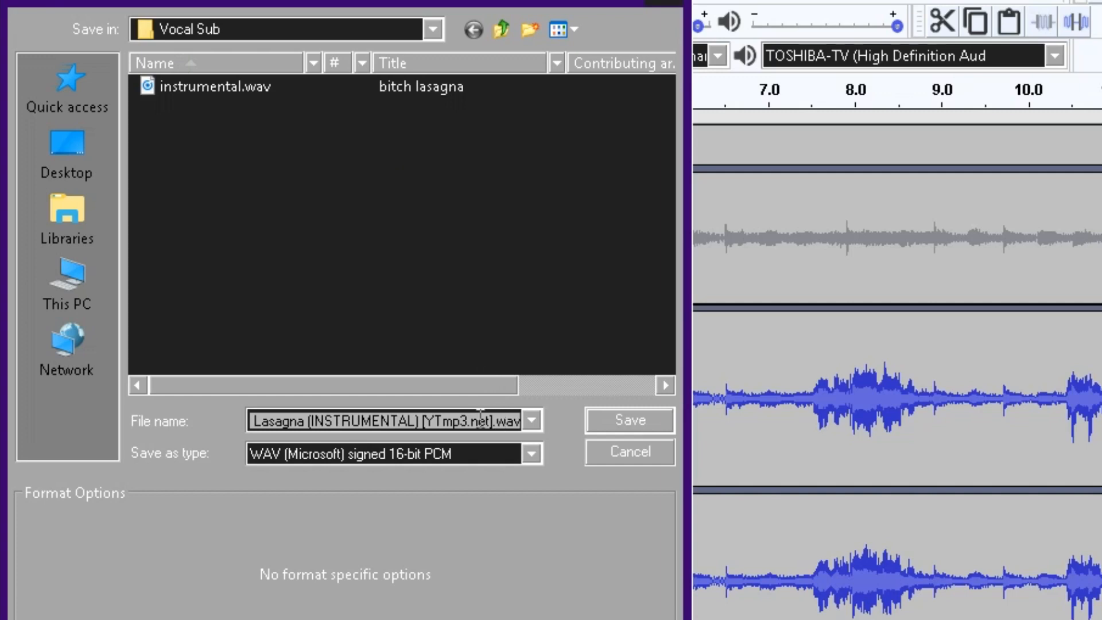
type("original.")
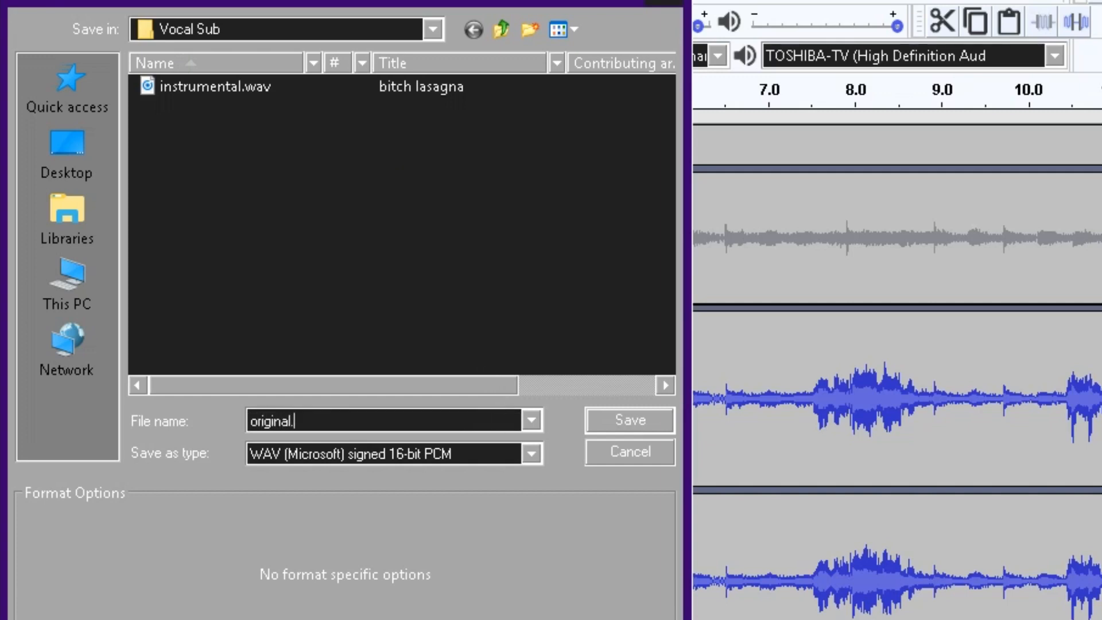
type("wav")
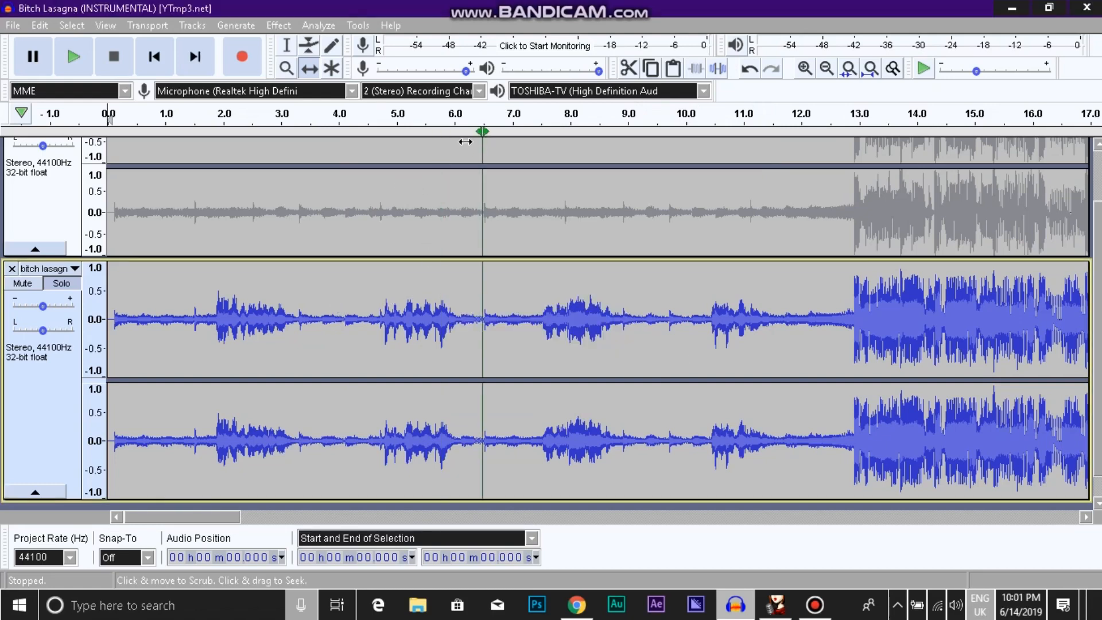
mouse_move(774, 604)
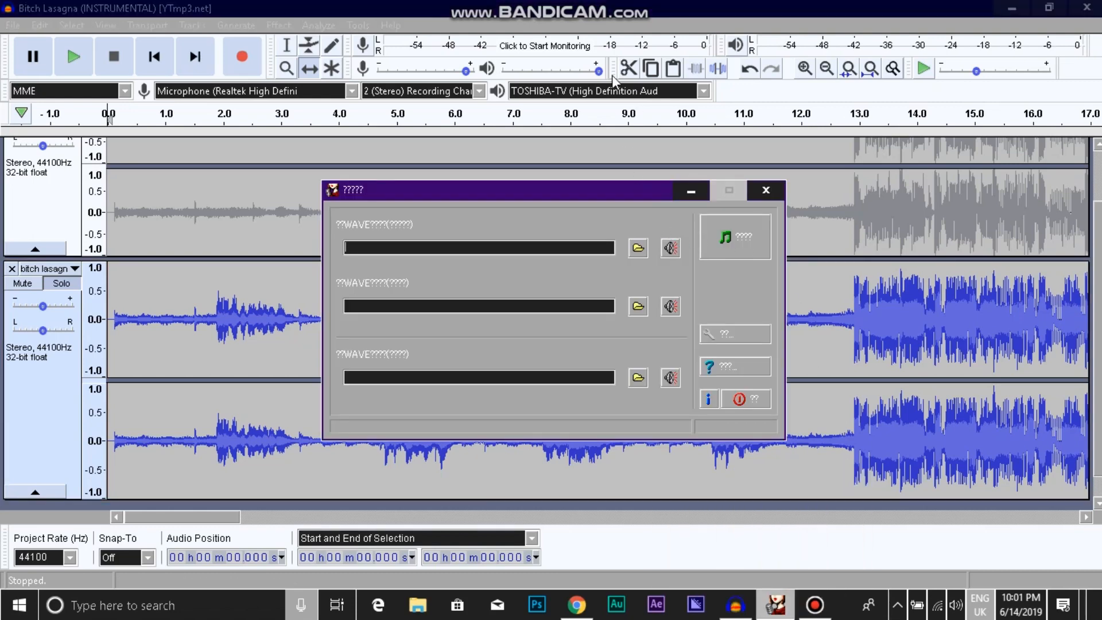
mouse_move(636, 253)
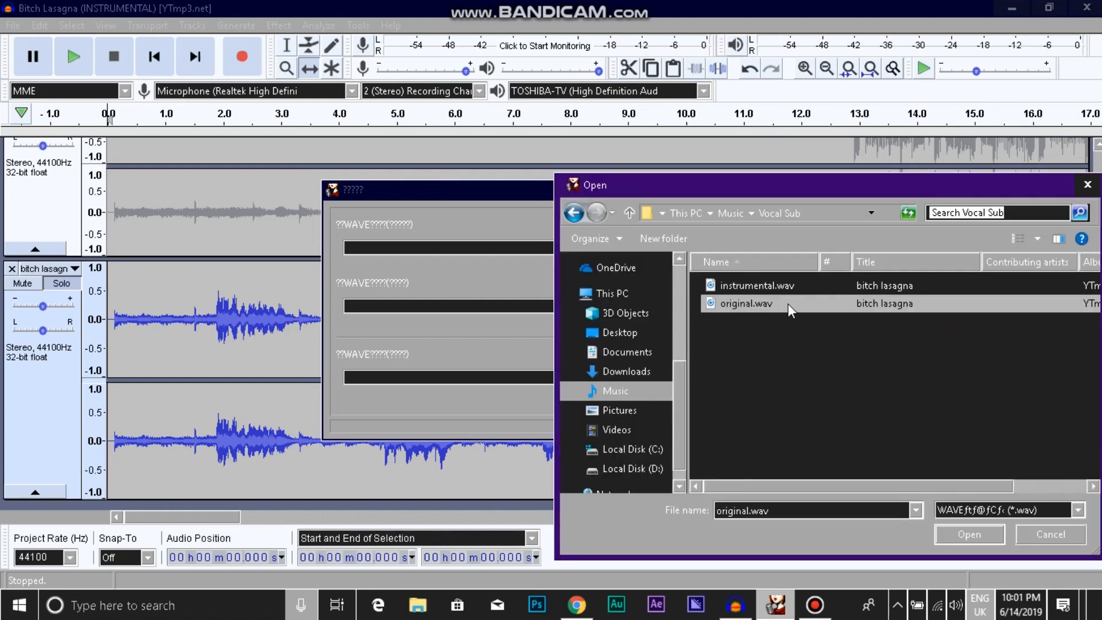
Step: Load original.wav as Itago's first input and instrumental.wav as its second input
left_click(968, 534)
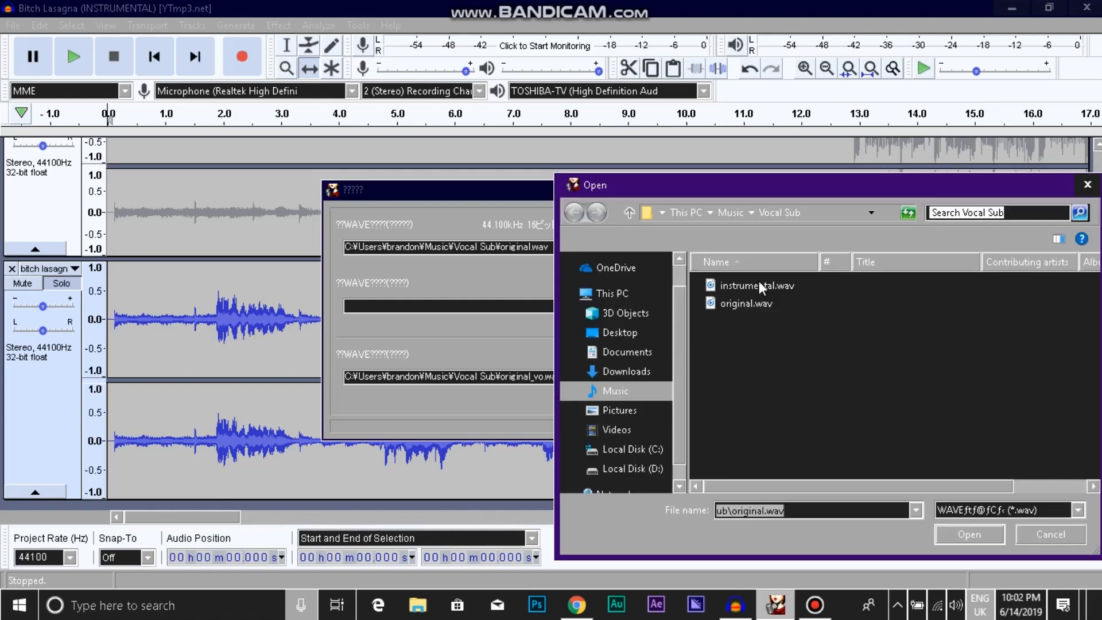
left_click(756, 285)
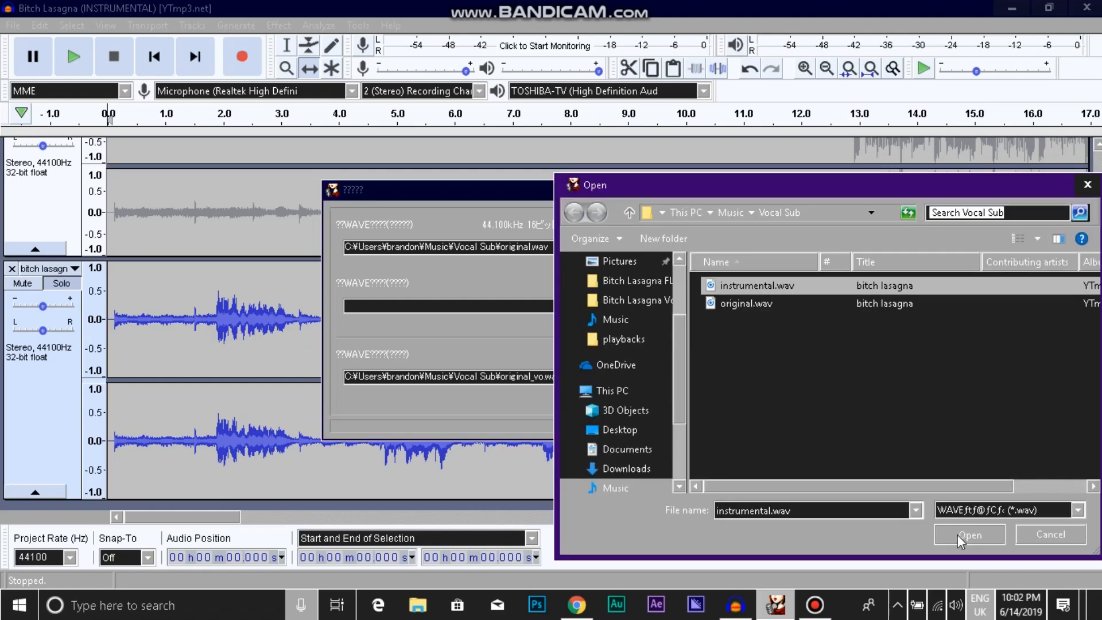
left_click(968, 535)
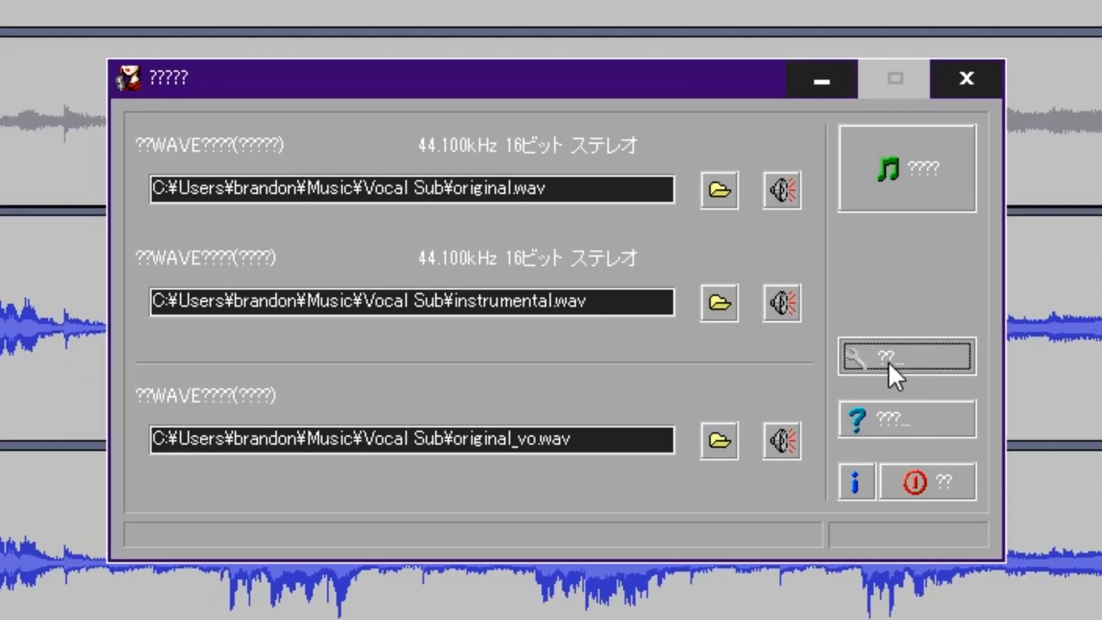
left_click(906, 355)
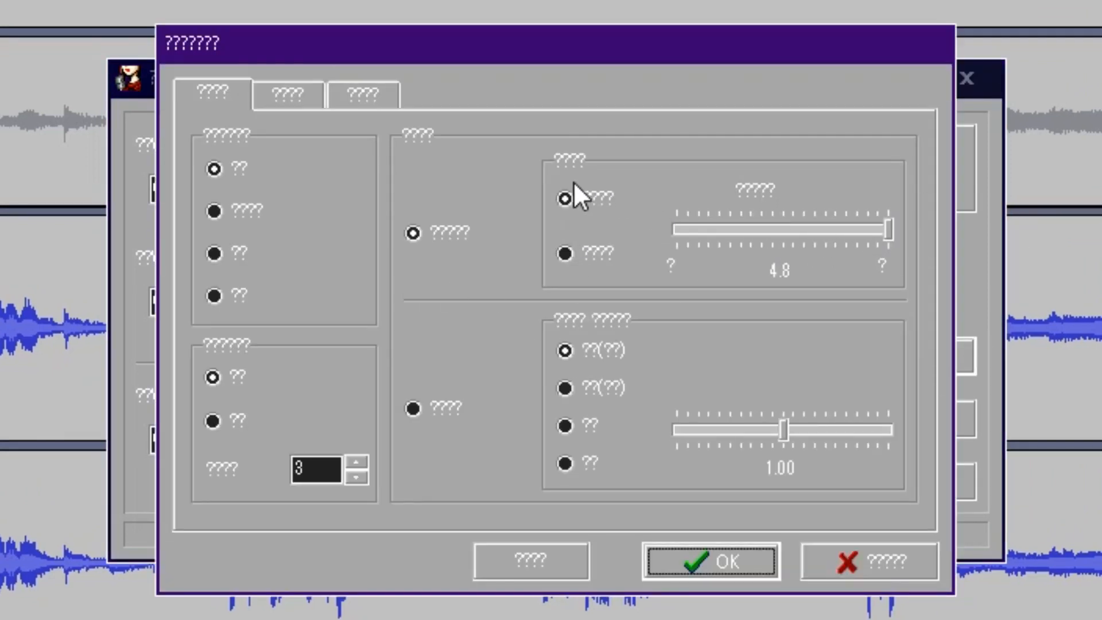
left_click(708, 560)
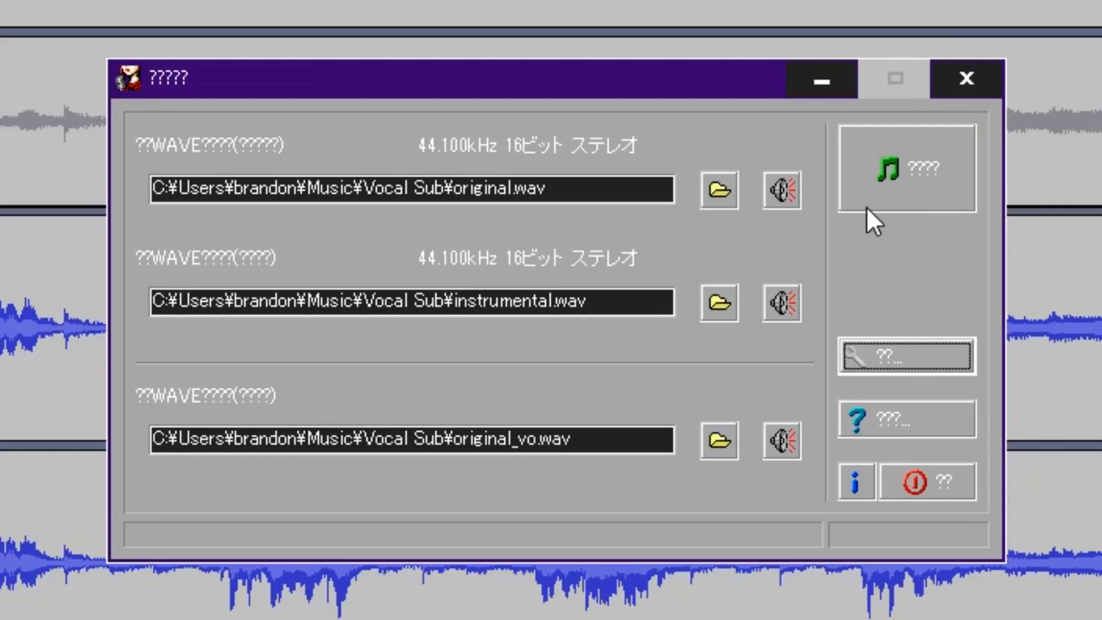
mouse_move(851, 225)
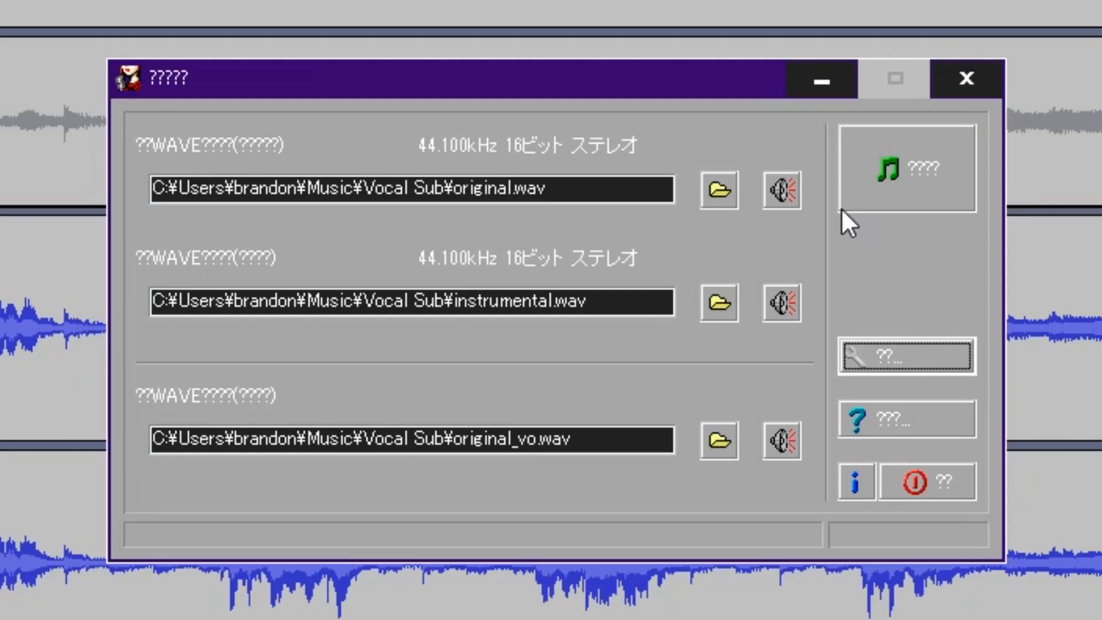
mouse_move(789, 223)
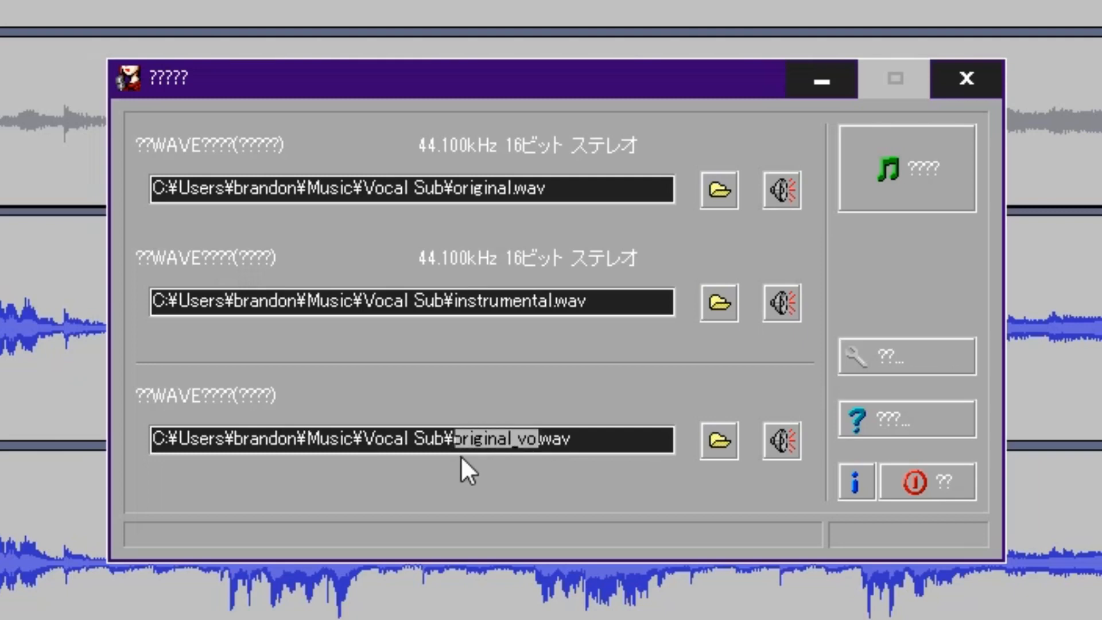
Step: Rename the output from 'original_vo' to 'Final' and execute the vocal extraction
key("Delete")
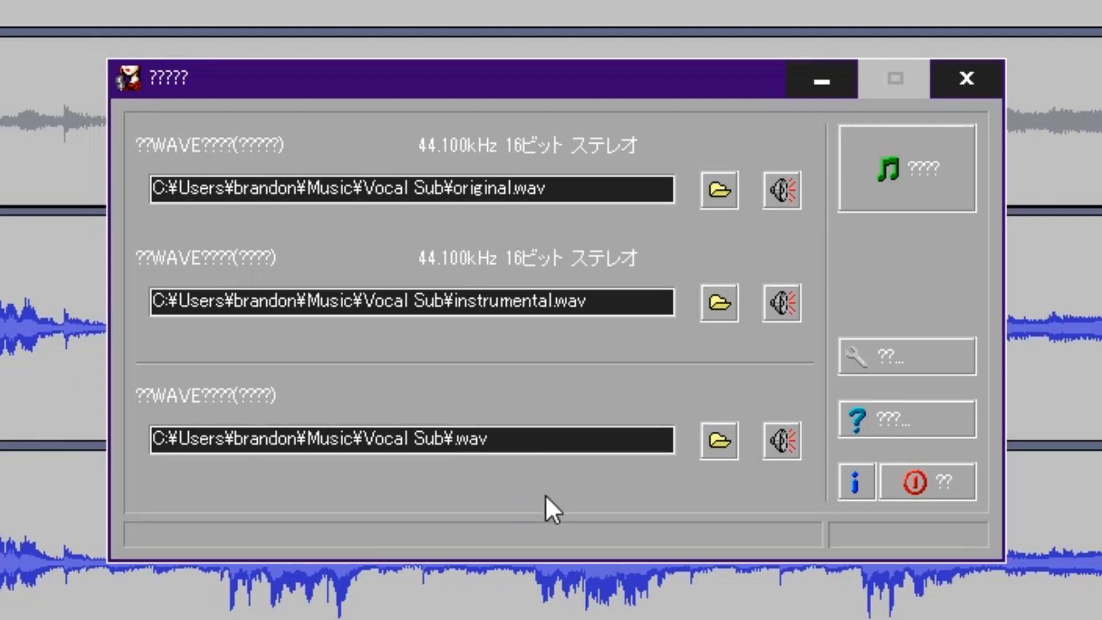
type("Fin")
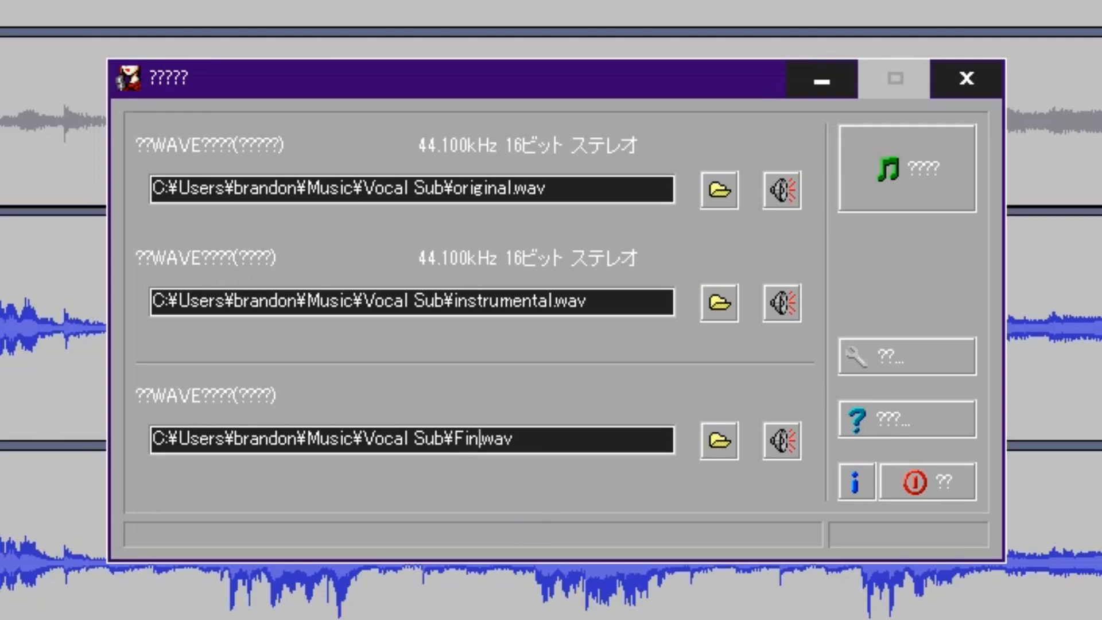
type("al")
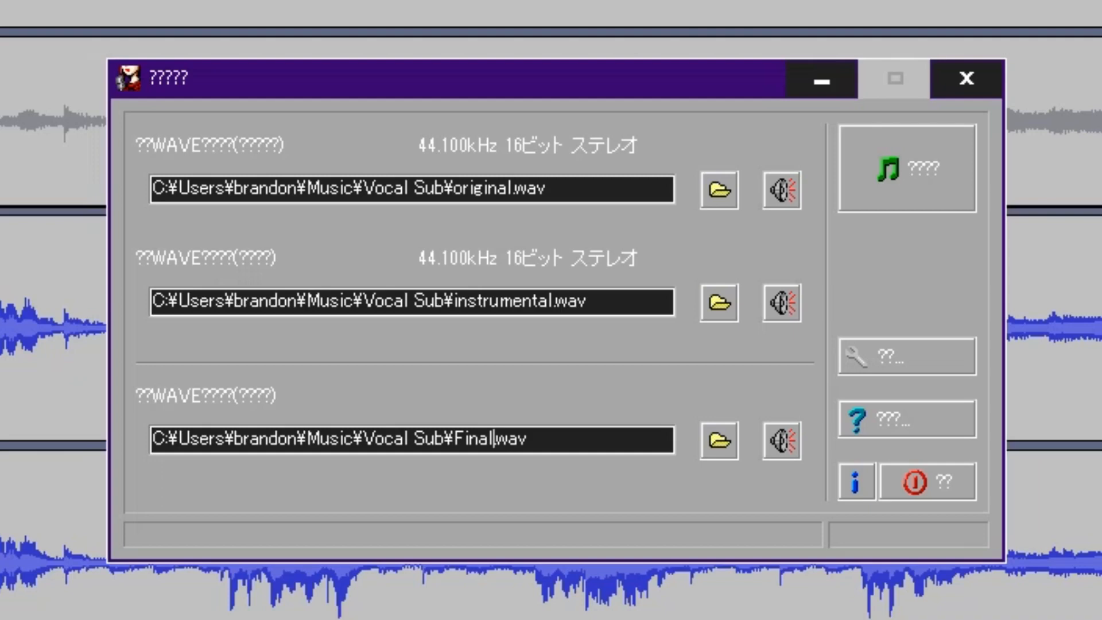
left_click(906, 169)
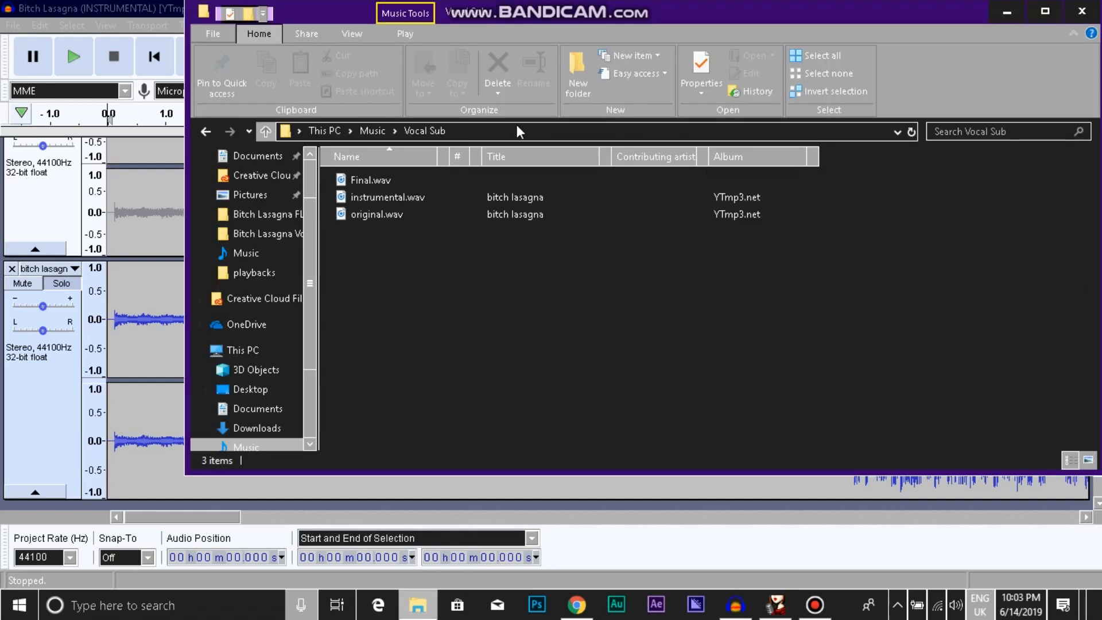
mouse_move(398, 178)
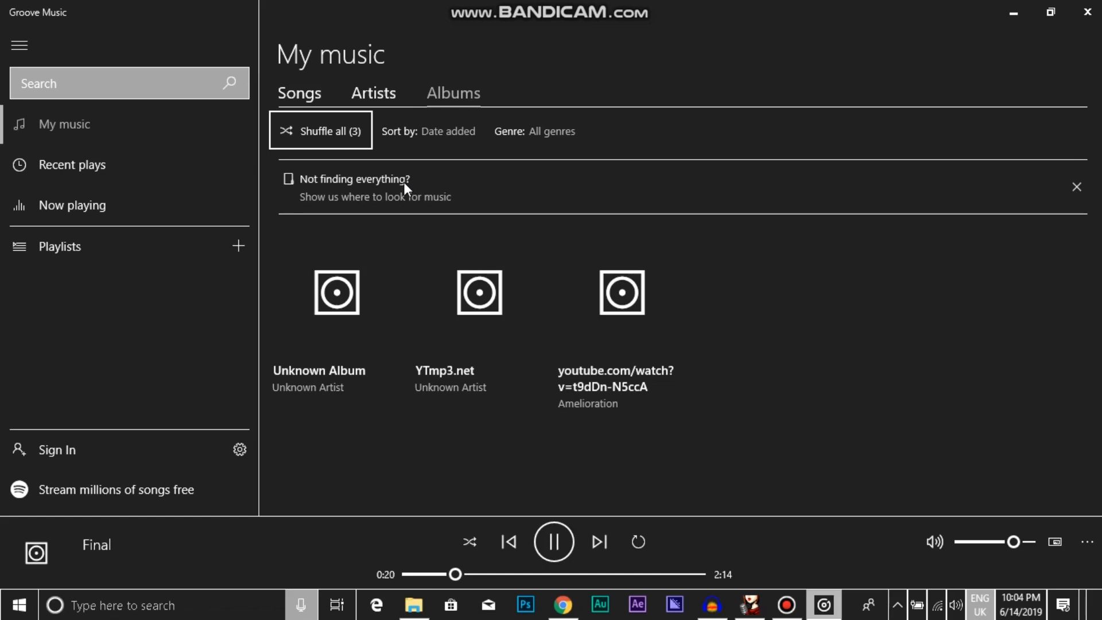
Step: Pause Final.wav playback in Groove Music at 21 seconds
left_click(553, 542)
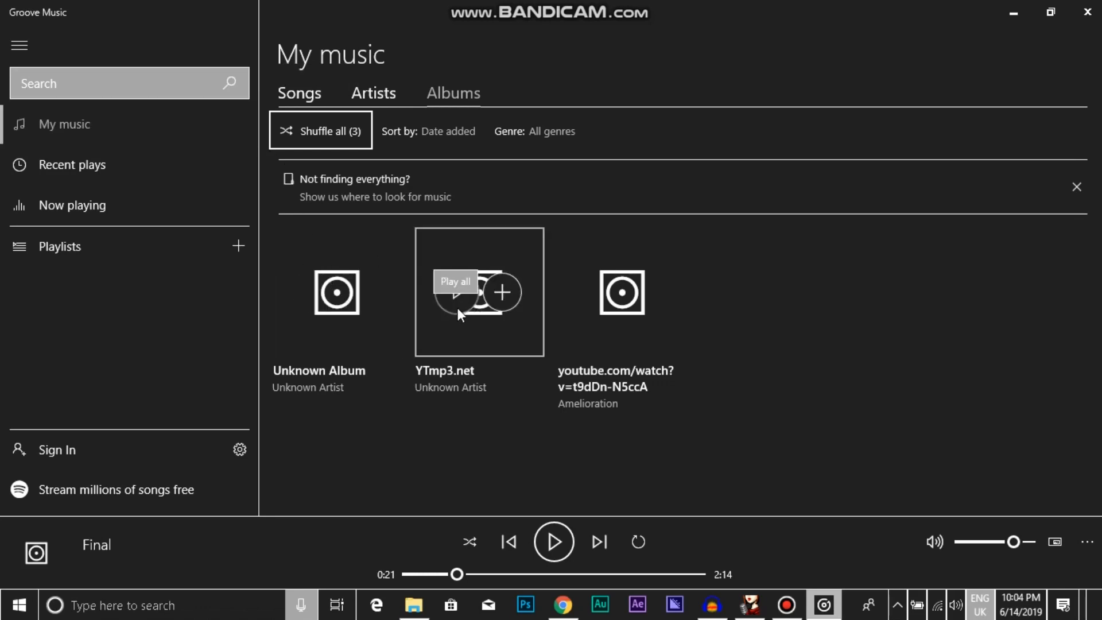
mouse_move(459, 307)
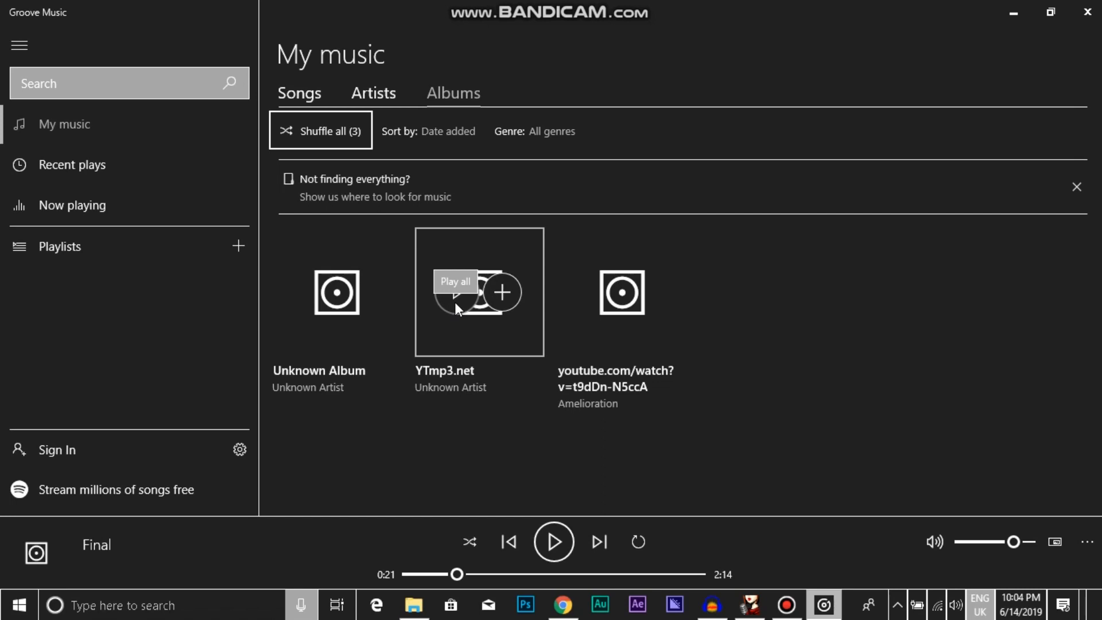
mouse_move(654, 327)
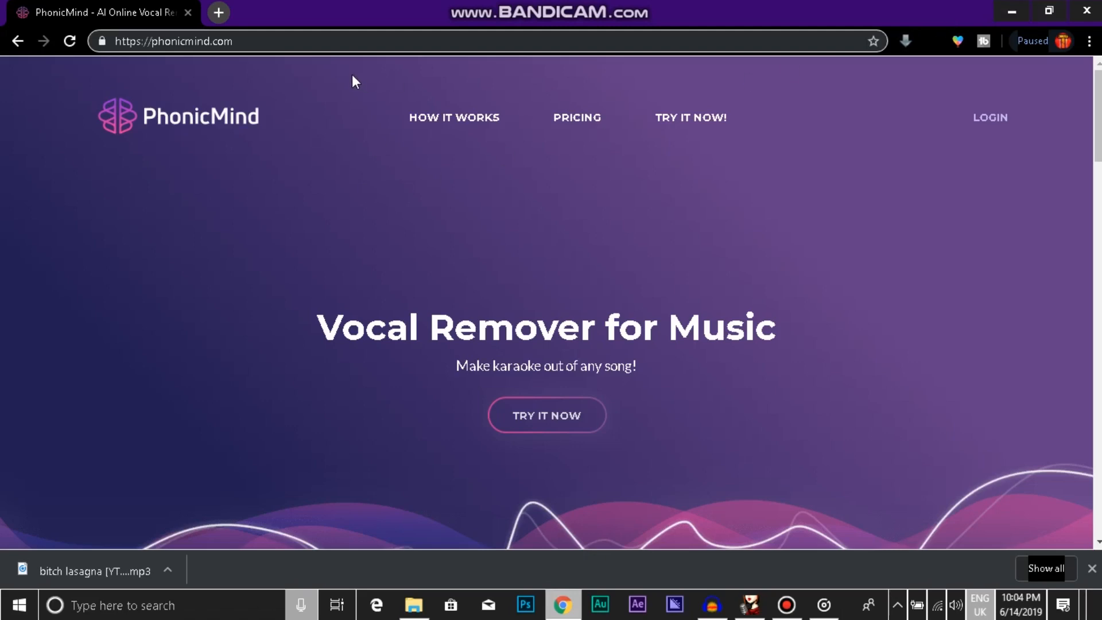
mouse_move(545, 429)
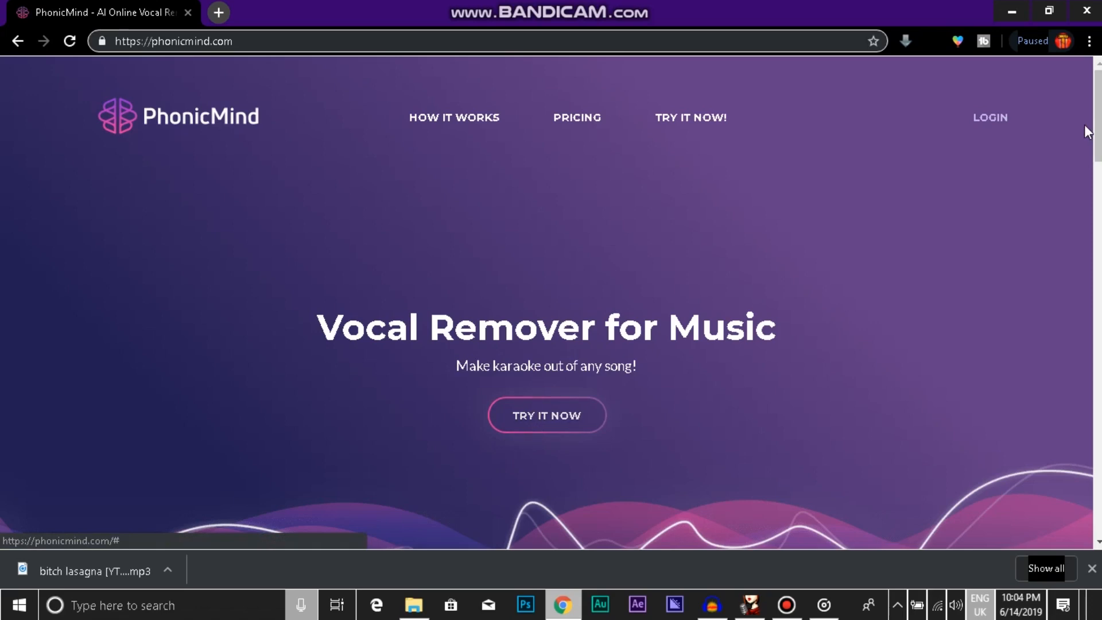
Step: Scroll down phonicmind.com and choose Final.wav to upload for vocal separation
scroll("down", 3)
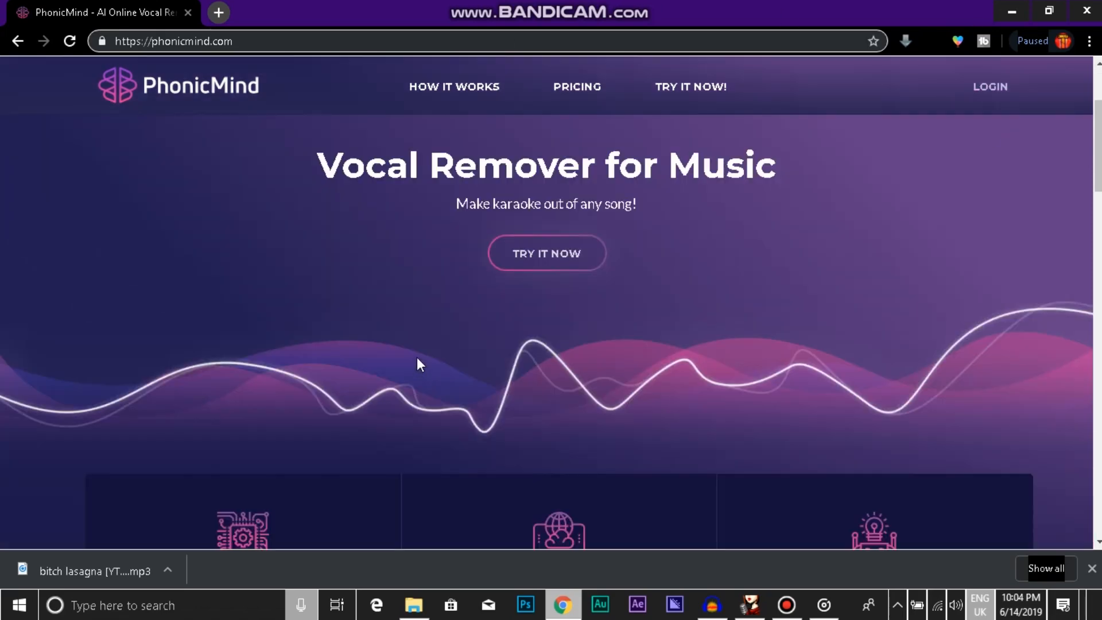
left_click(546, 253)
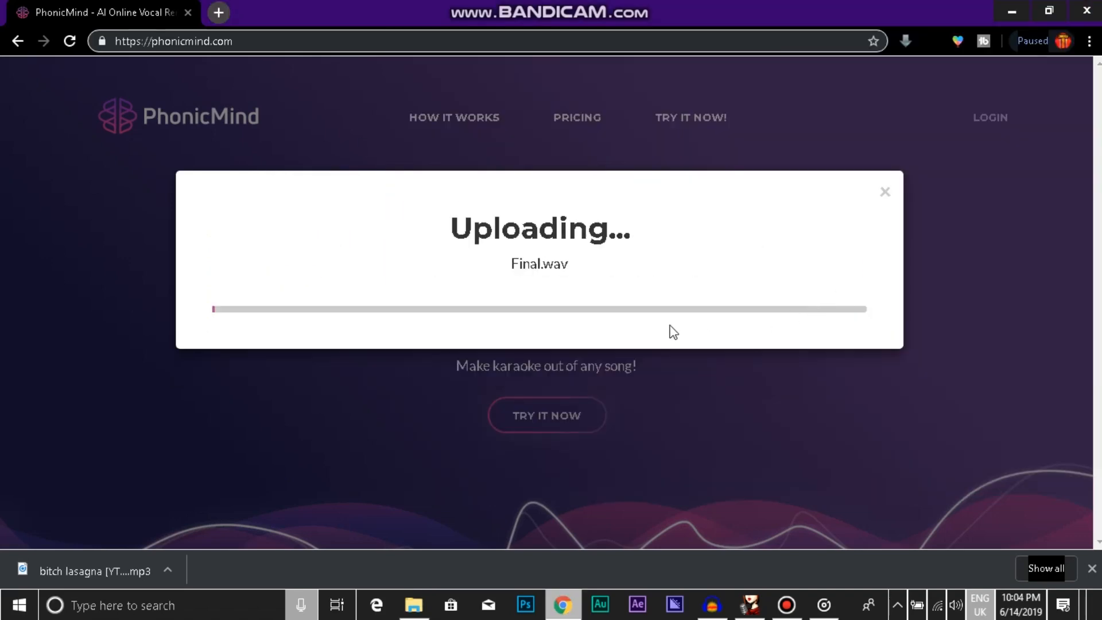
mouse_move(654, 334)
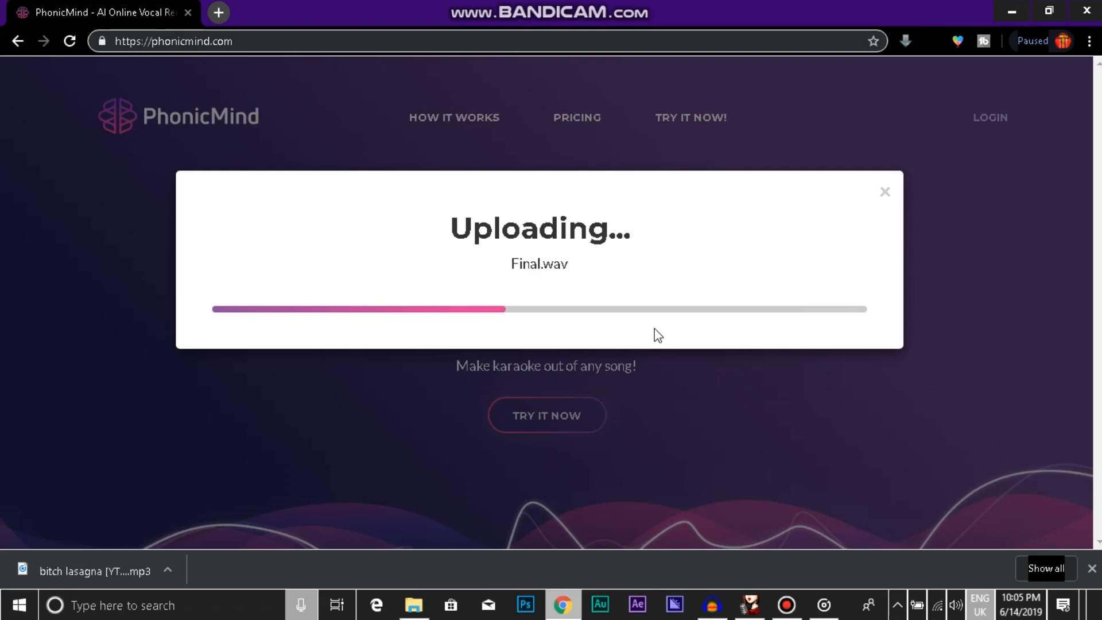
mouse_move(603, 310)
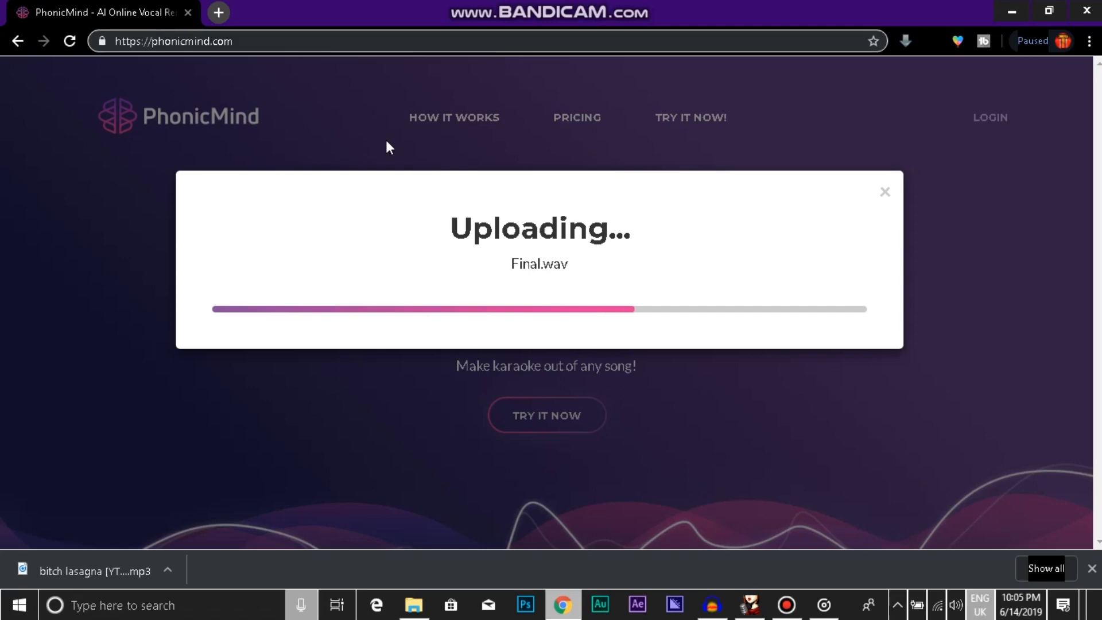
mouse_move(311, 10)
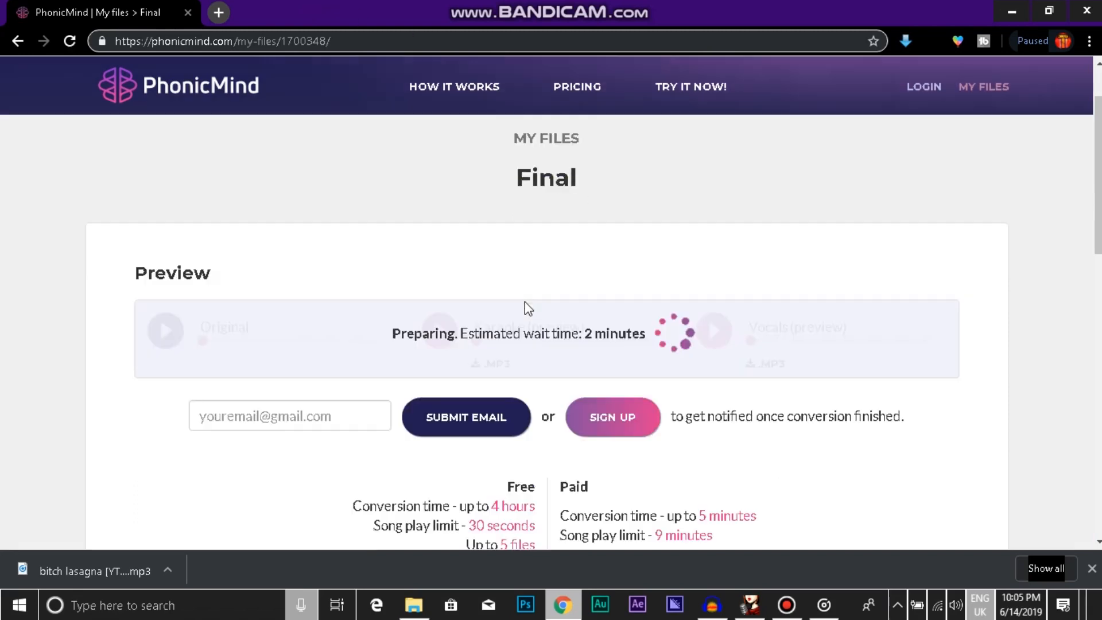
Step: Scroll down Final's PhonicMind page while the track is still preparing
scroll("down", 3)
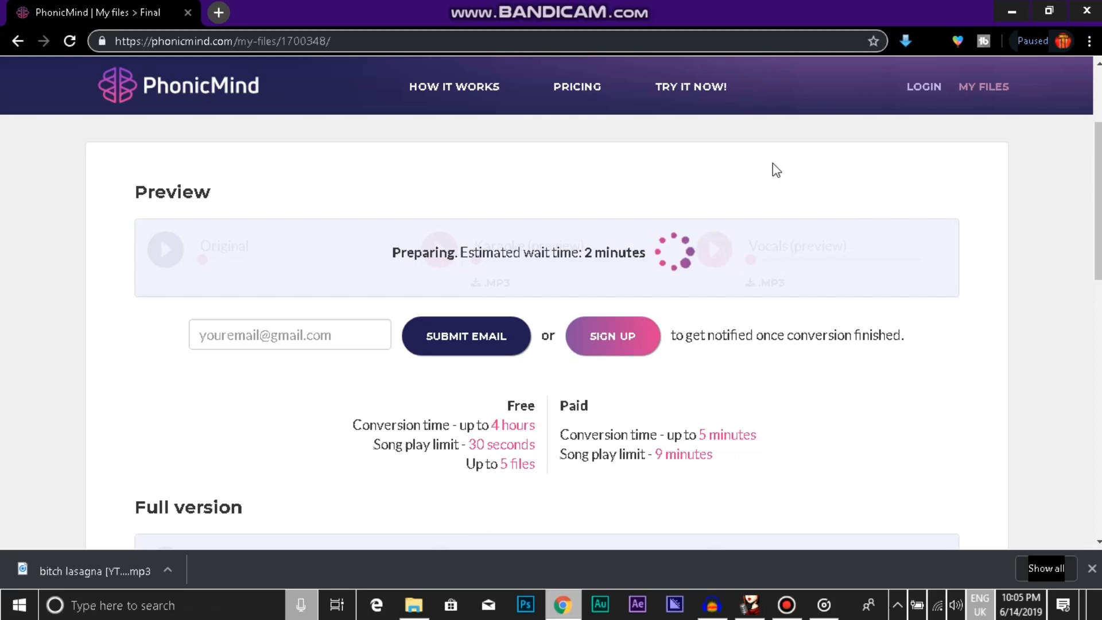
mouse_move(779, 138)
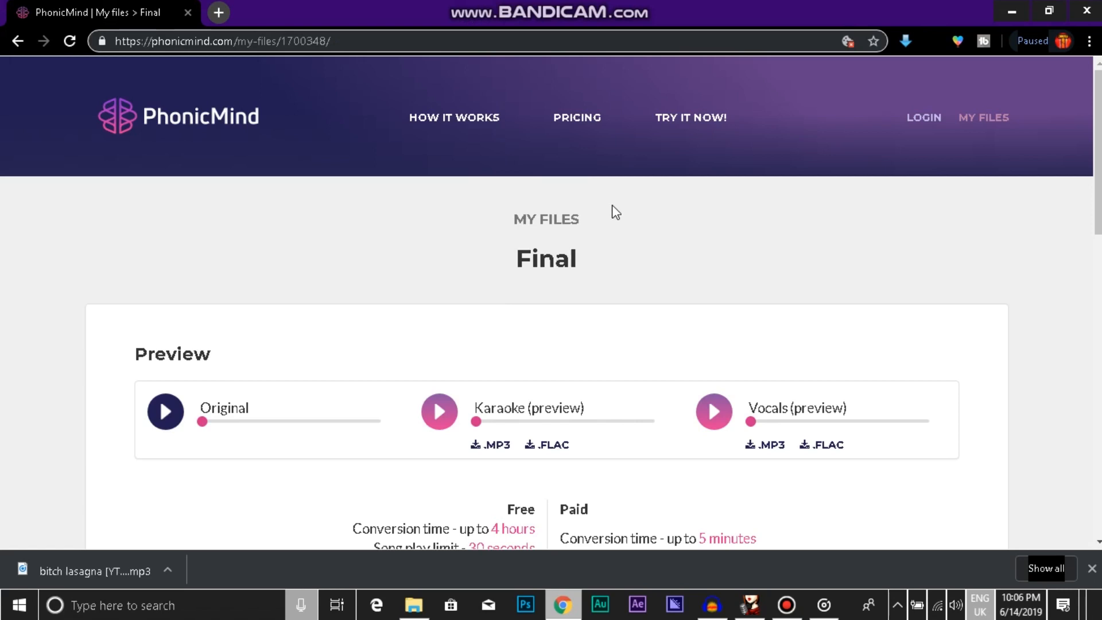
mouse_move(528, 179)
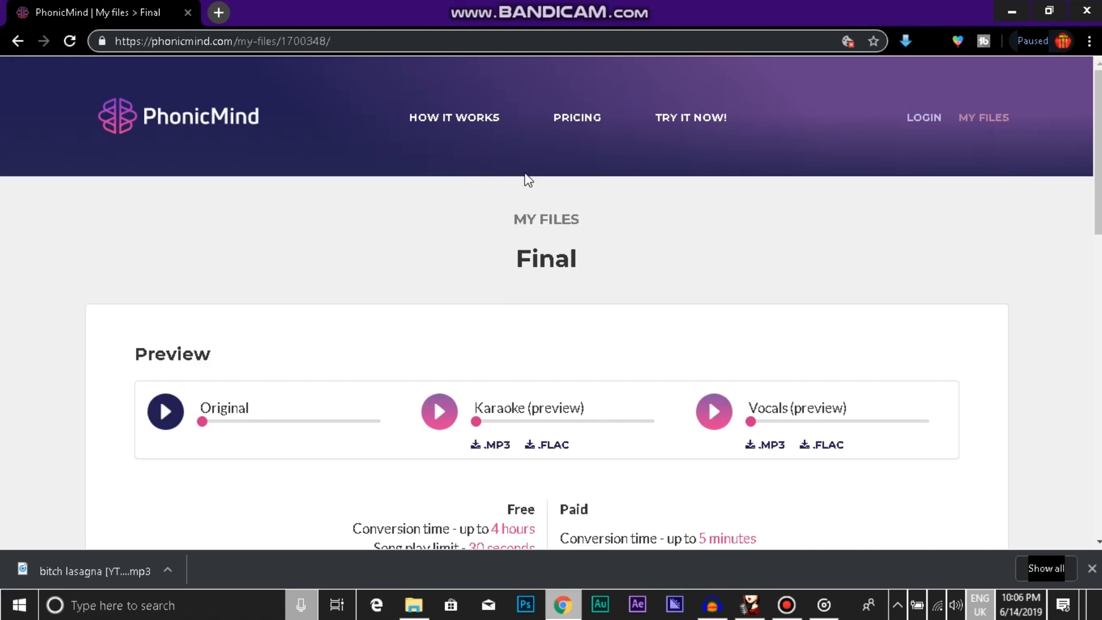
mouse_move(536, 319)
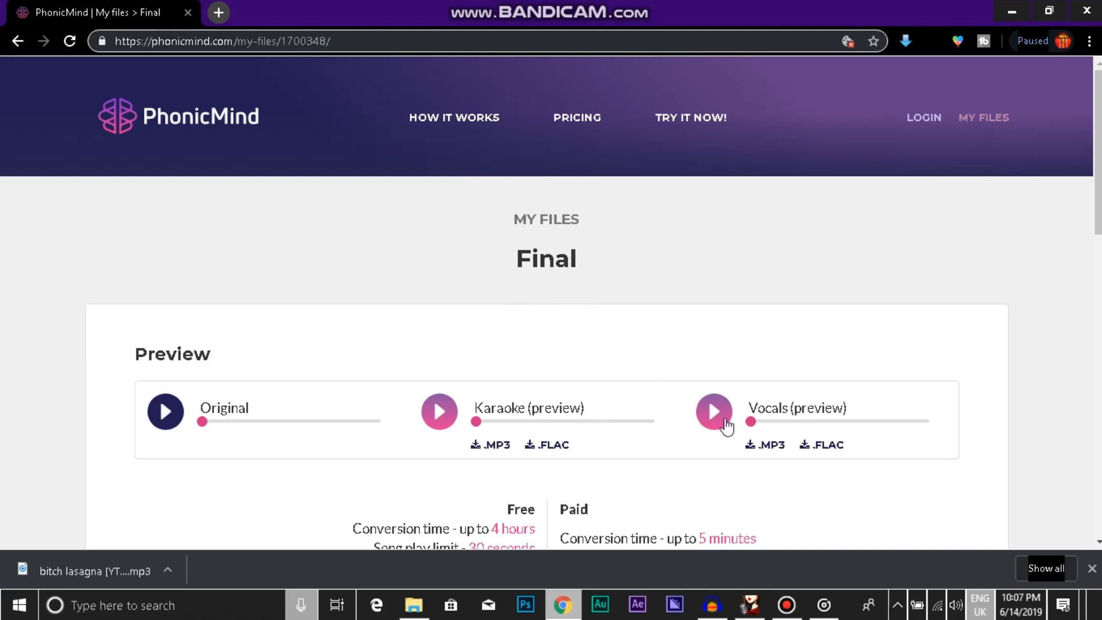
left_click(713, 411)
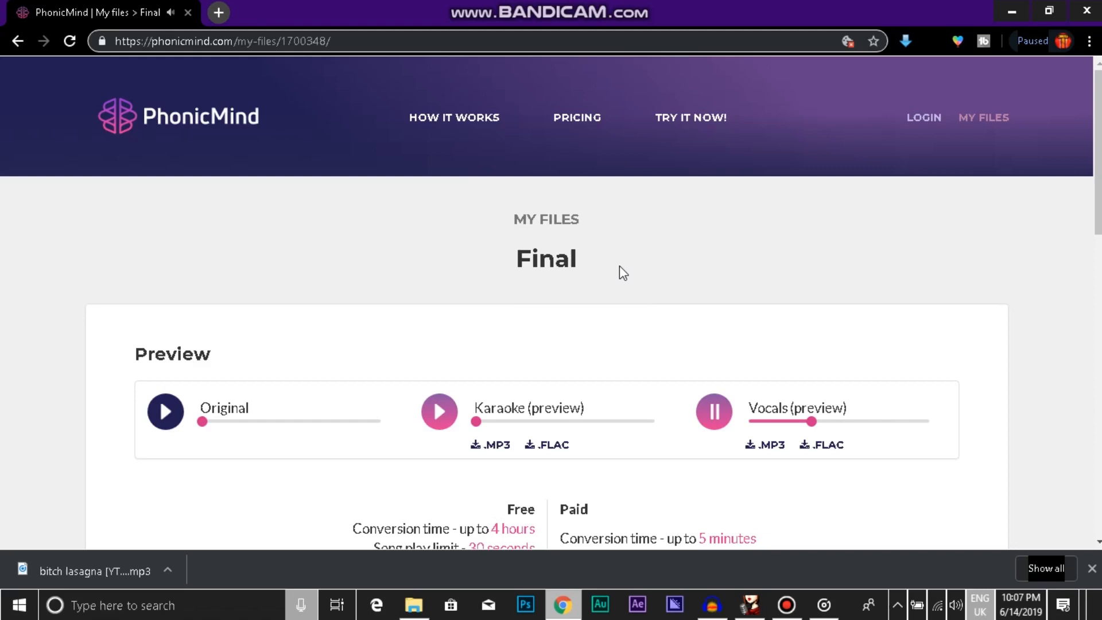
mouse_move(734, 260)
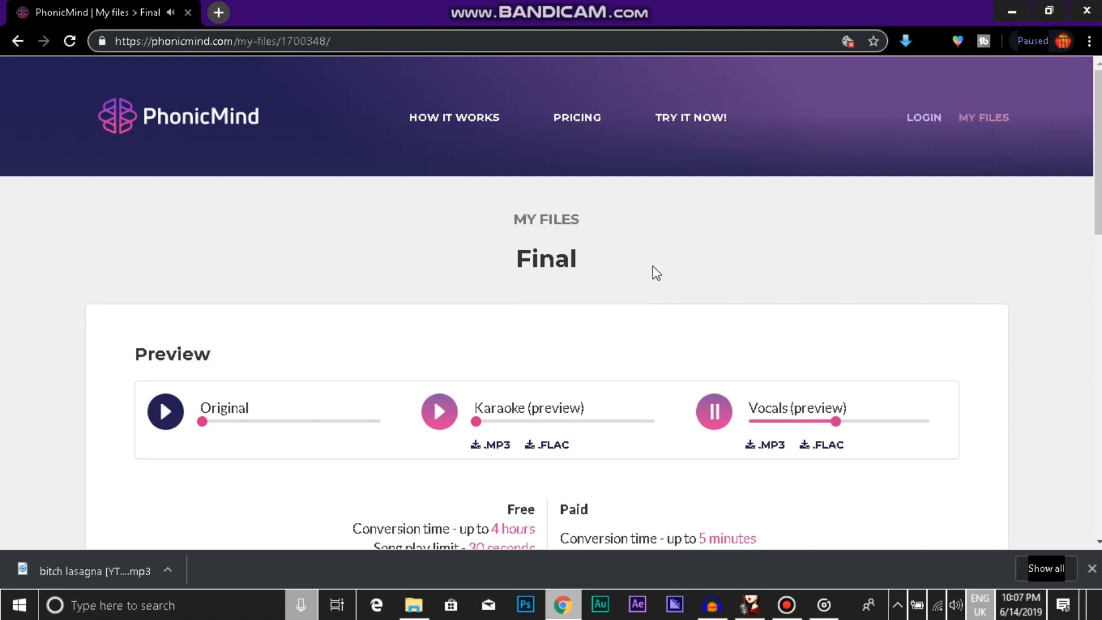
left_click(712, 411)
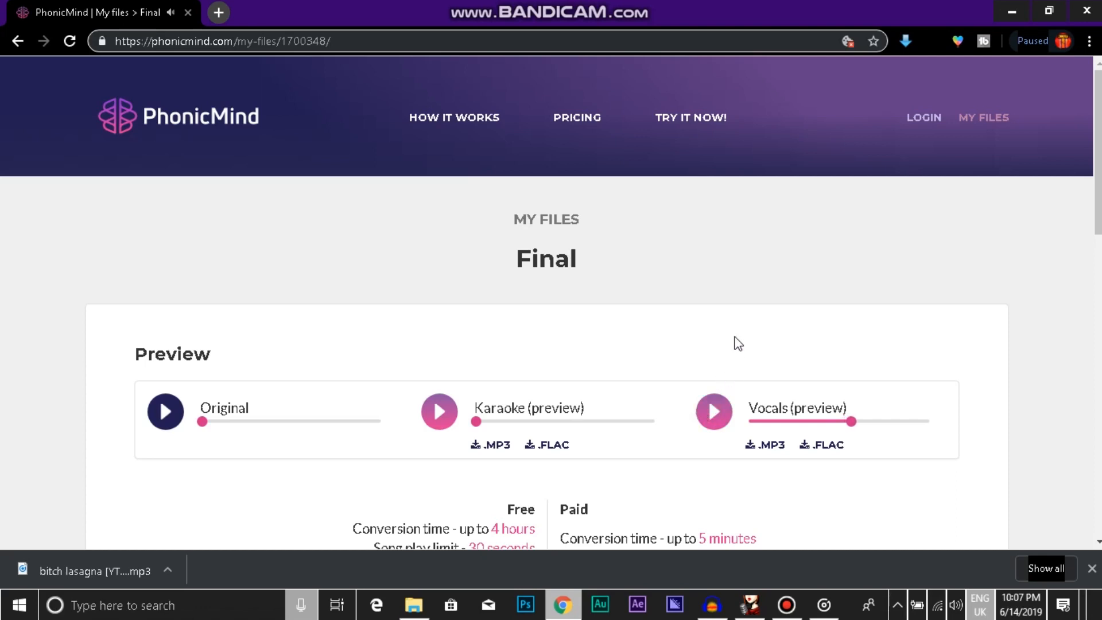
mouse_move(616, 261)
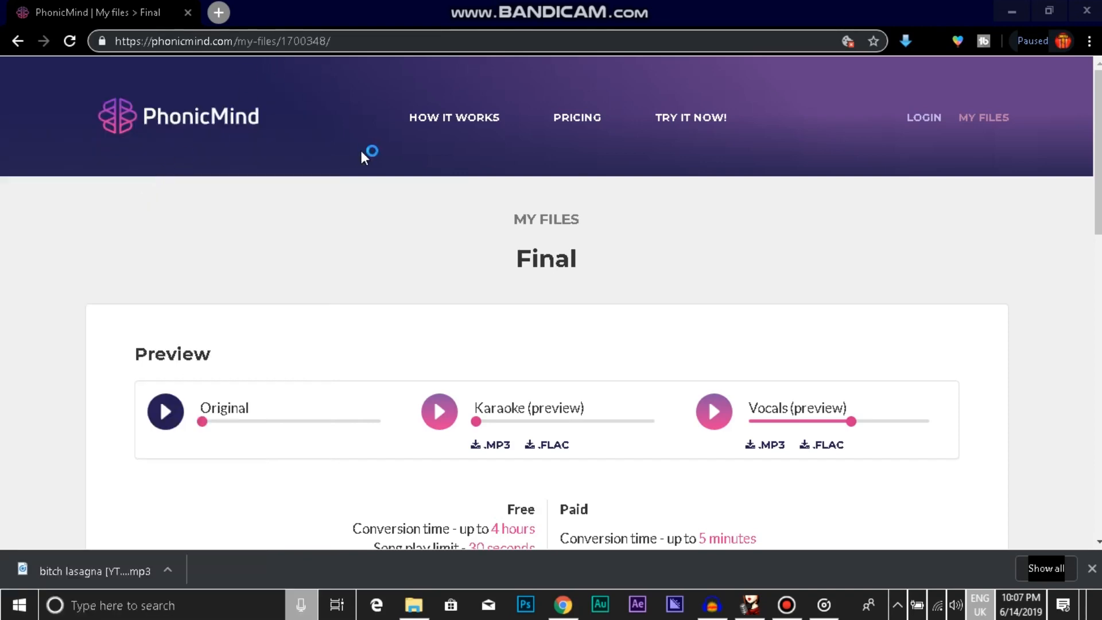
mouse_move(415, 199)
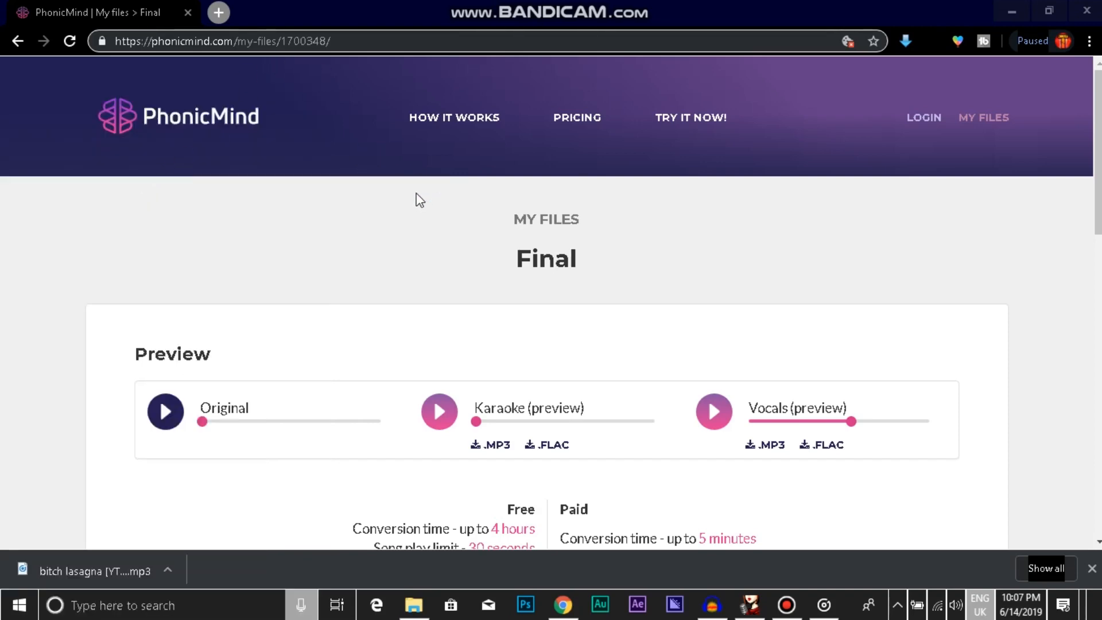
mouse_move(344, 128)
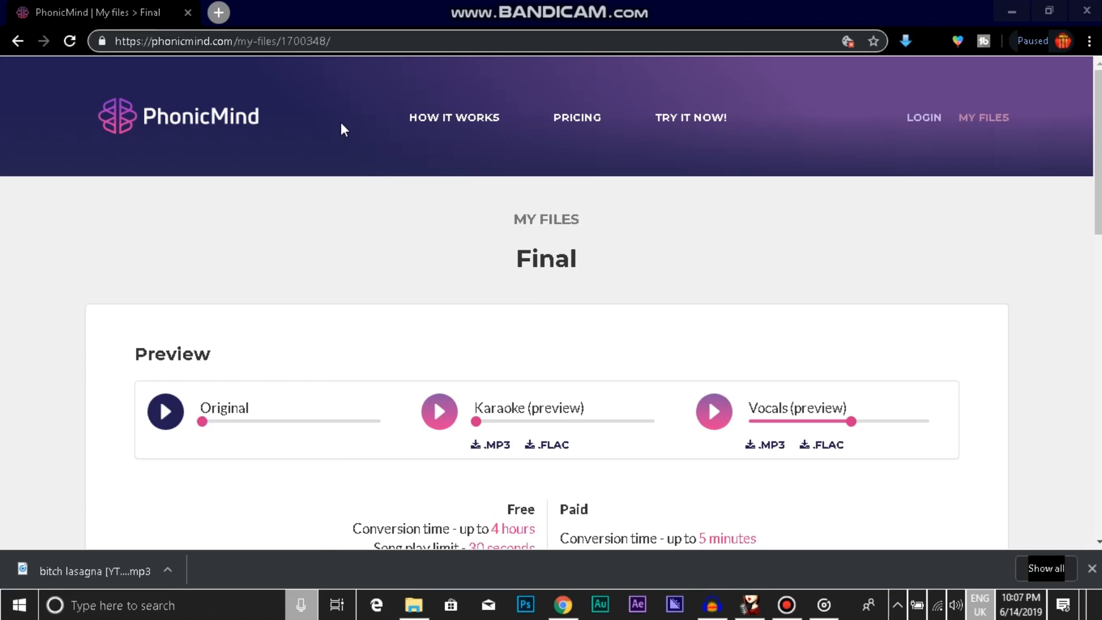
mouse_move(380, 132)
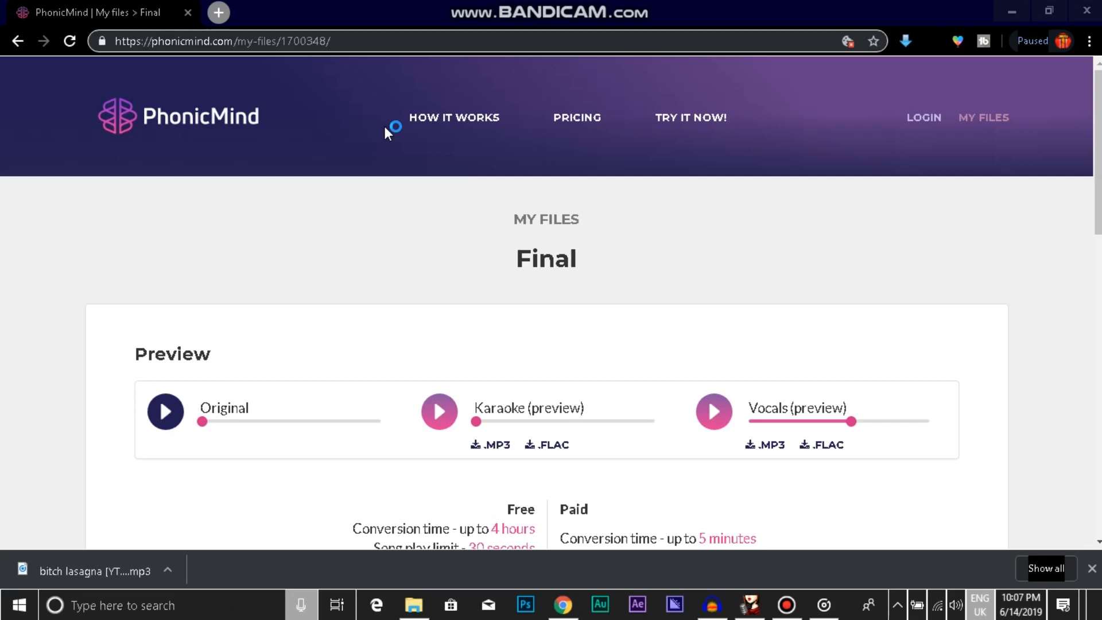
mouse_move(287, 91)
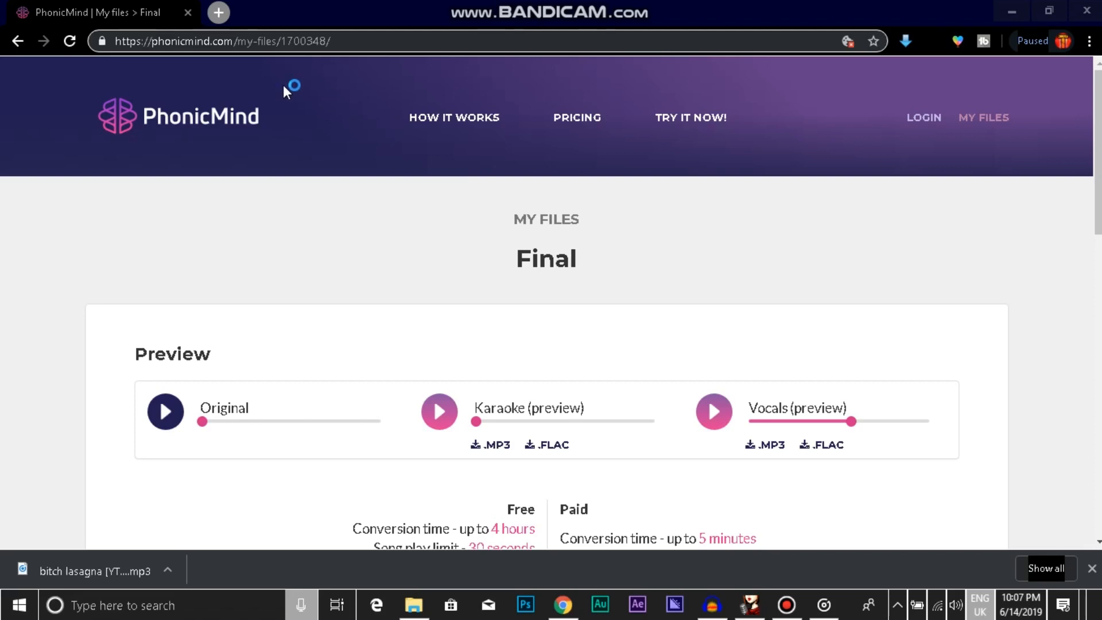
mouse_move(477, 406)
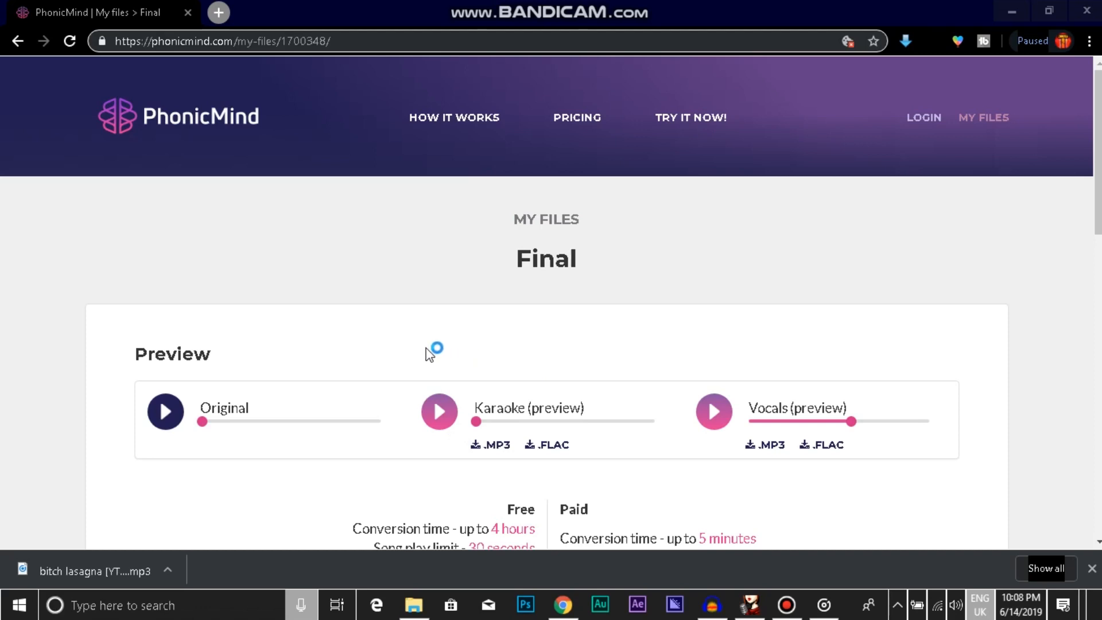
scroll("down", 3)
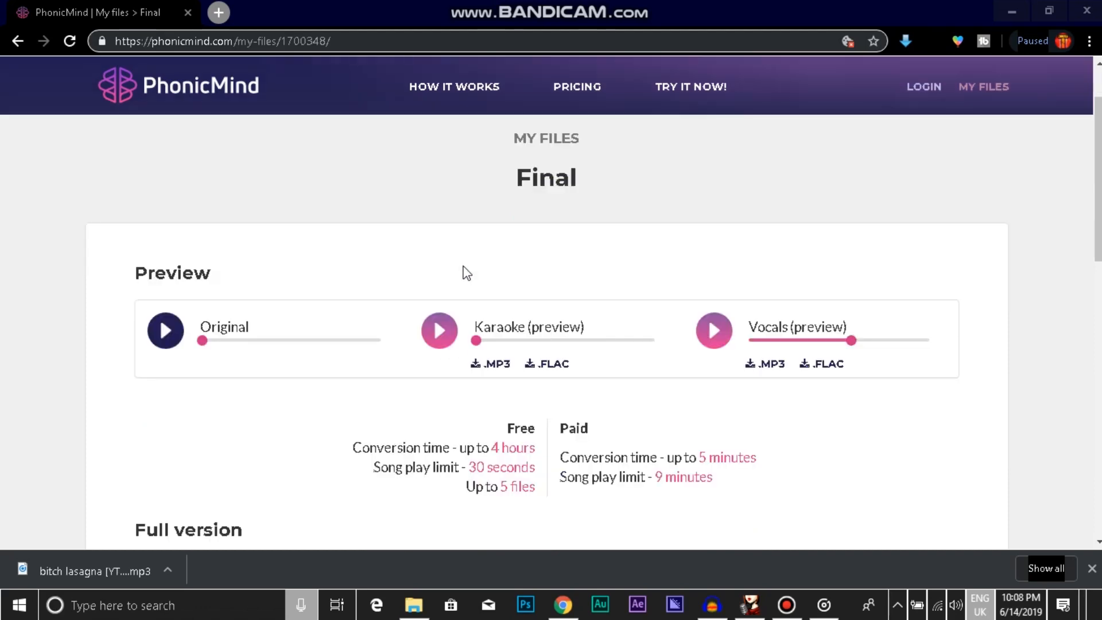
scroll("down", 3)
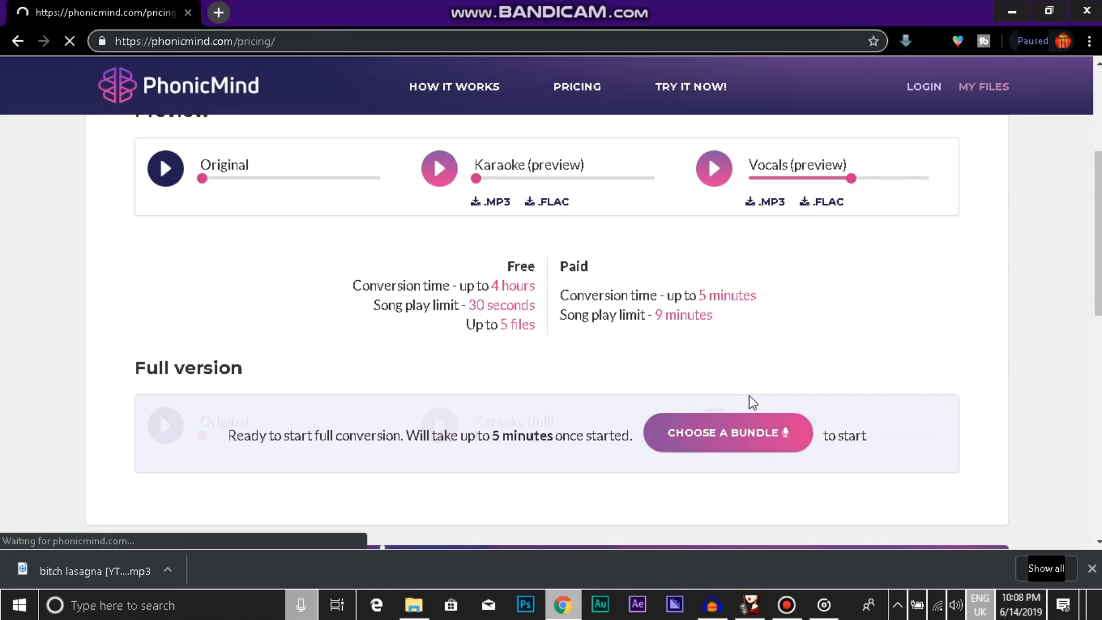
left_click(727, 432)
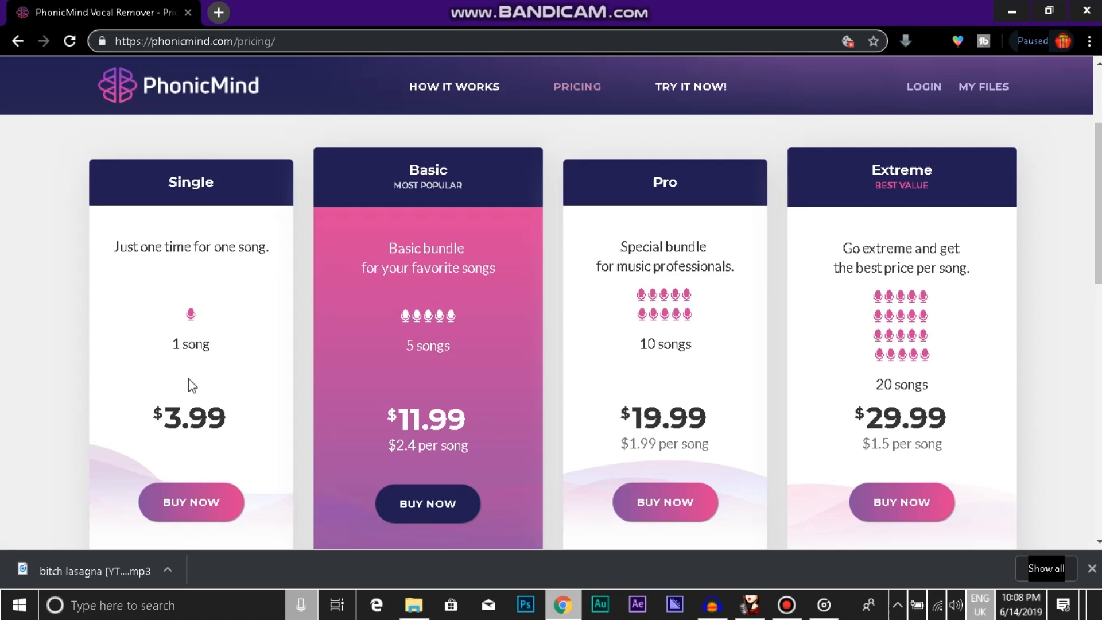
mouse_move(475, 201)
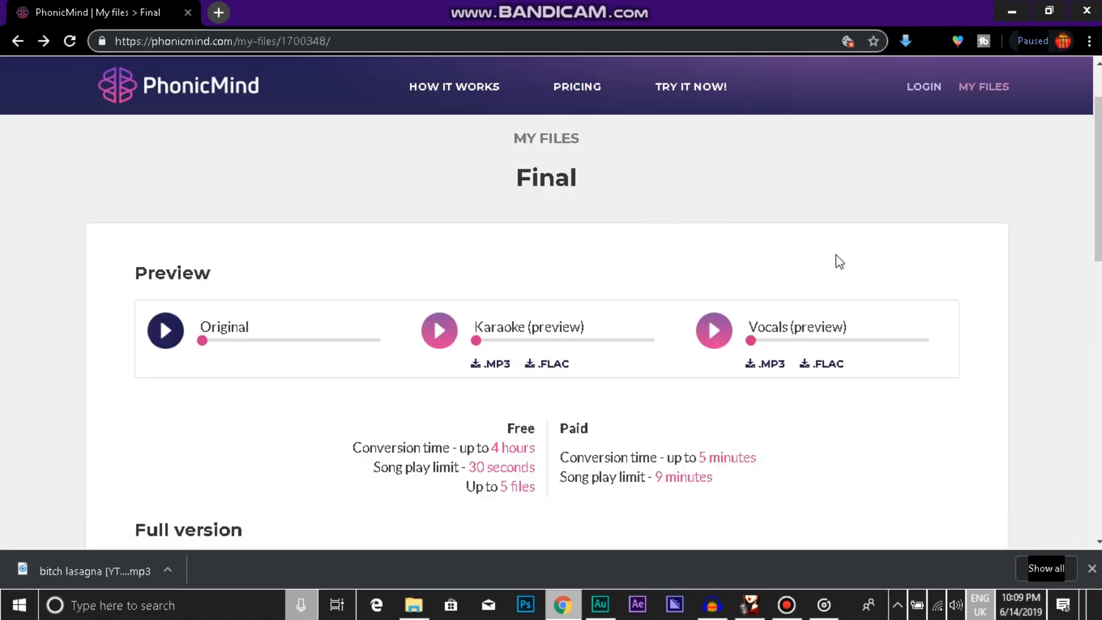
mouse_move(317, 339)
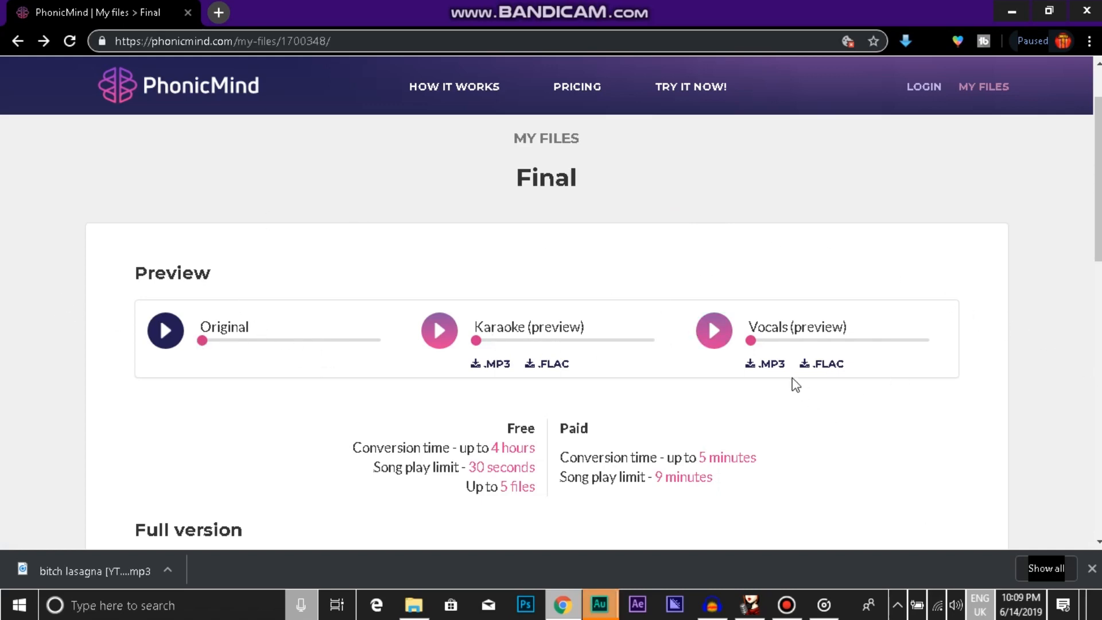
mouse_move(768, 365)
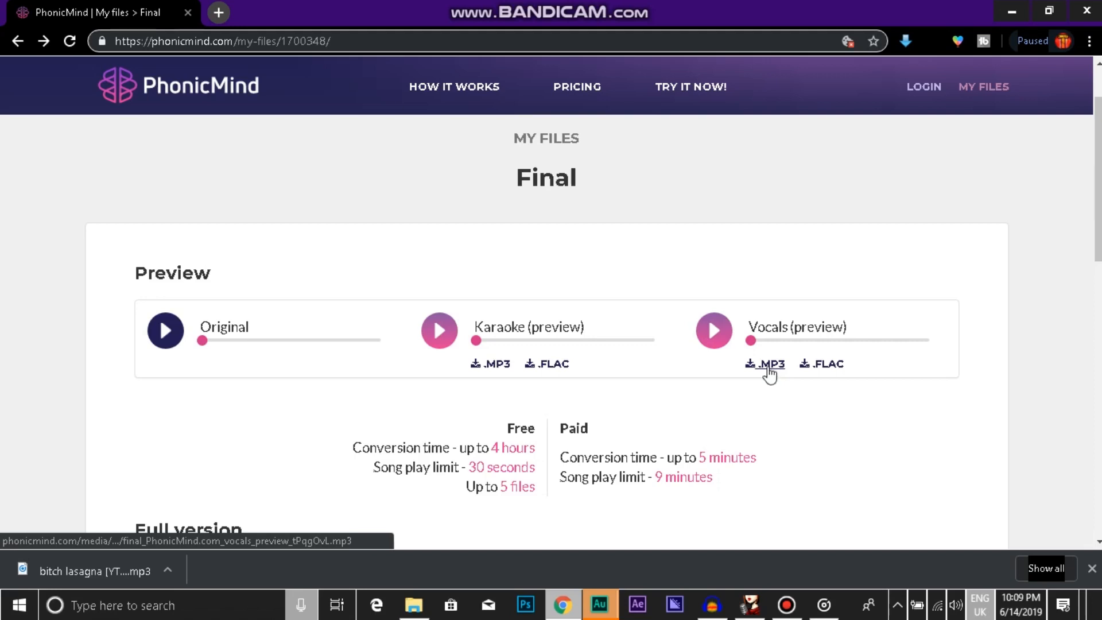
Step: Download Final's Vocals (preview) as an MP3 file
left_click(764, 364)
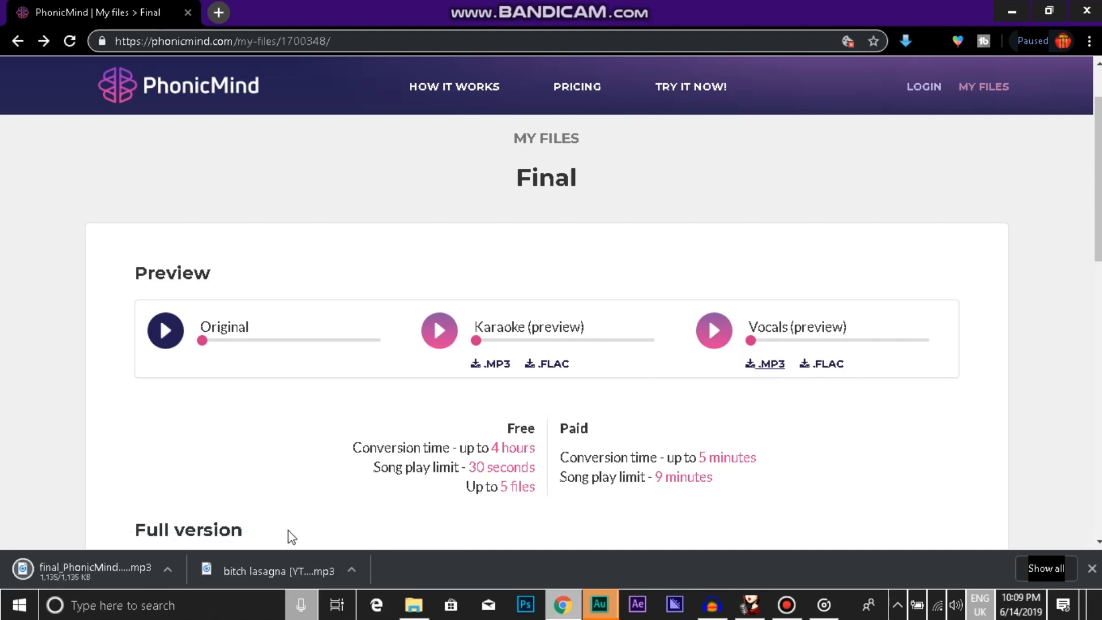
mouse_move(599, 604)
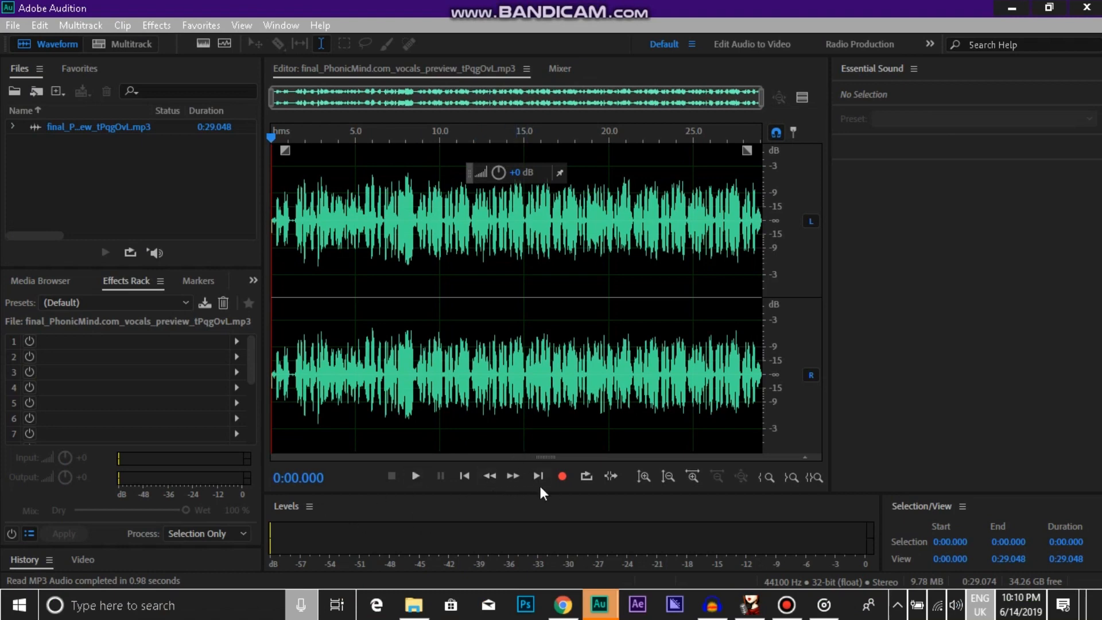
Step: Put Stereo Imagery > Center Channel Extractor into slot 1 of the Effects Rack
left_click(414, 476)
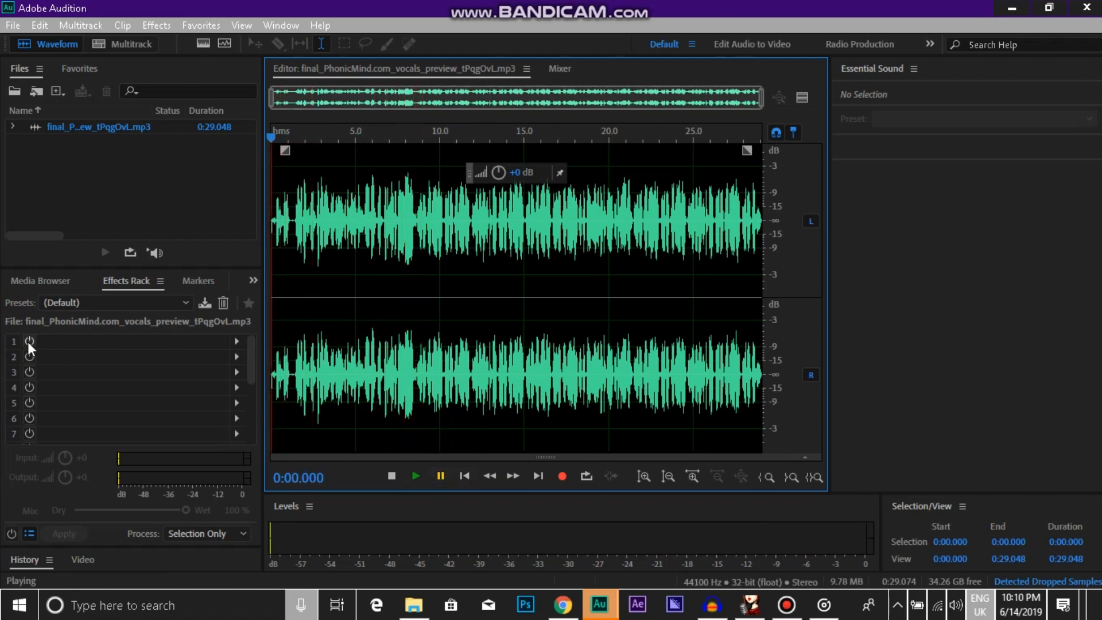
mouse_move(29, 342)
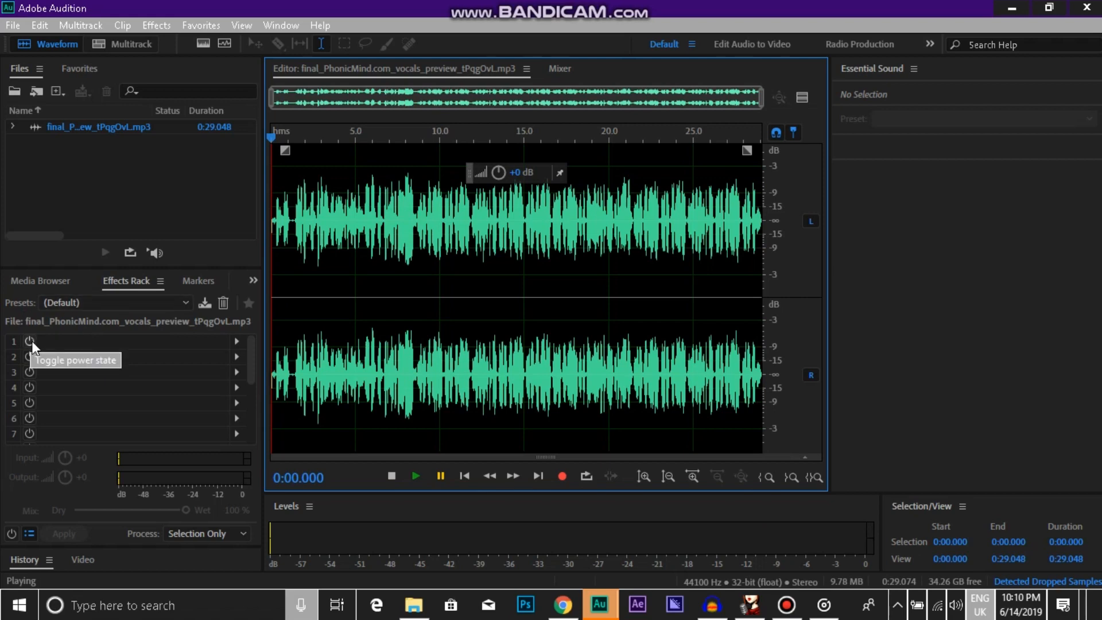
mouse_move(241, 348)
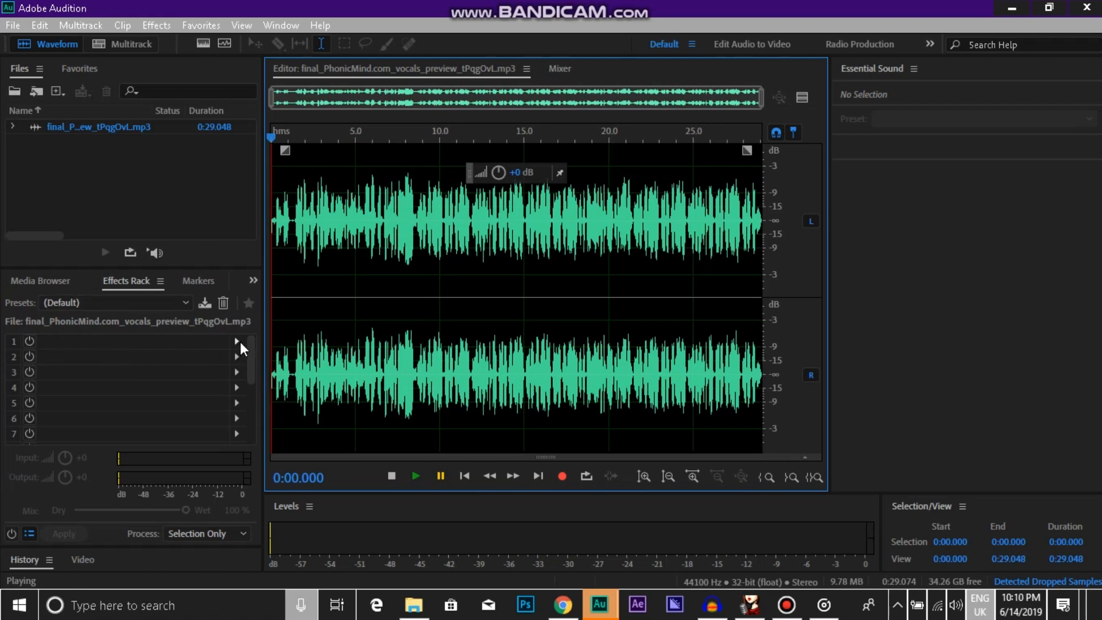
left_click(237, 341)
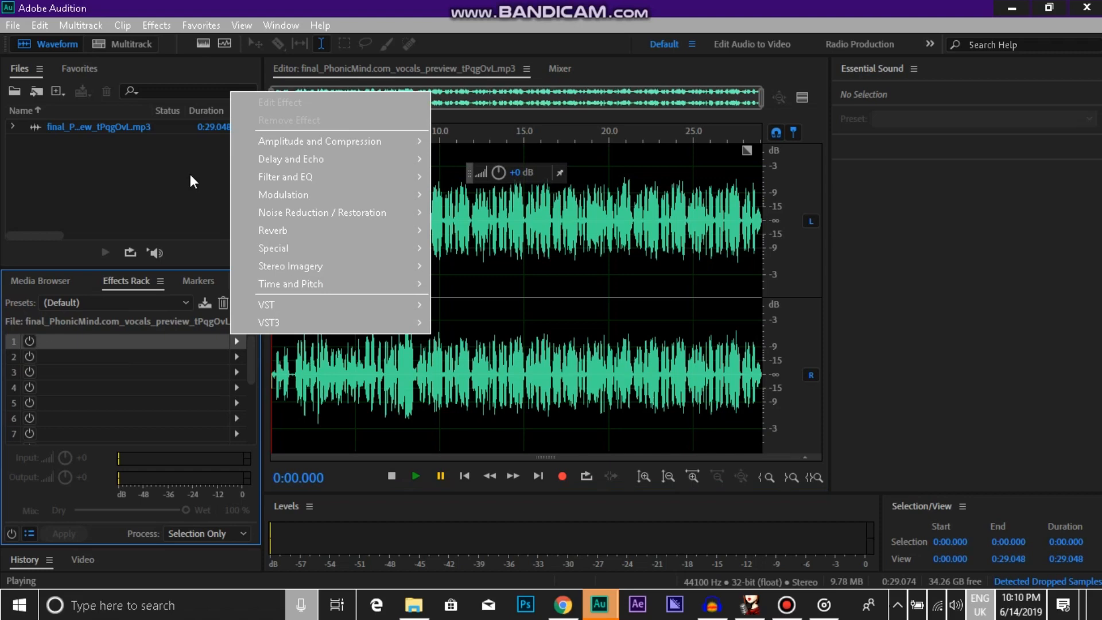
mouse_move(291, 266)
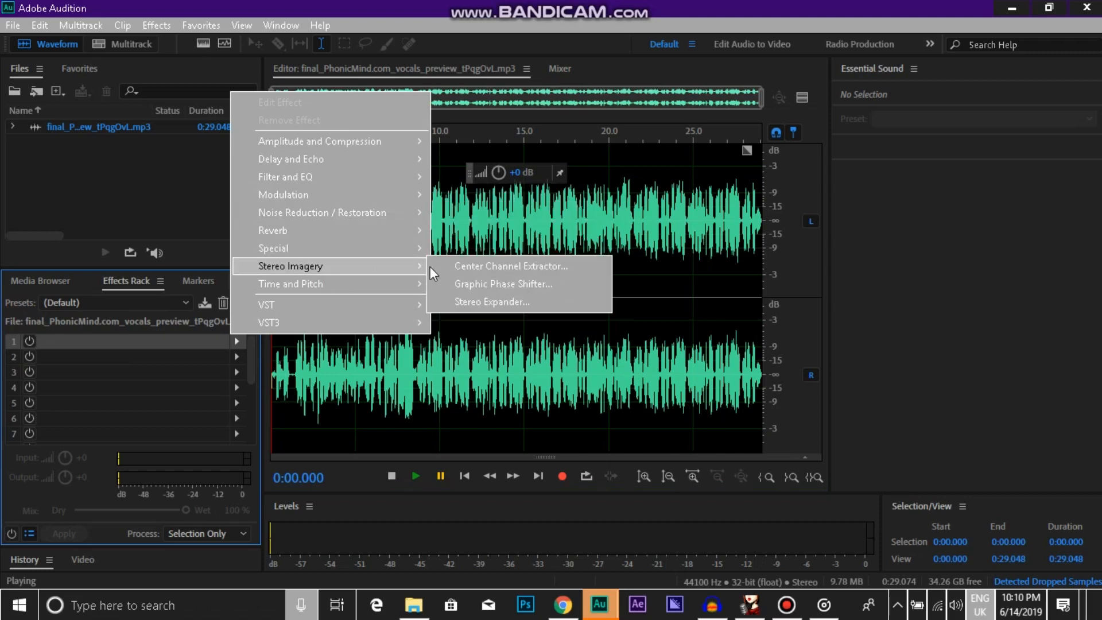
mouse_move(509, 275)
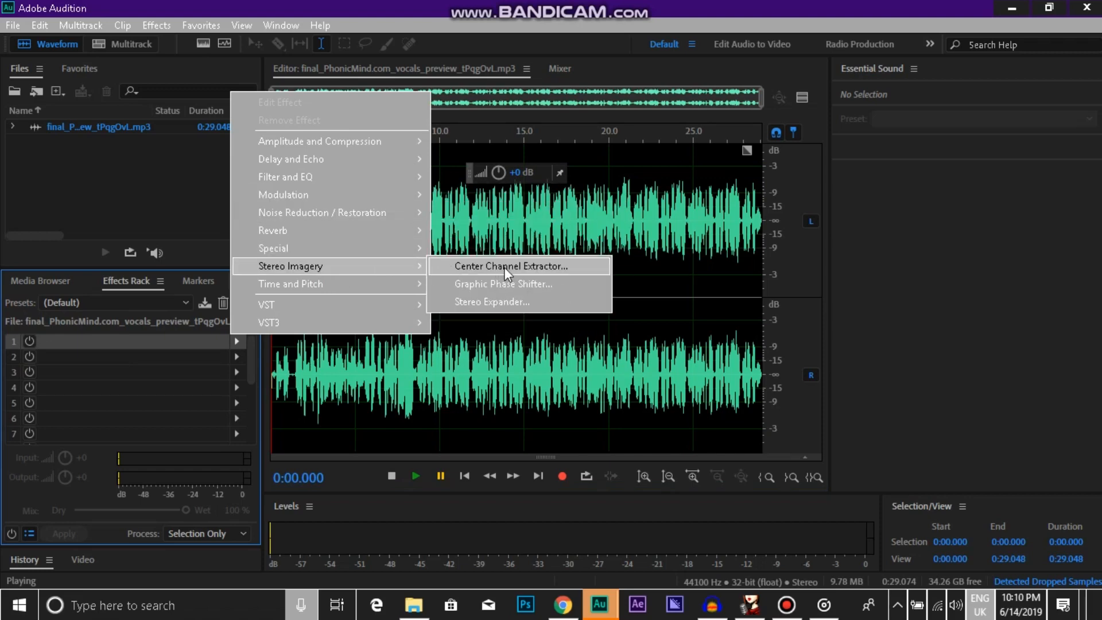
left_click(510, 266)
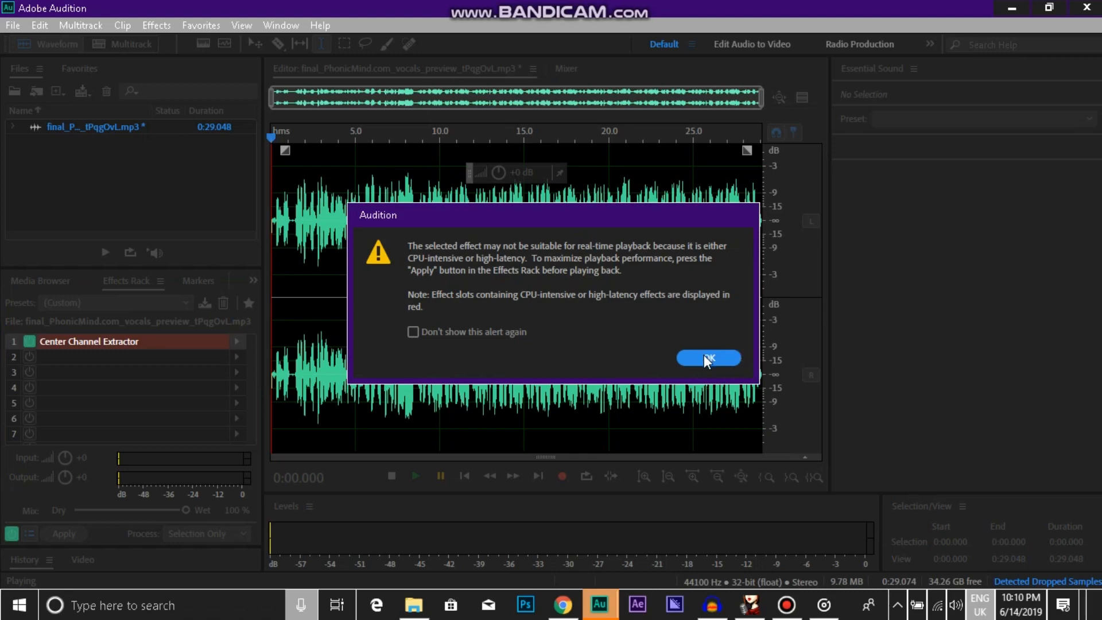
Step: Select the Acapella preset for Center Channel Extractor and play the vocals preview with it
left_click(708, 358)
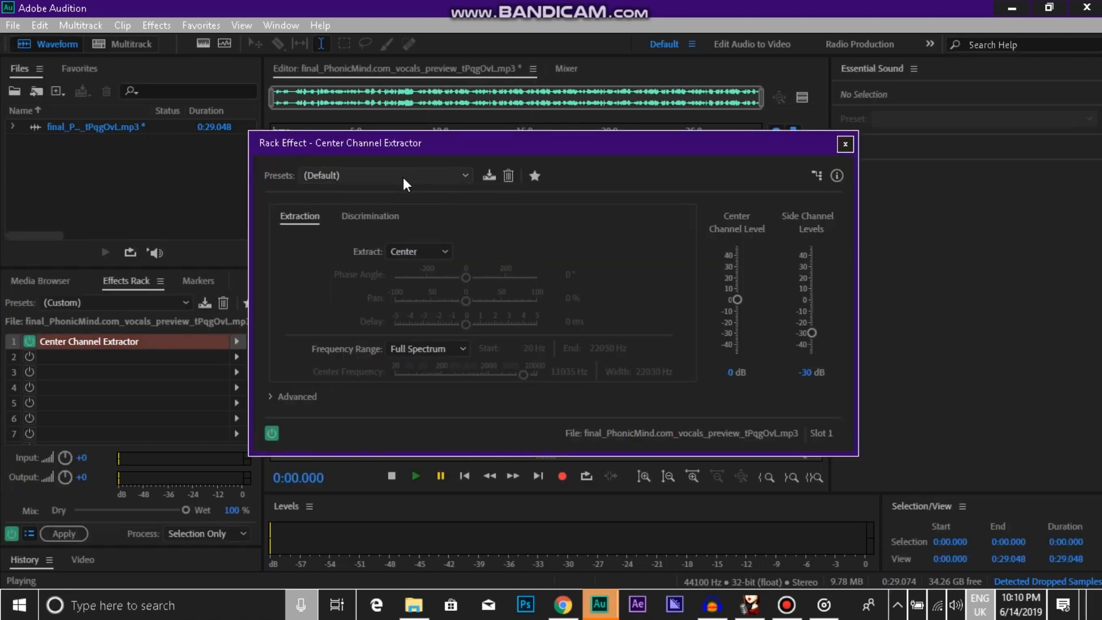
left_click(385, 175)
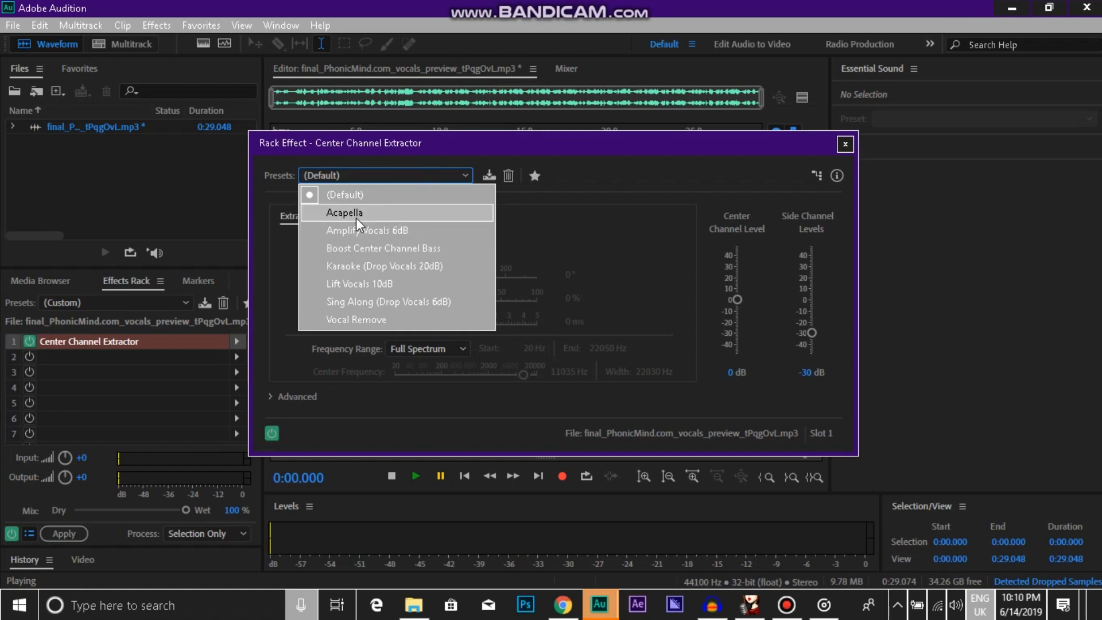
left_click(344, 213)
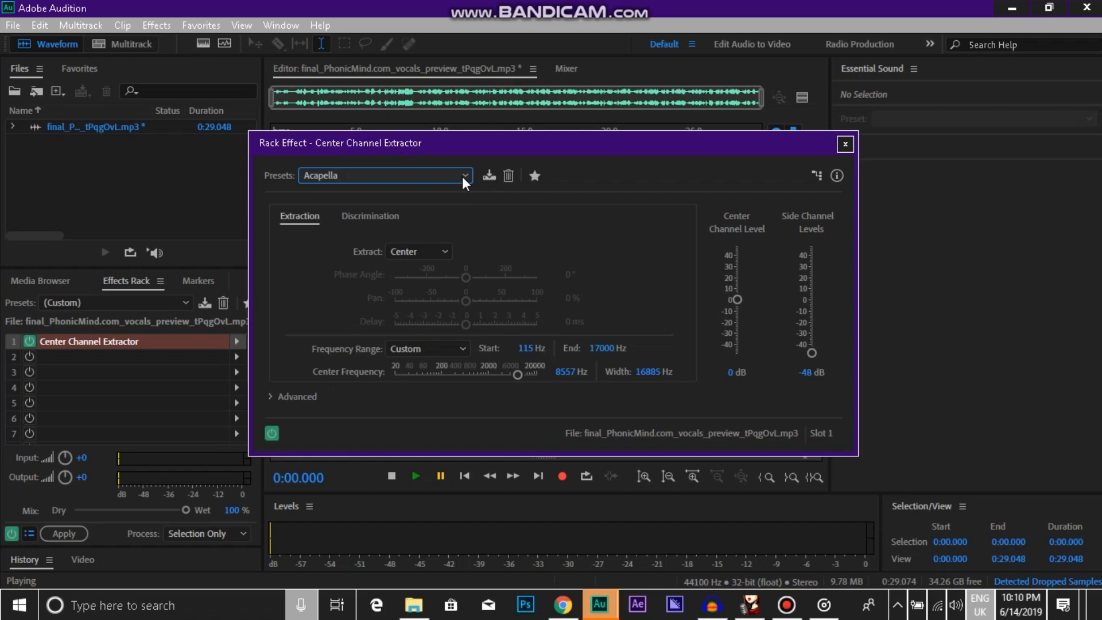
mouse_move(319, 256)
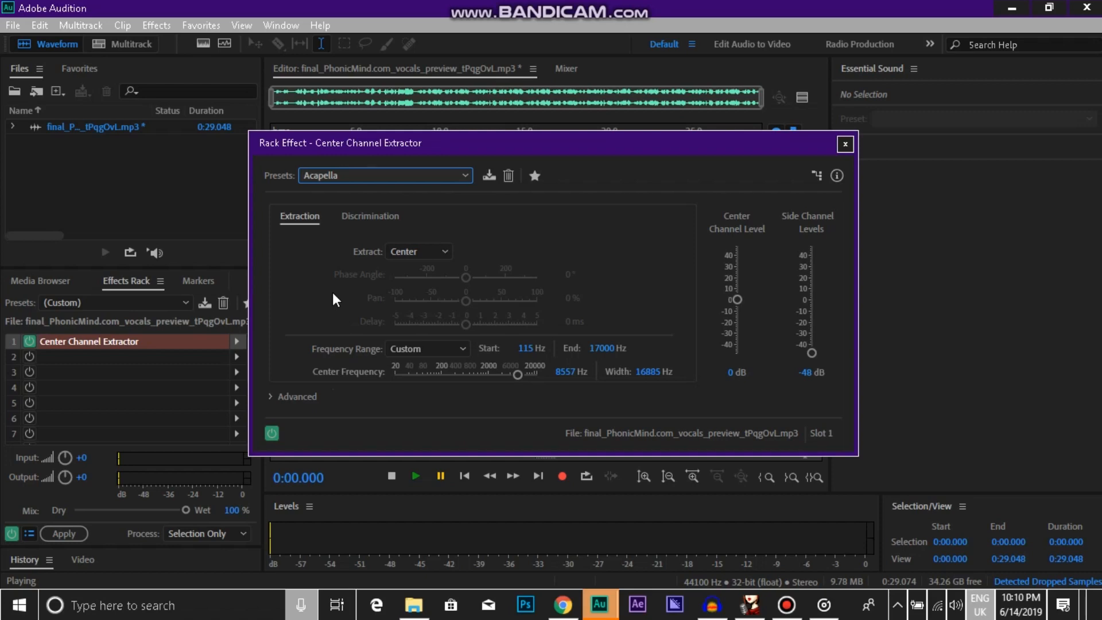
mouse_move(505, 262)
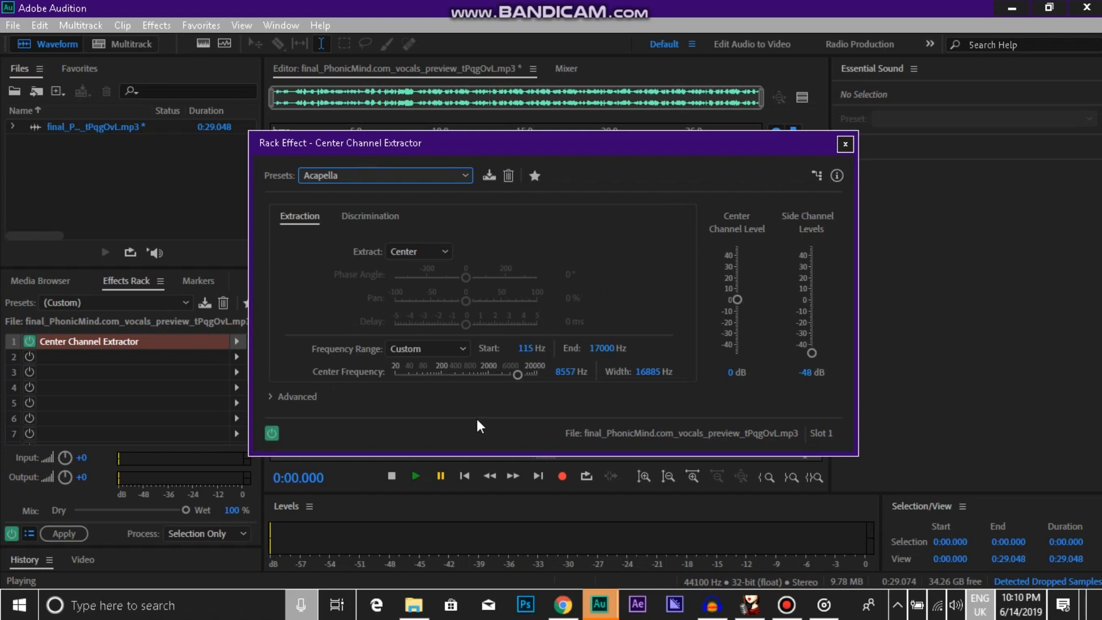
left_click(414, 476)
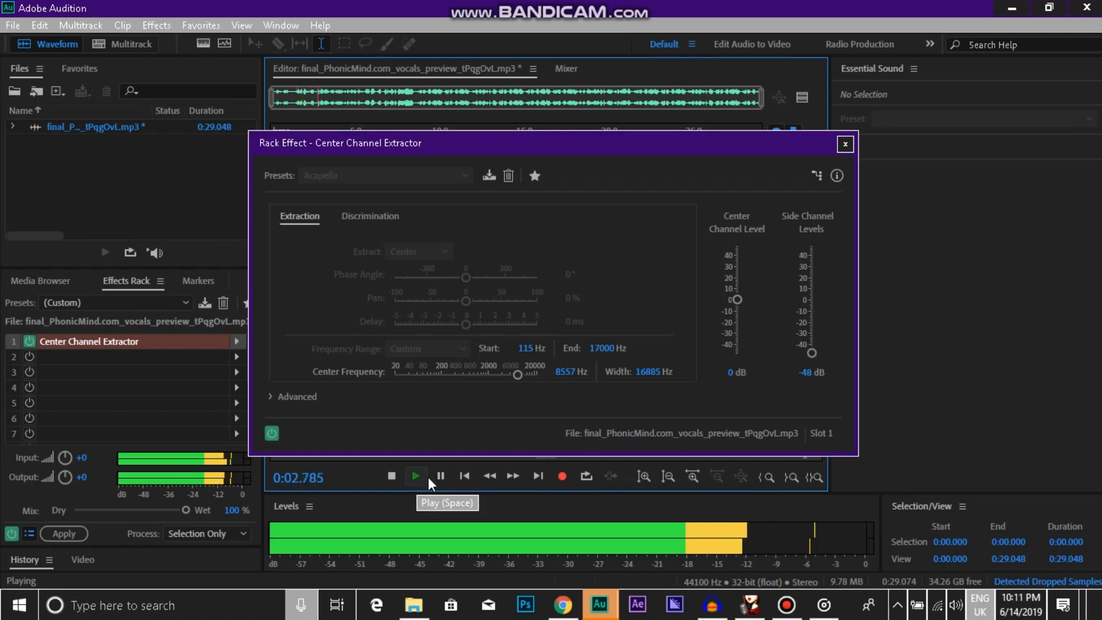
left_click(414, 476)
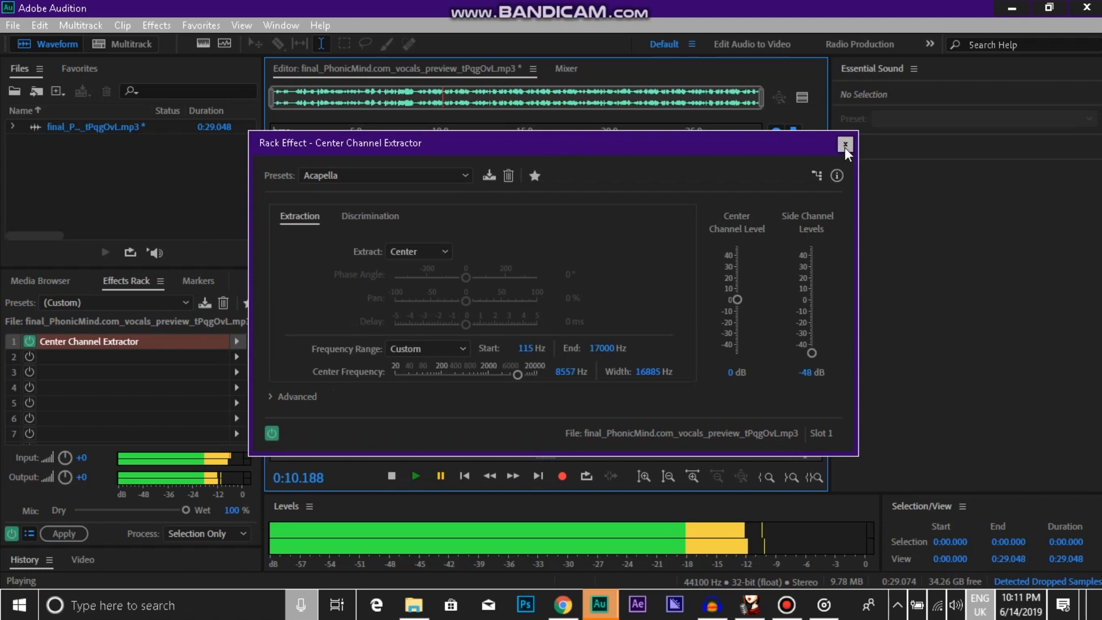
Step: Close the extractor settings and apply the rack permanently to the vocals MP3
left_click(846, 145)
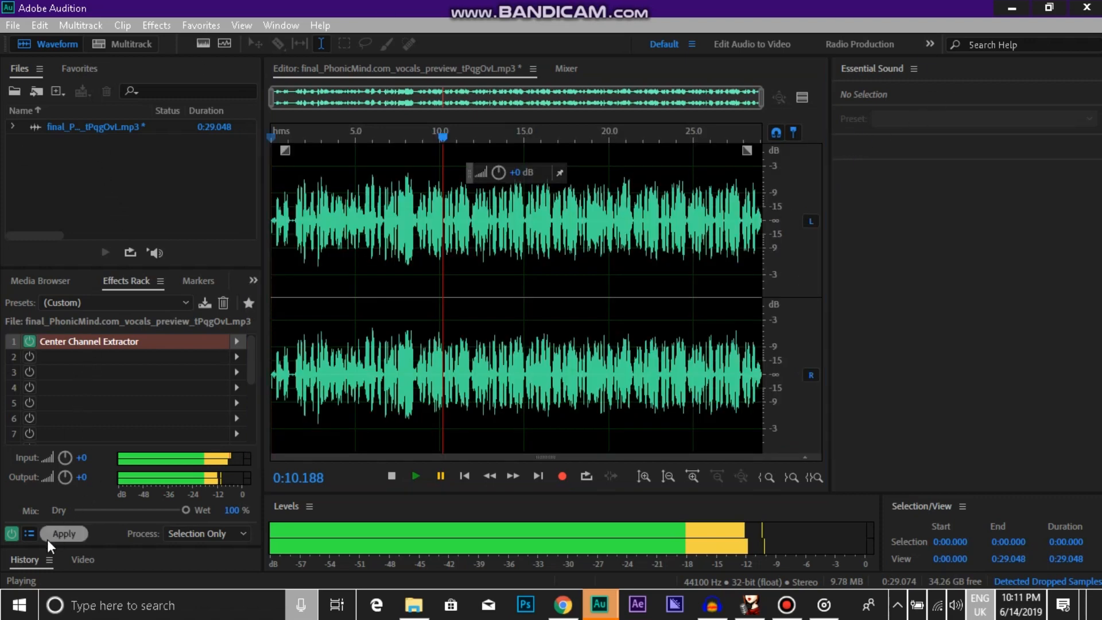
left_click(64, 534)
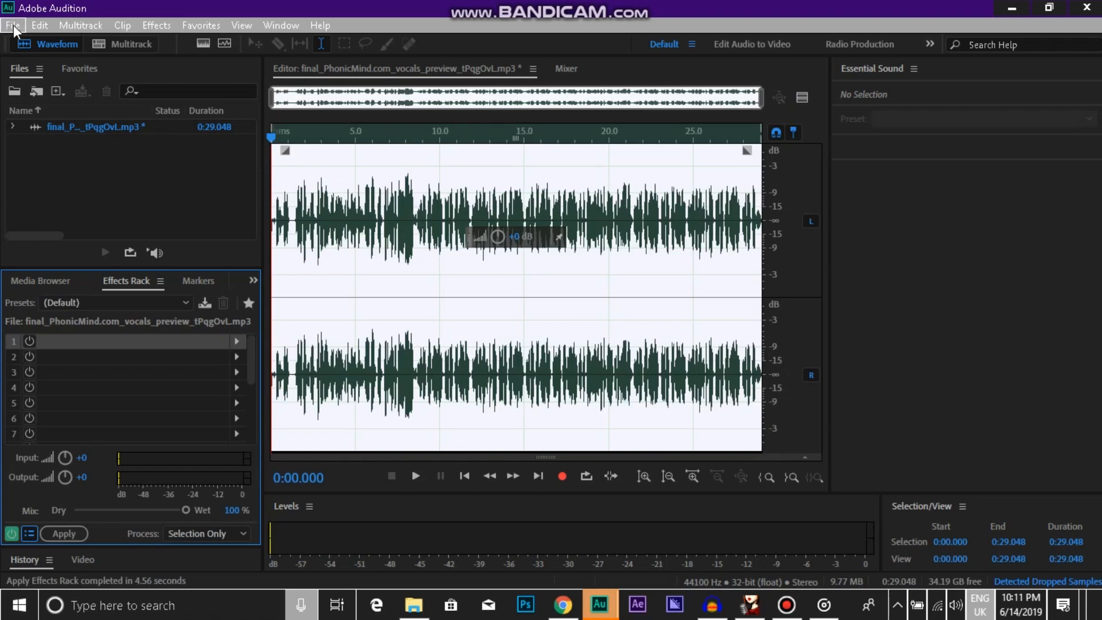
left_click(12, 25)
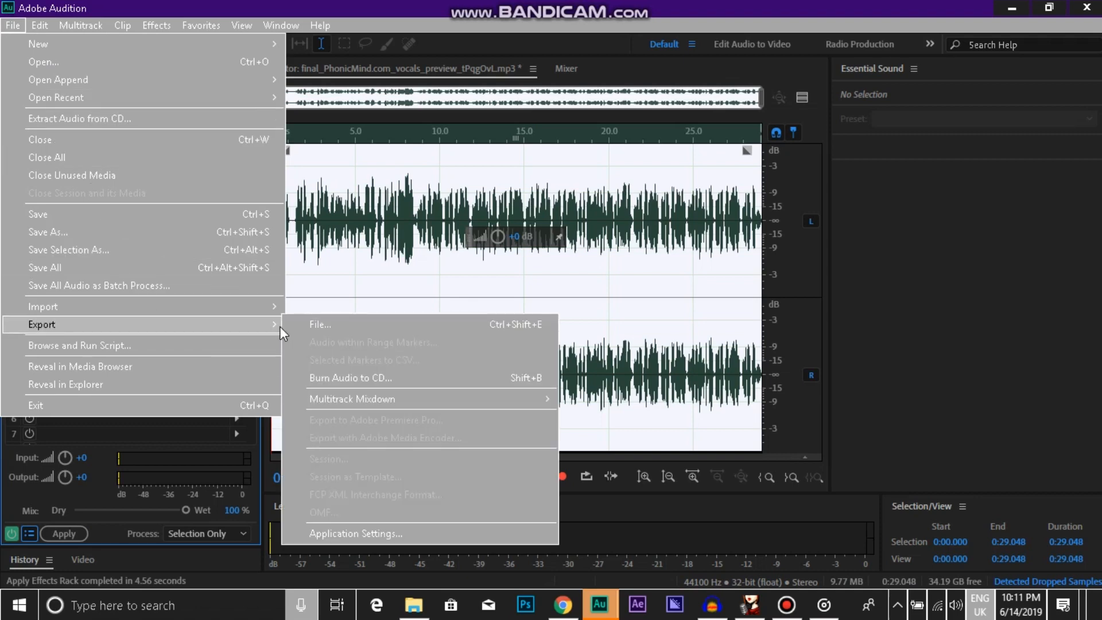
left_click(319, 324)
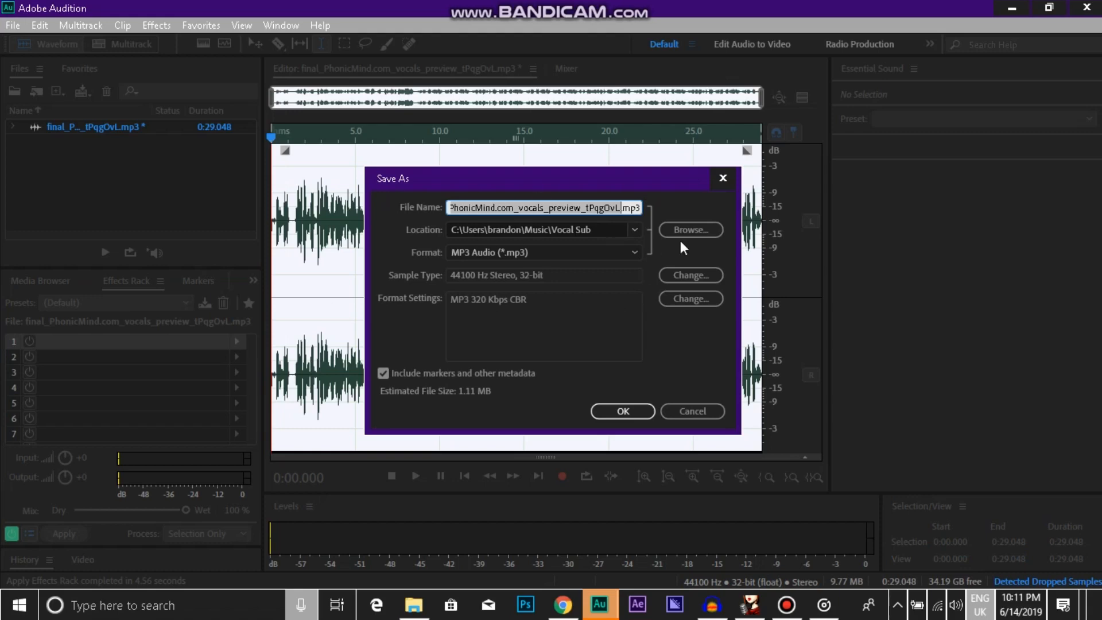
mouse_move(551, 351)
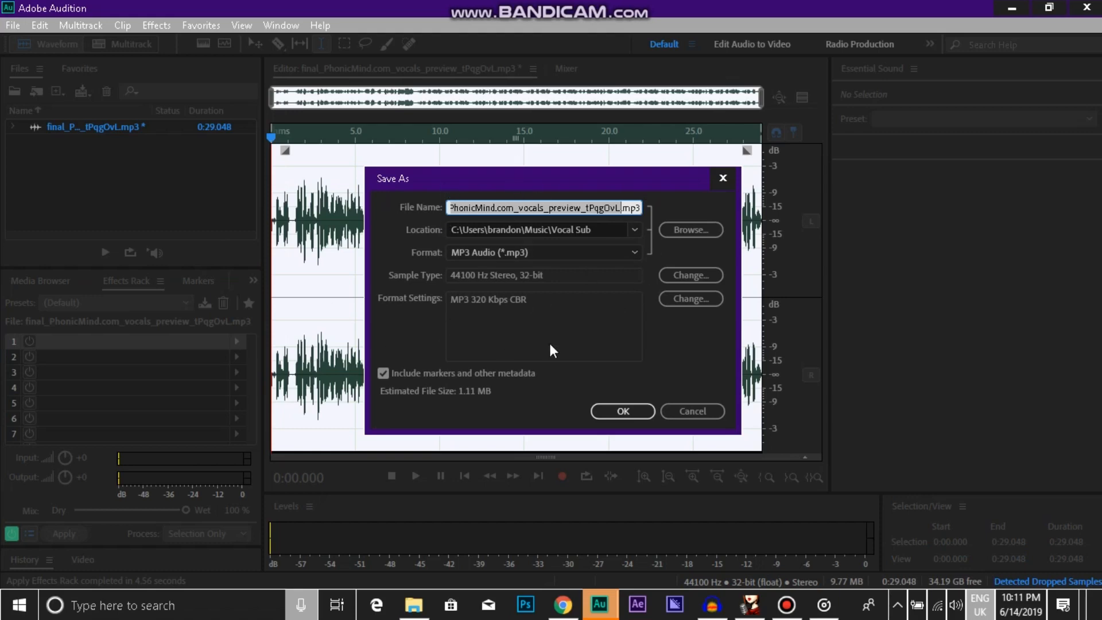
mouse_move(692, 411)
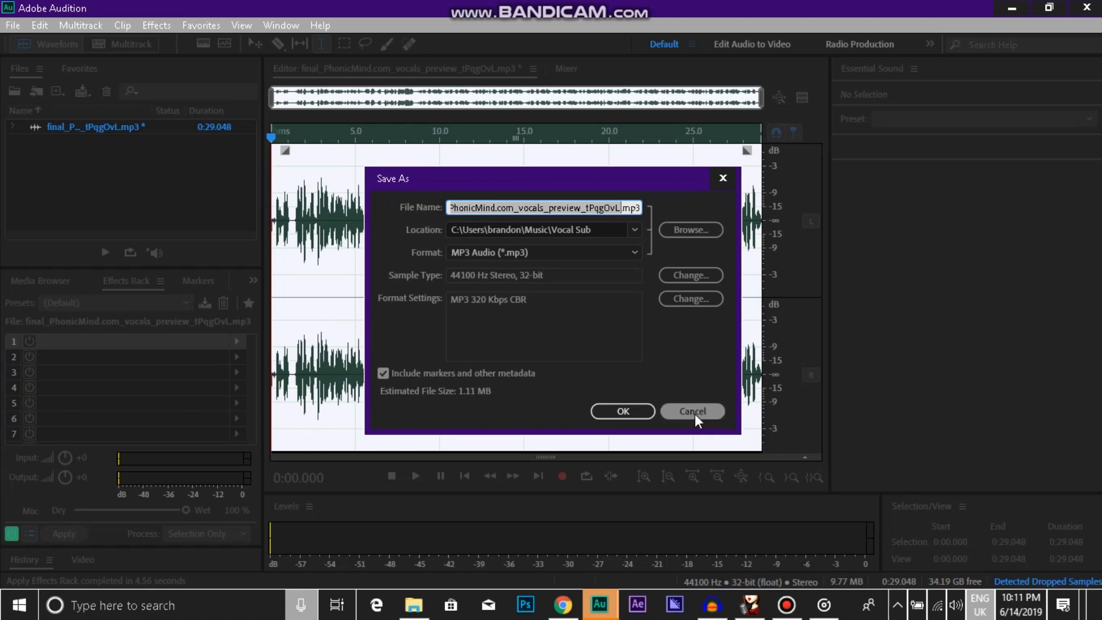
mouse_move(689, 419)
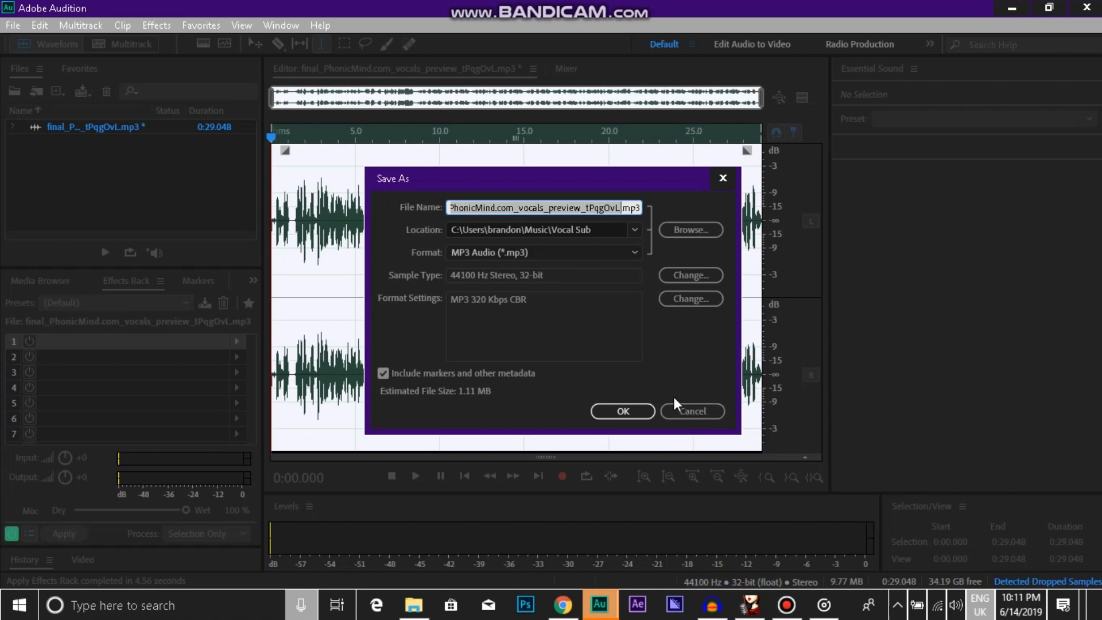
mouse_move(666, 407)
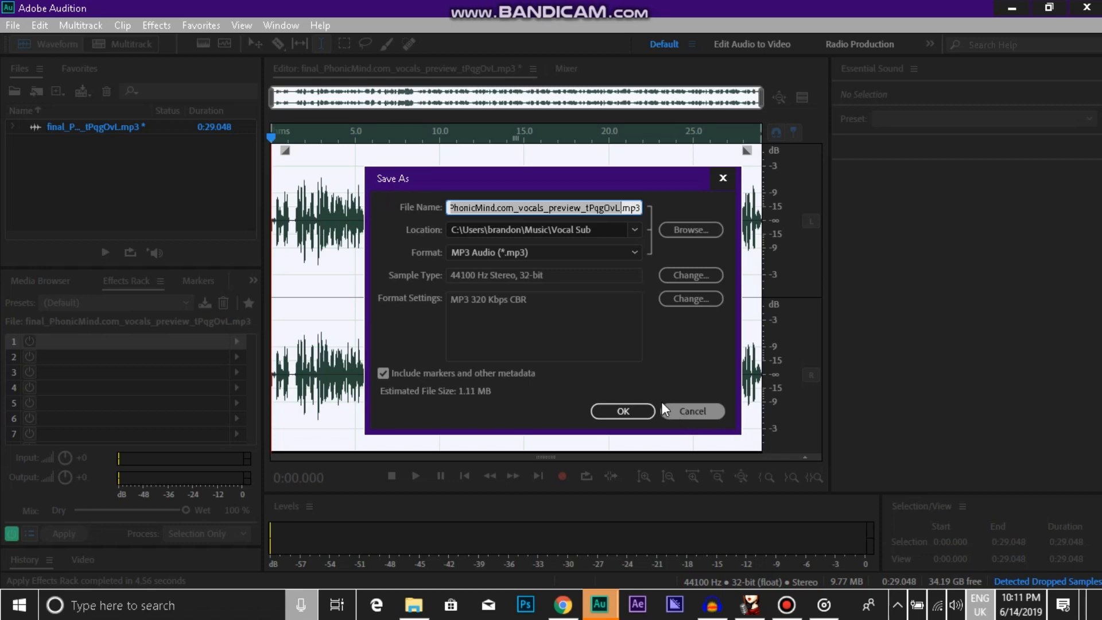
left_click(621, 411)
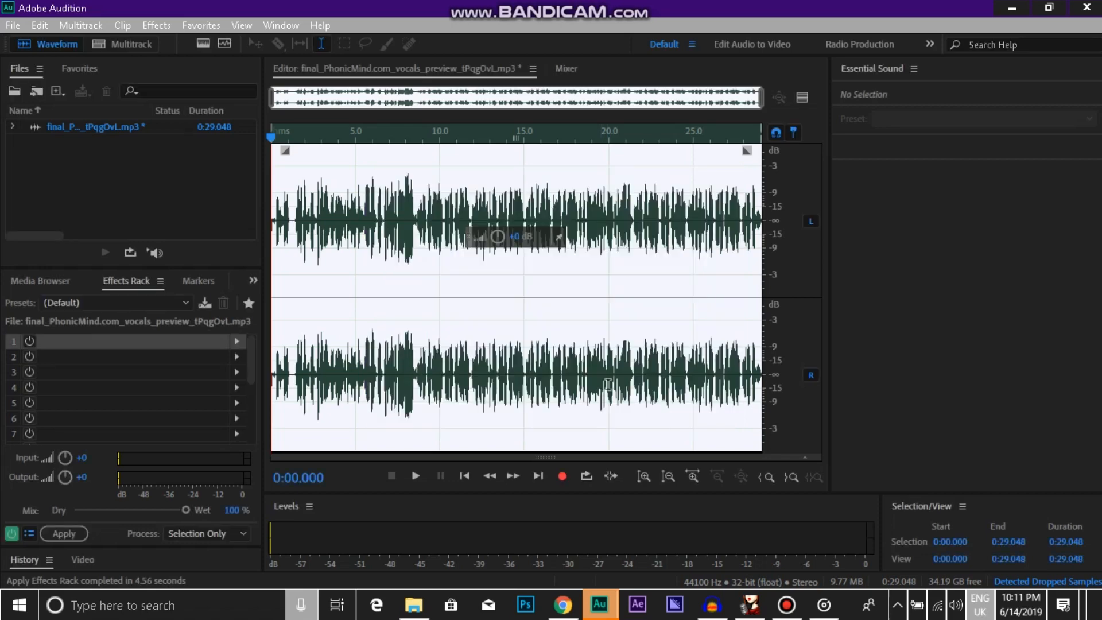